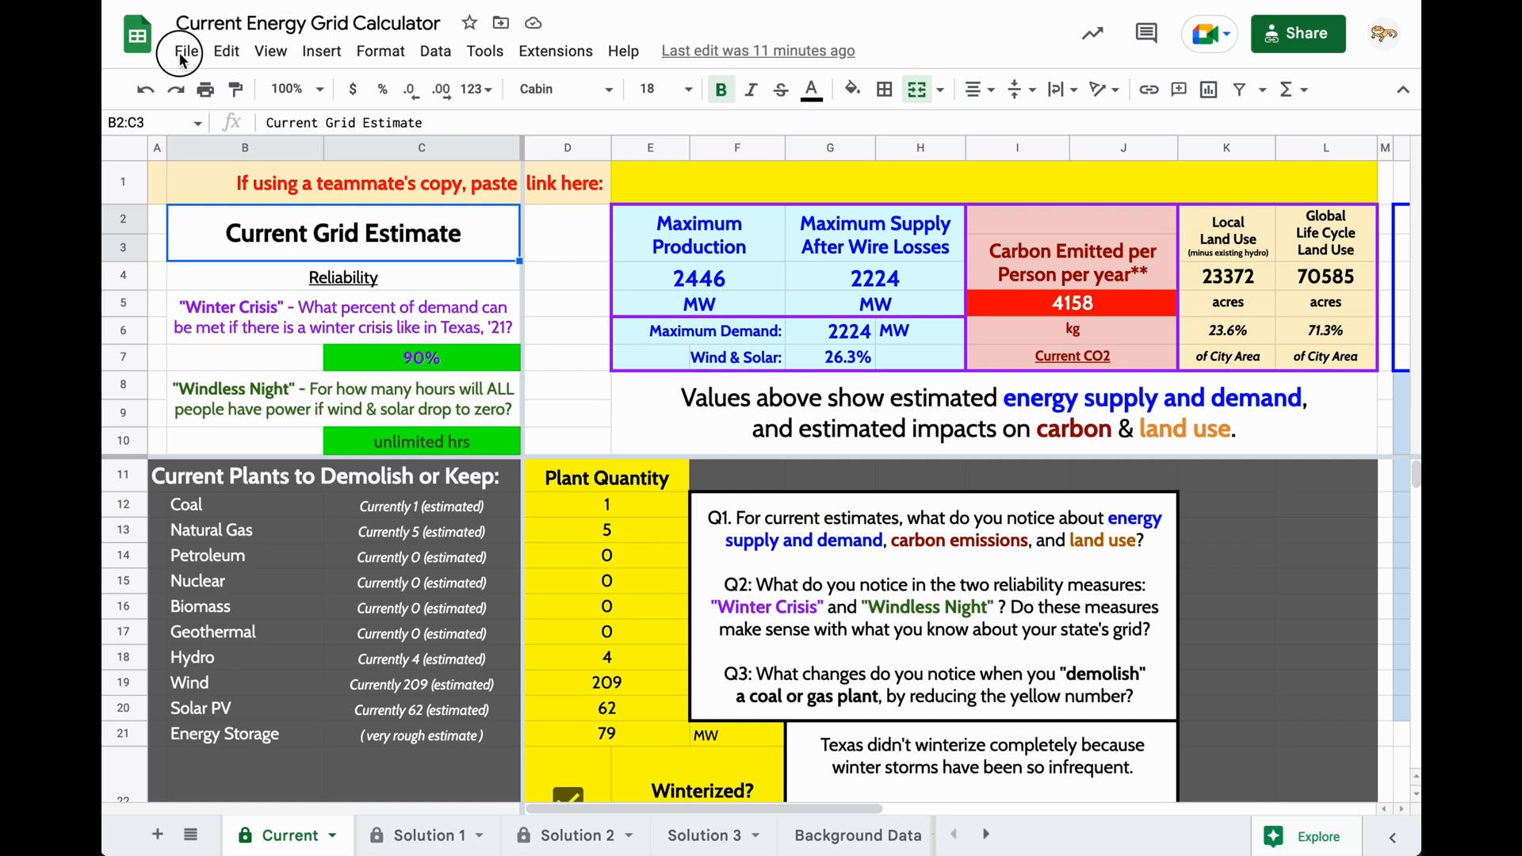
Step: Copy the calculator and name it 'Teacher City Energy Grid Calculator'
left_click(185, 51)
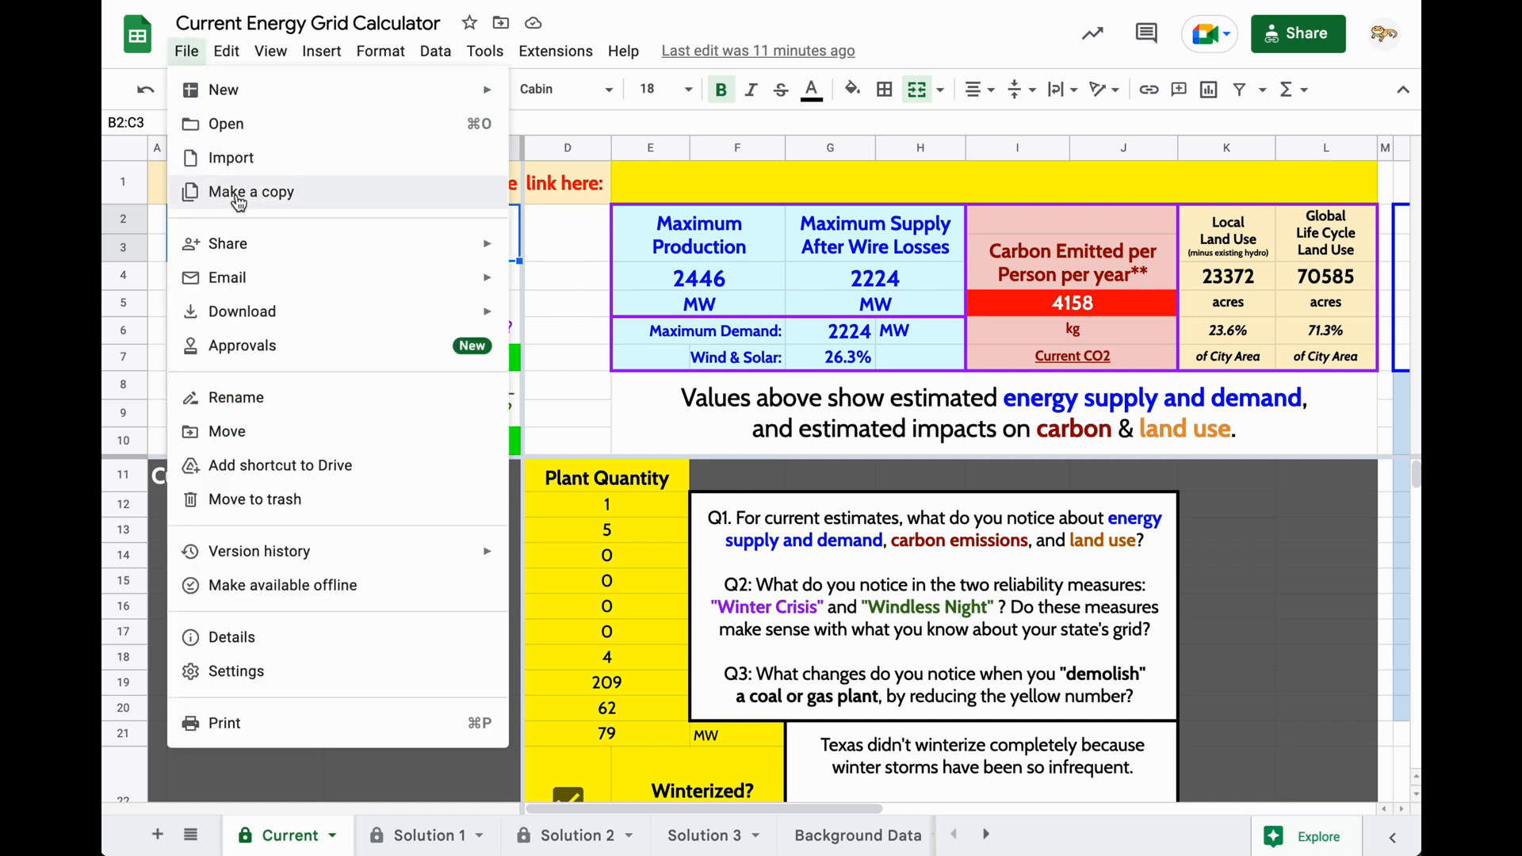
left_click(250, 191)
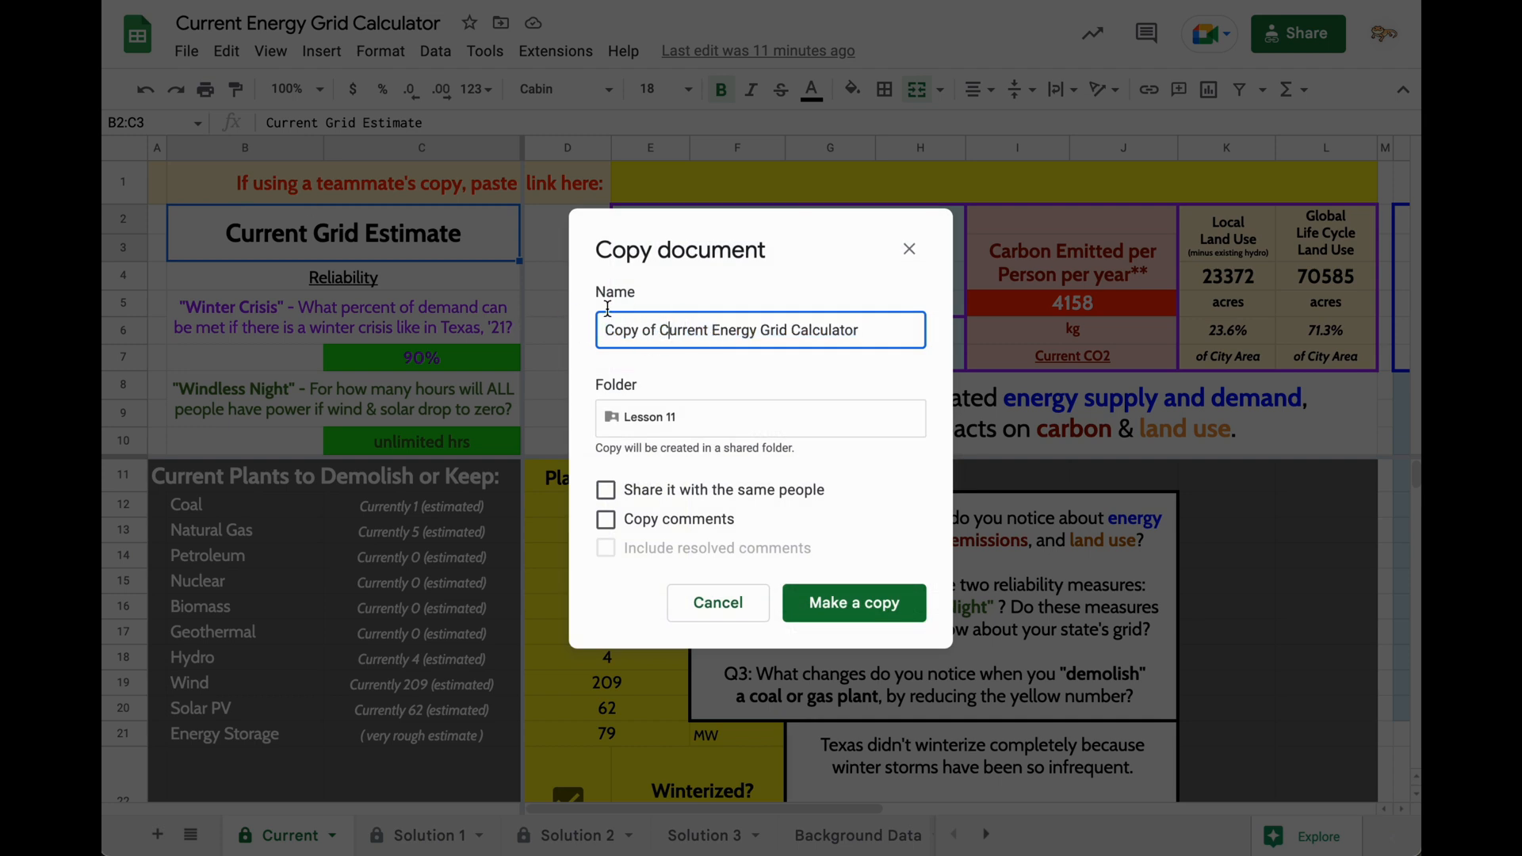
double_click(630, 330)
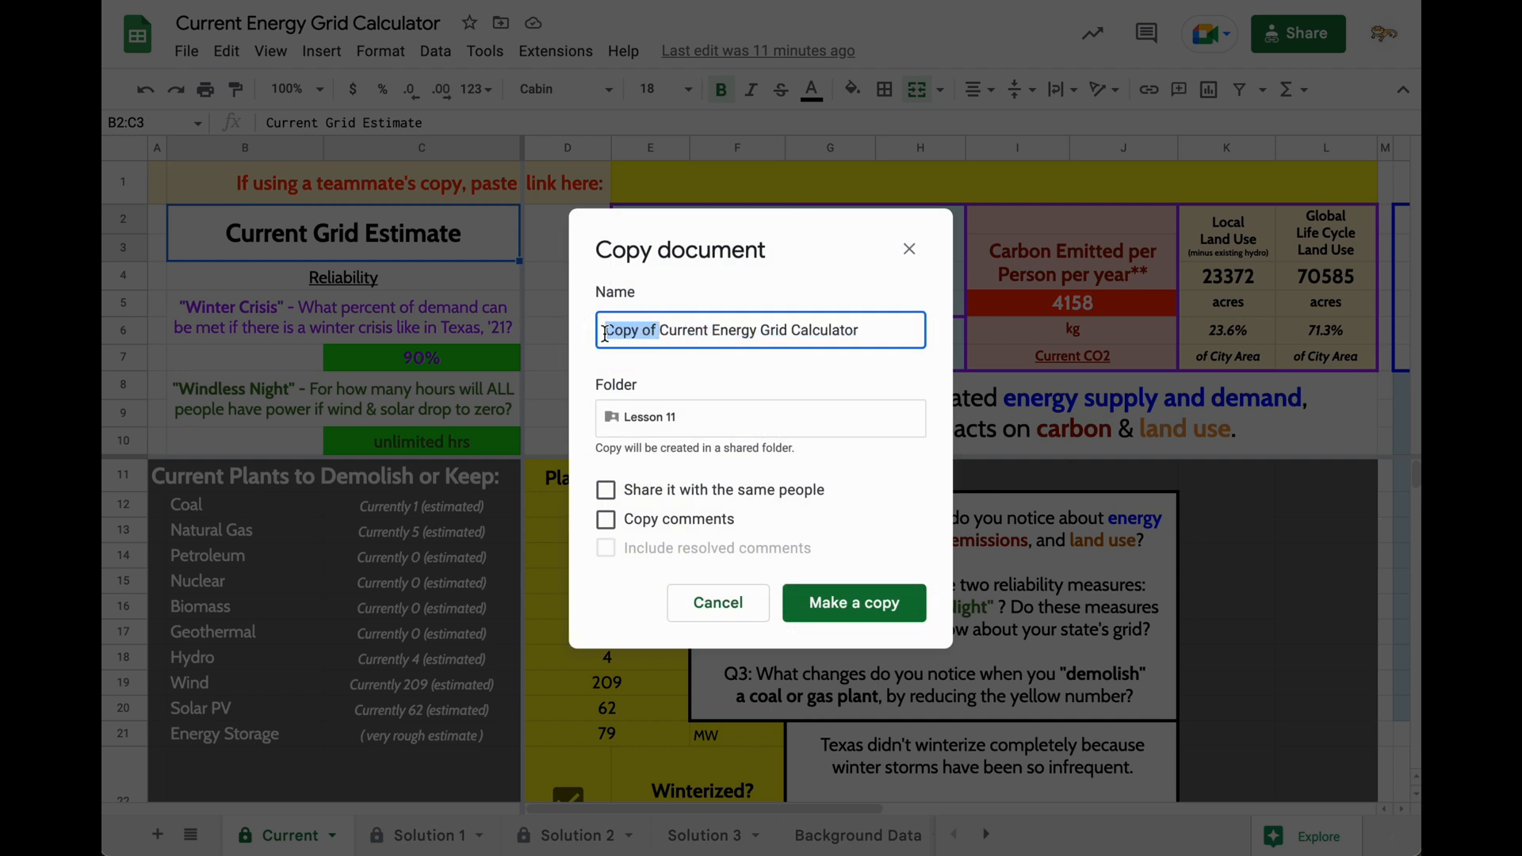
type("Teacher")
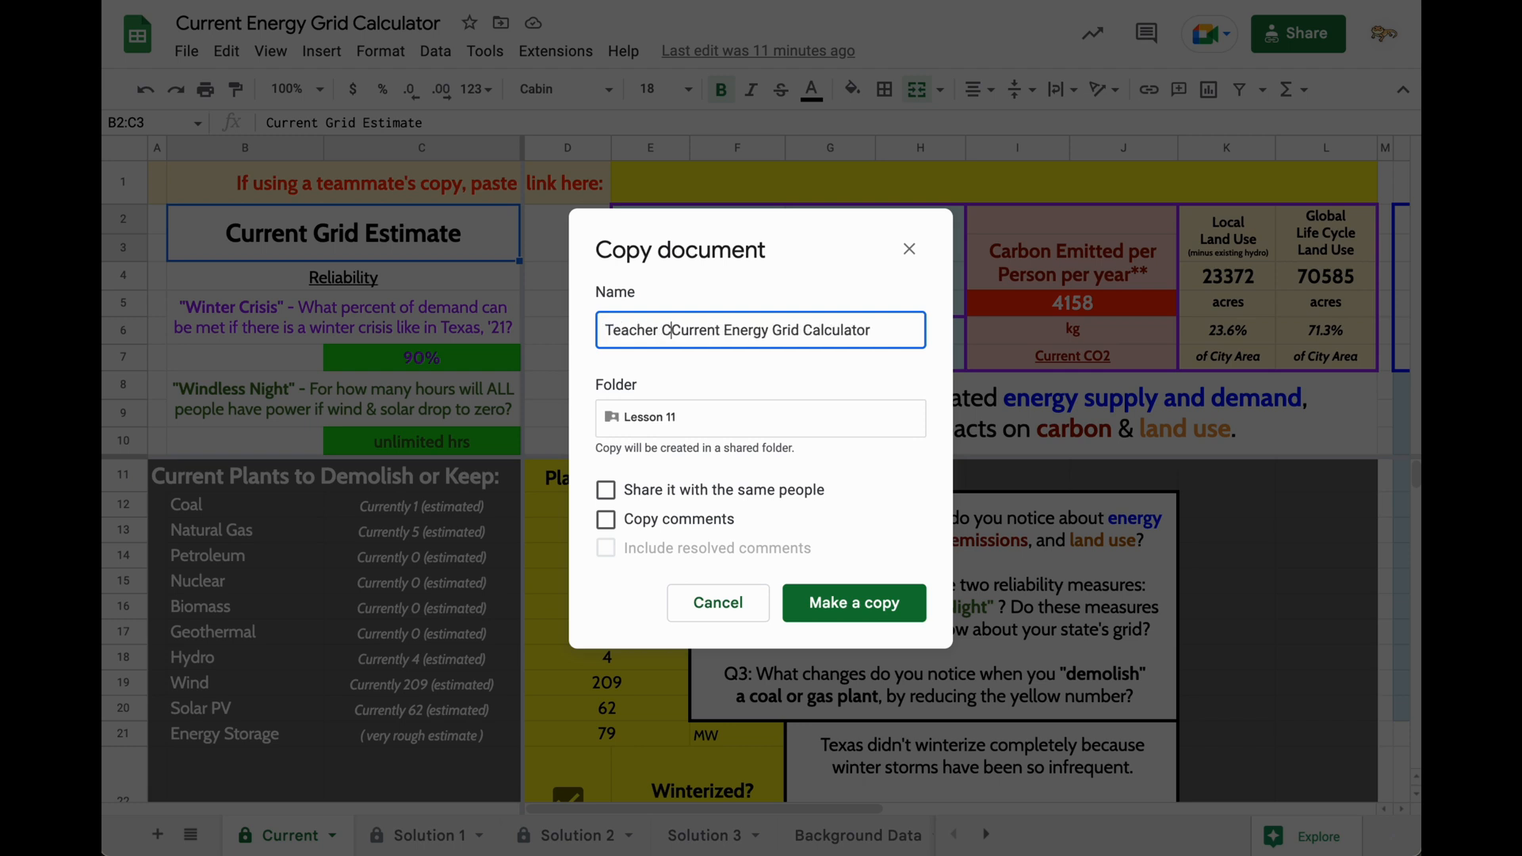
type("ity")
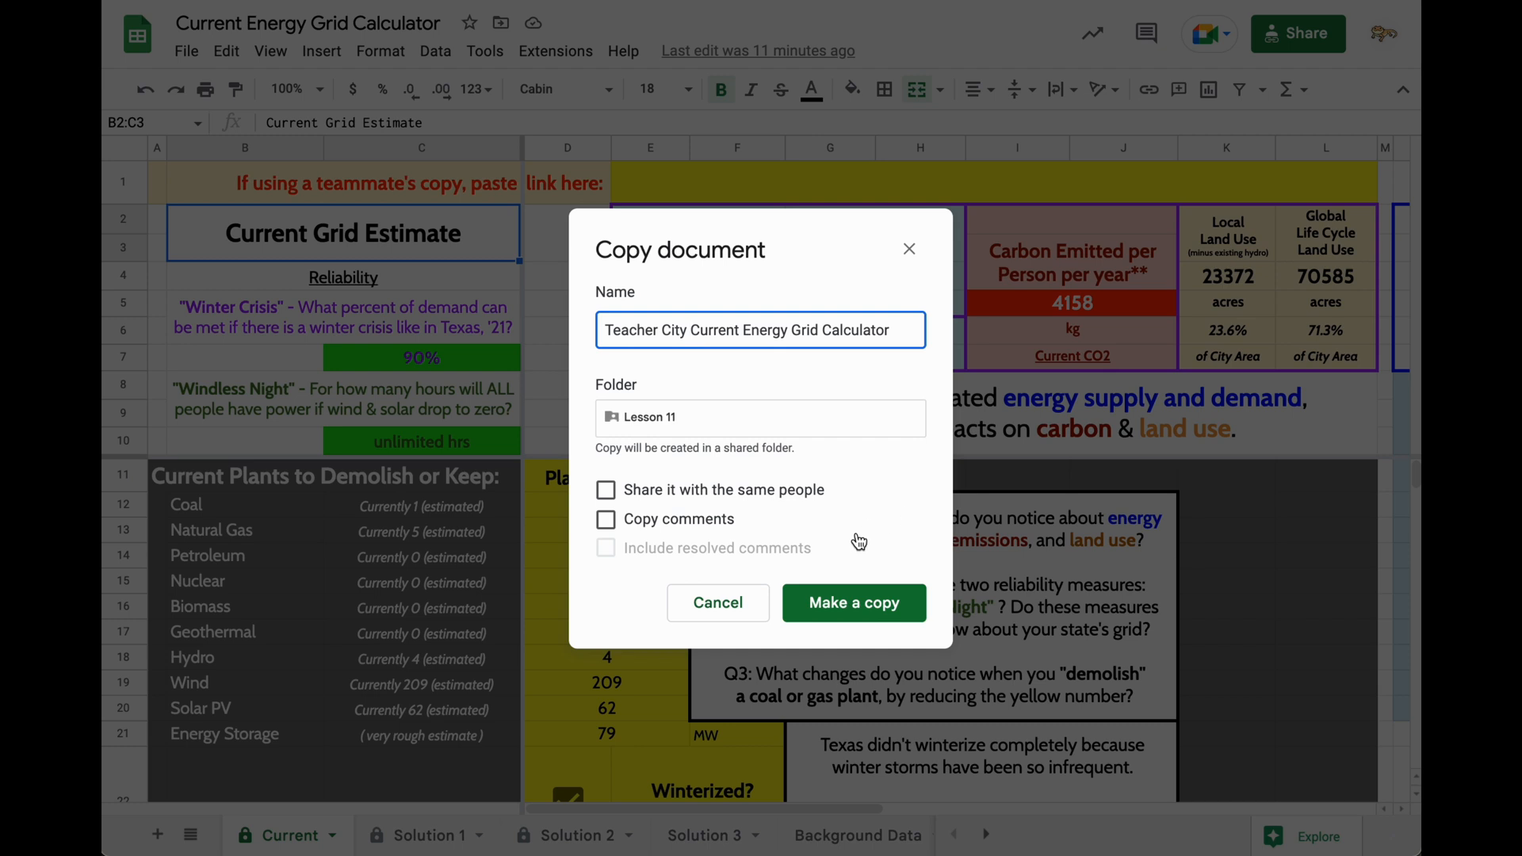
double_click(856, 330)
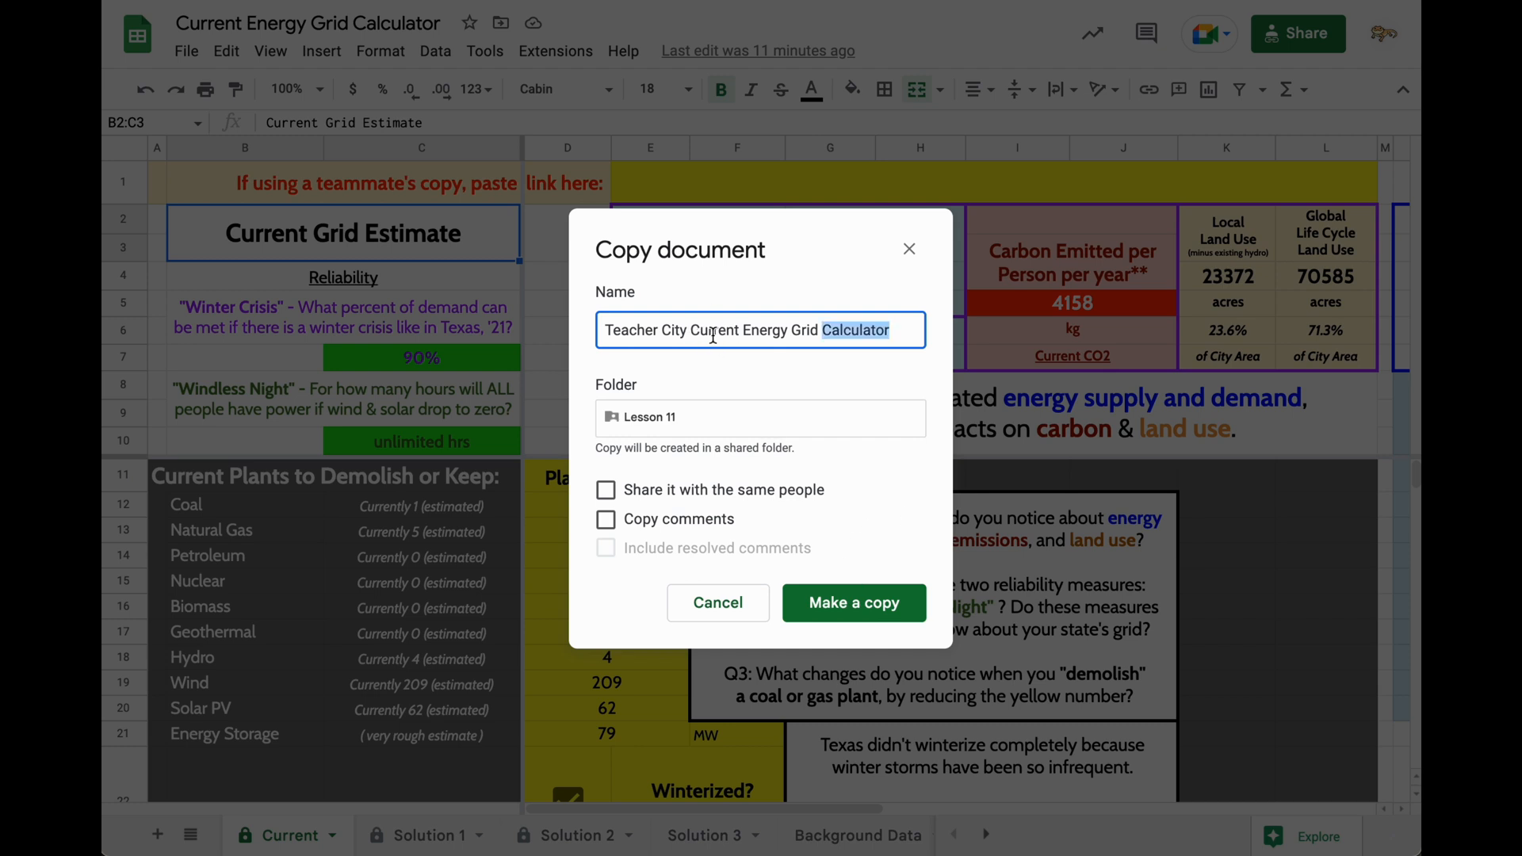
left_click(852, 603)
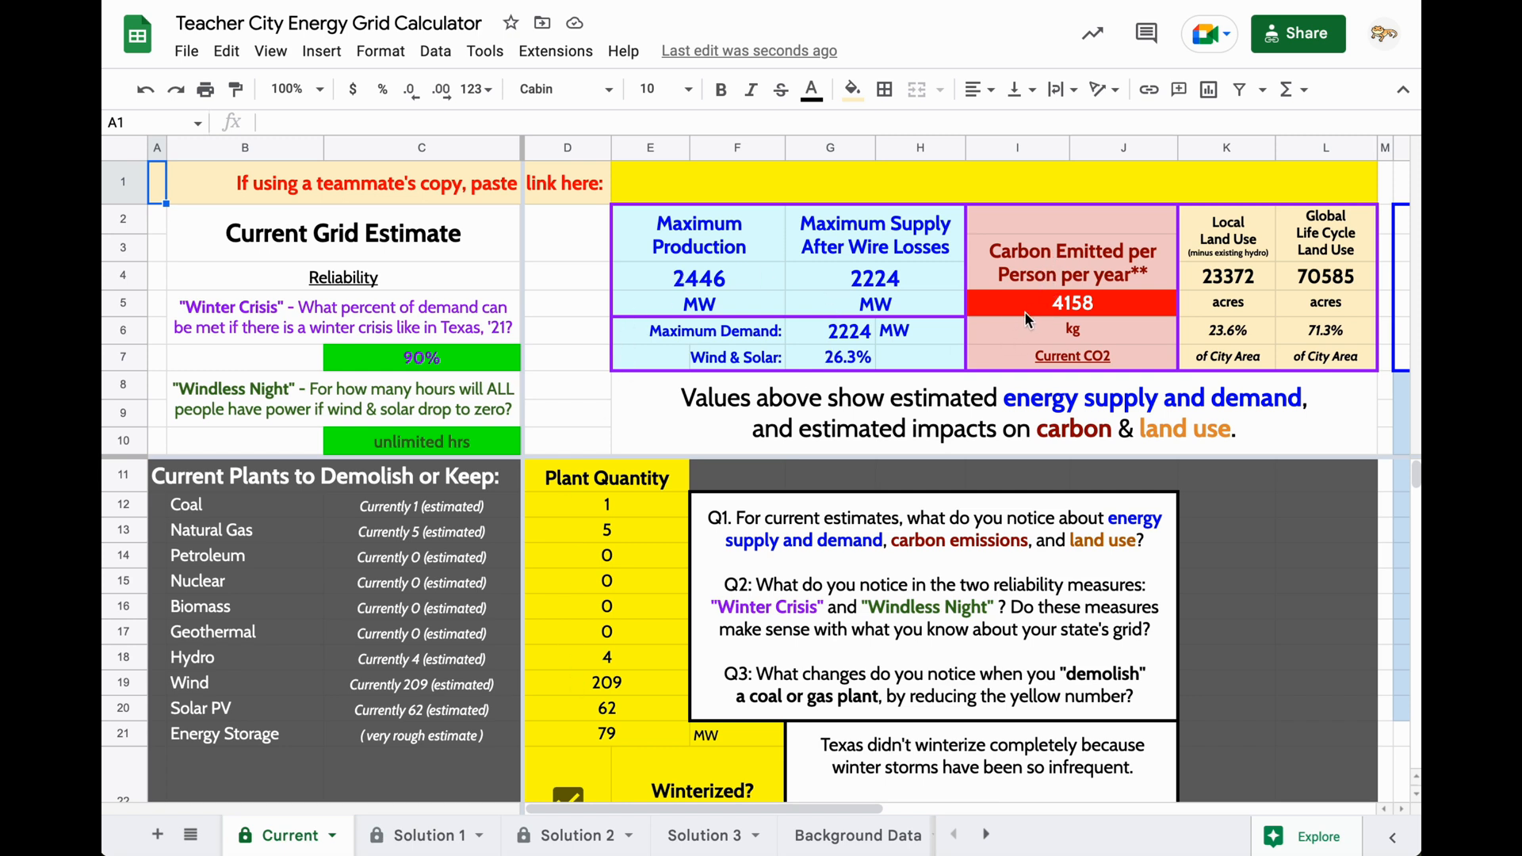
mouse_move(662, 784)
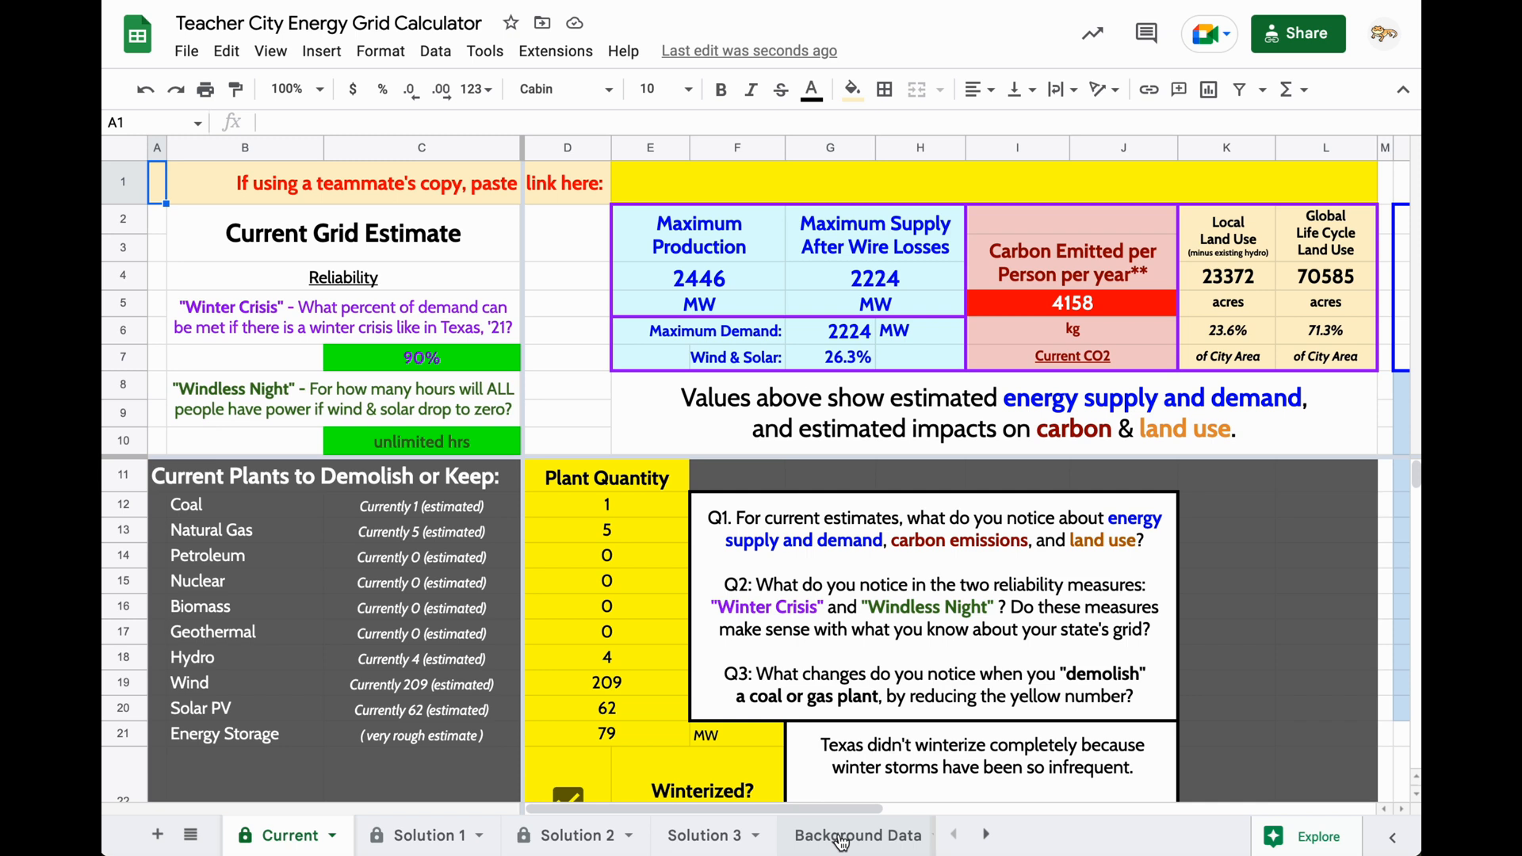
Step: On Background Data, review region name Denver, population 700000 and area 99000 acres
left_click(858, 835)
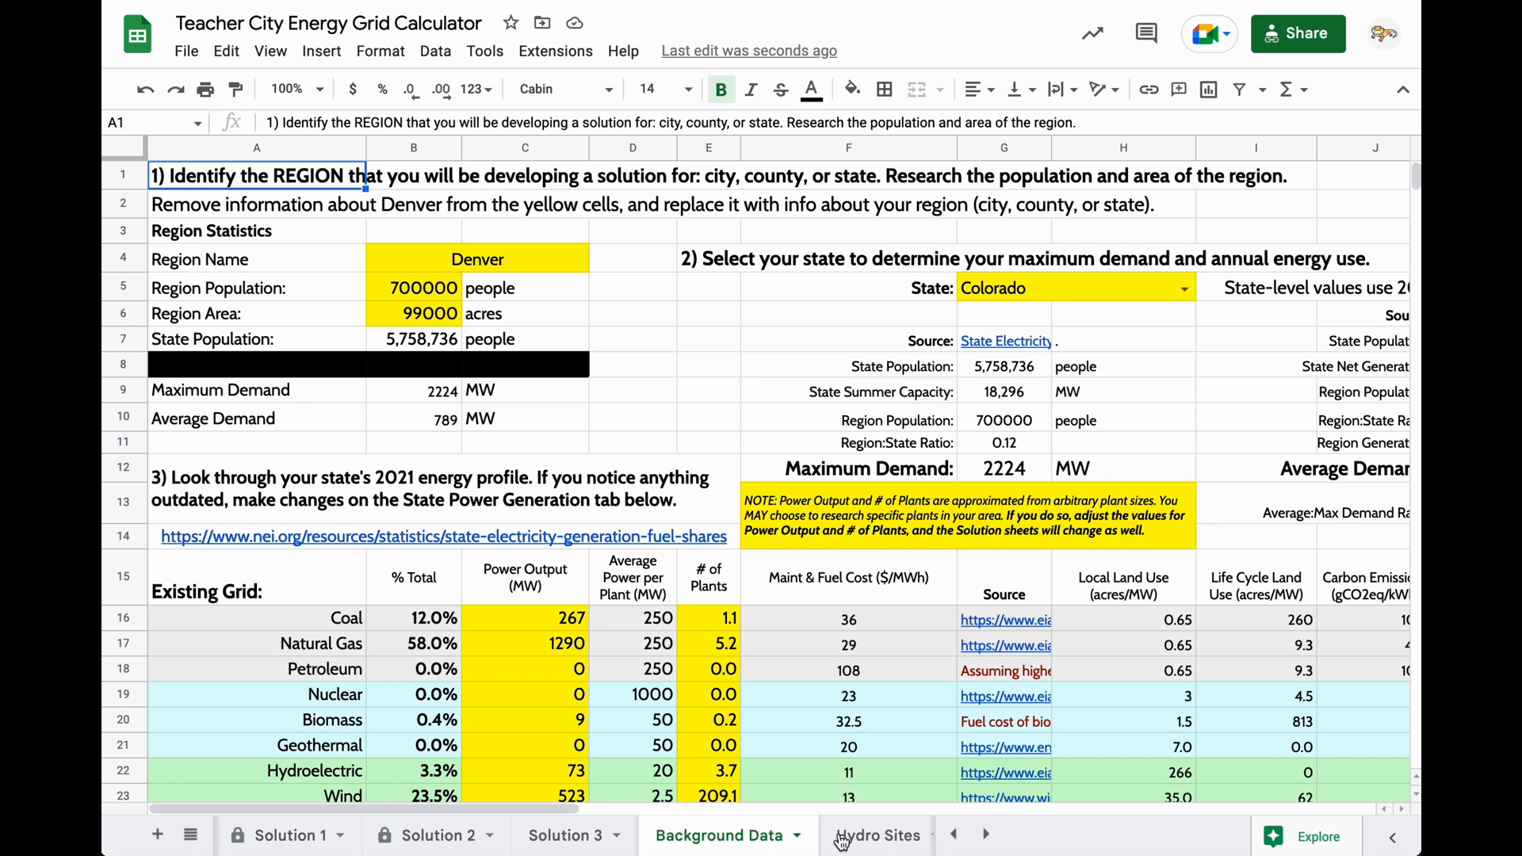
mouse_move(617, 786)
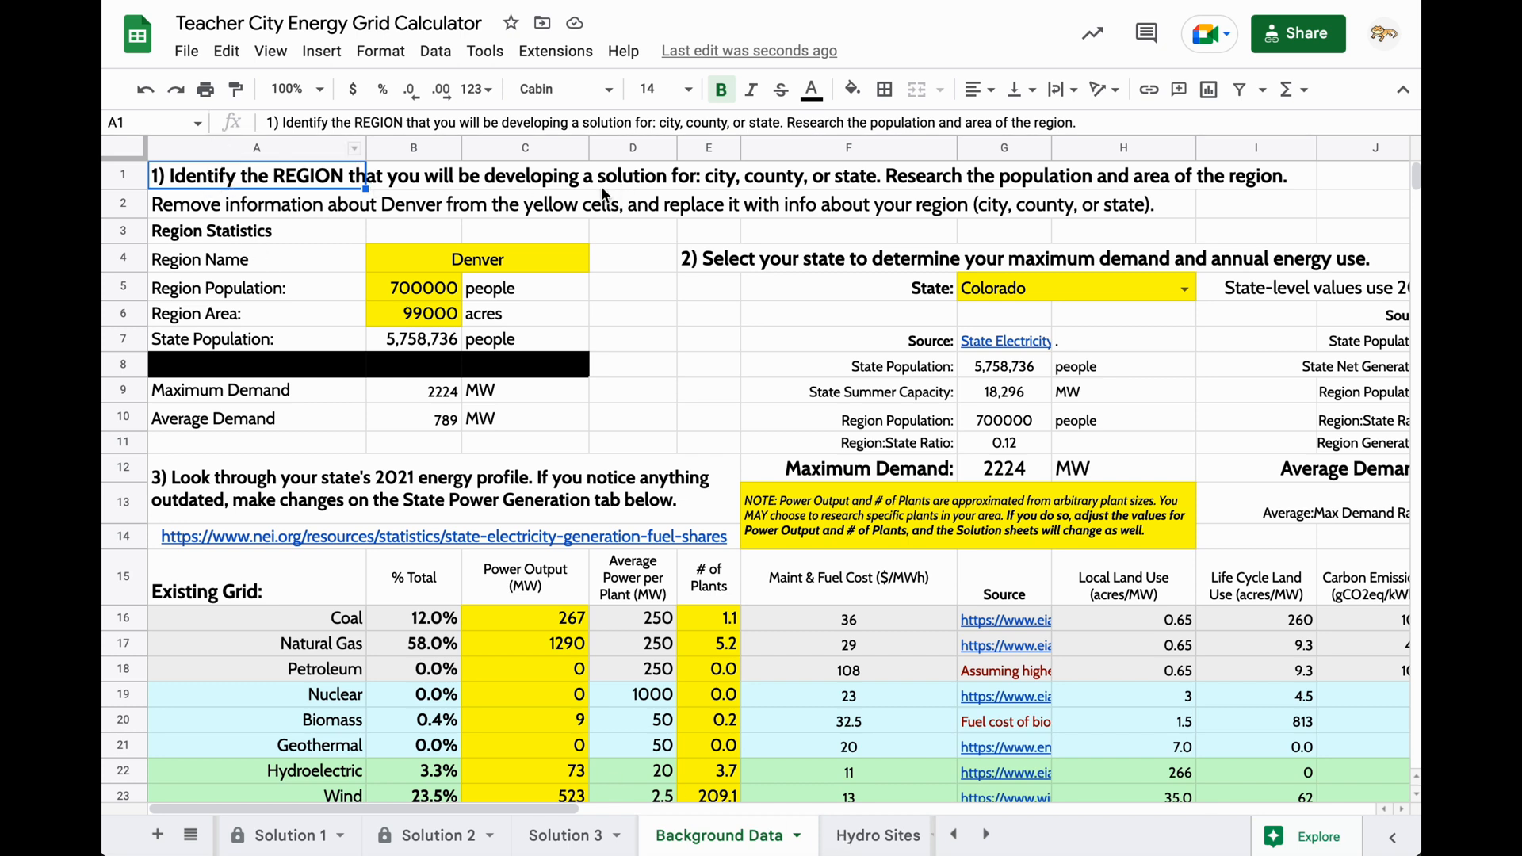
mouse_move(712, 189)
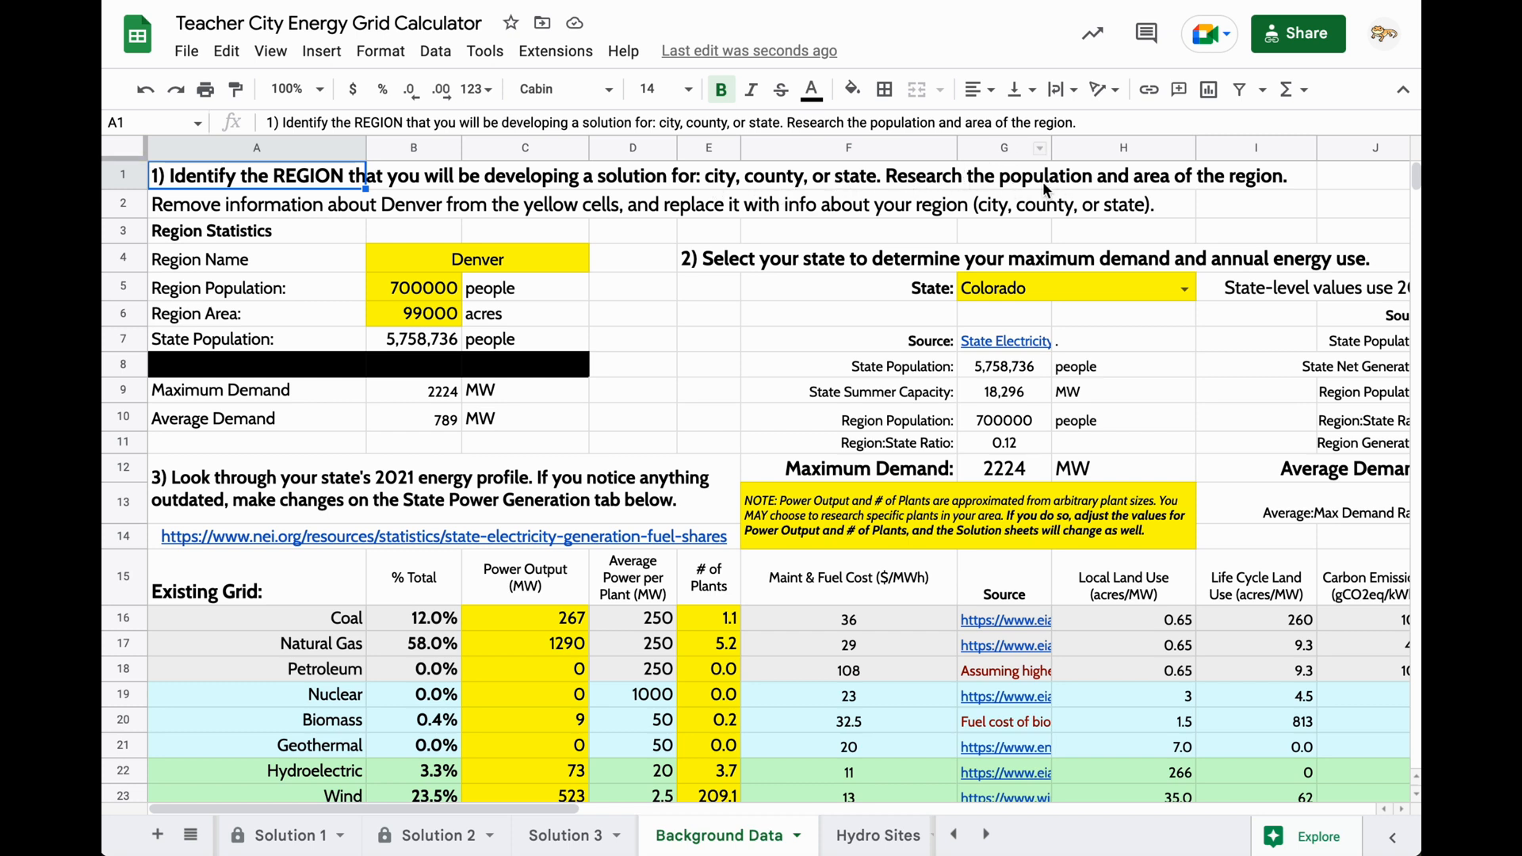
mouse_move(1159, 190)
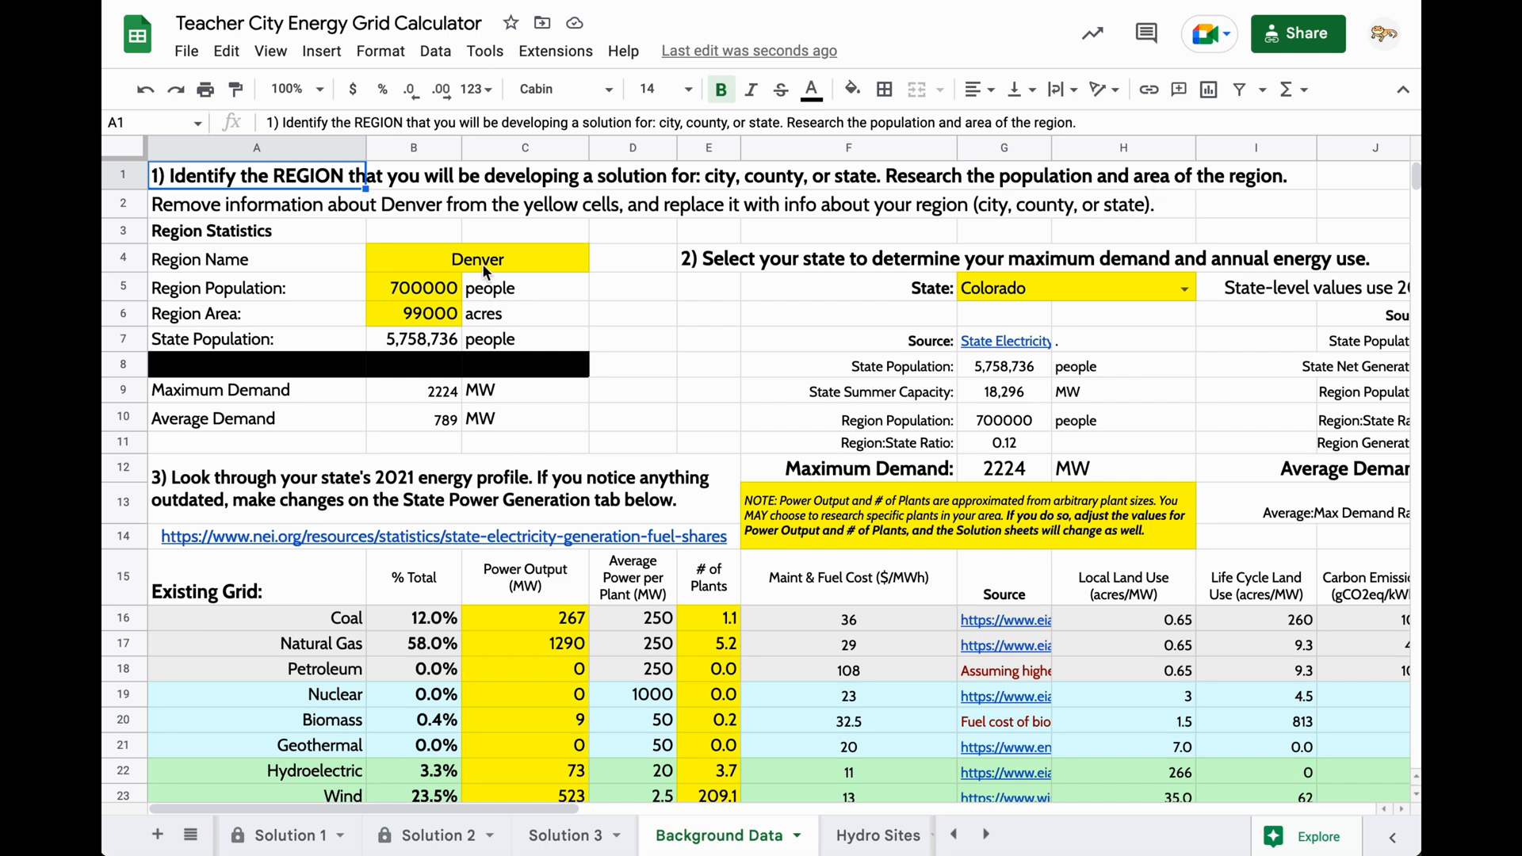
left_click(414, 312)
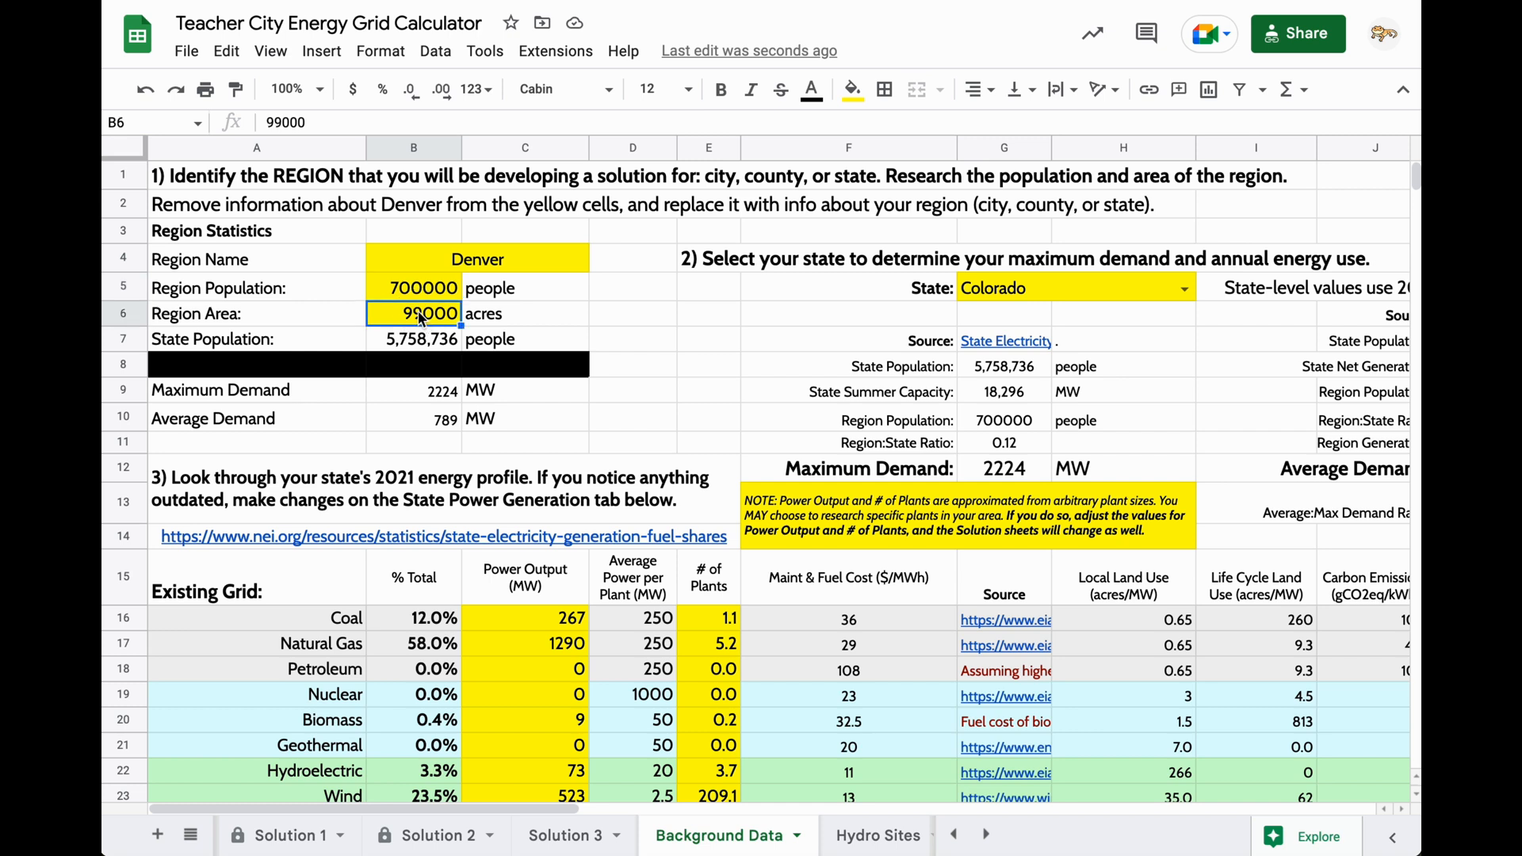
left_click(477, 259)
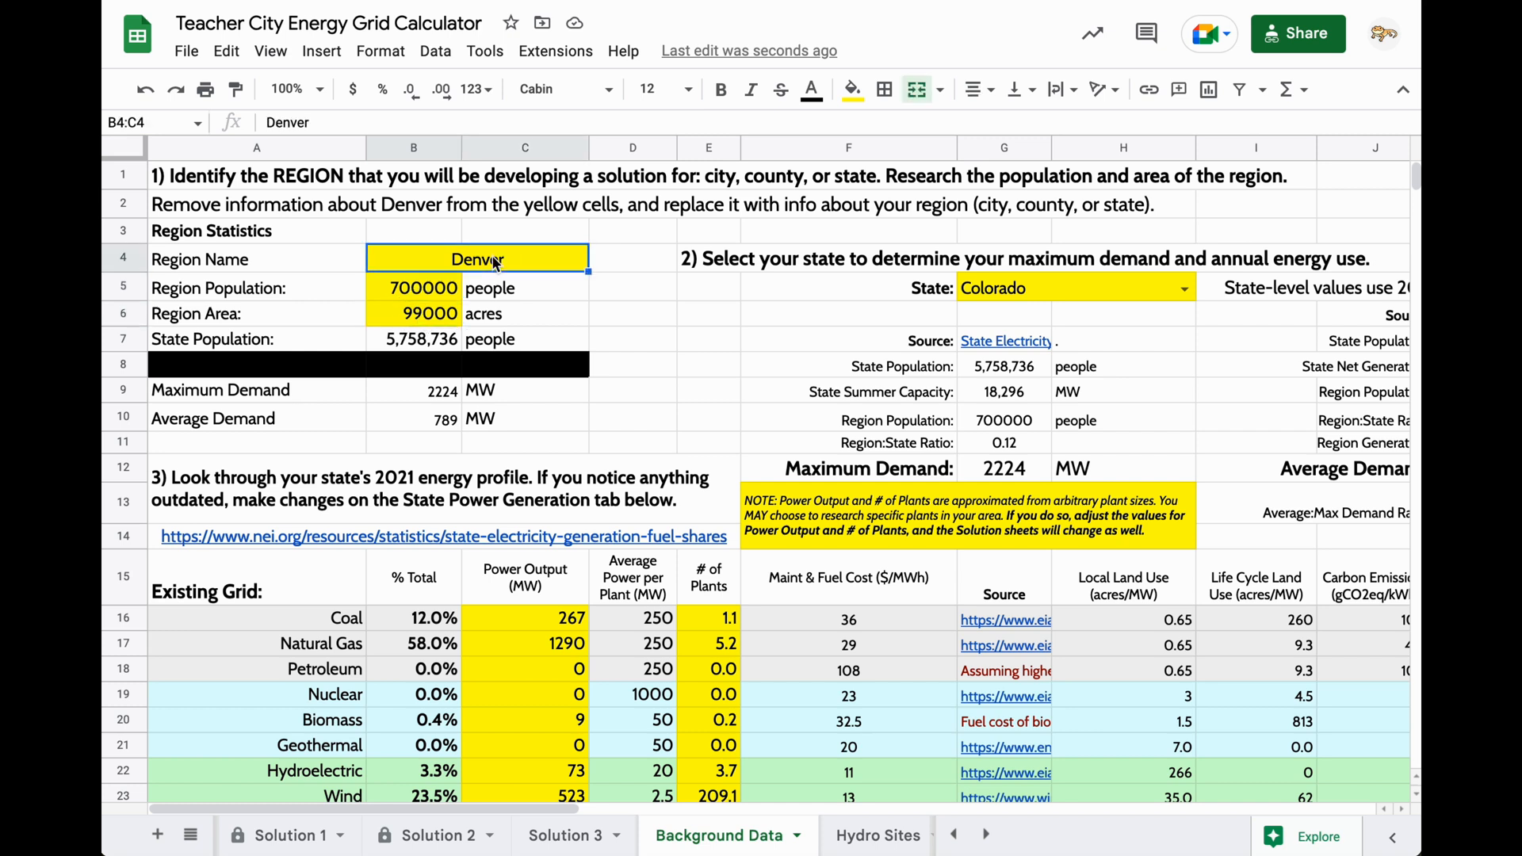
left_click(413, 287)
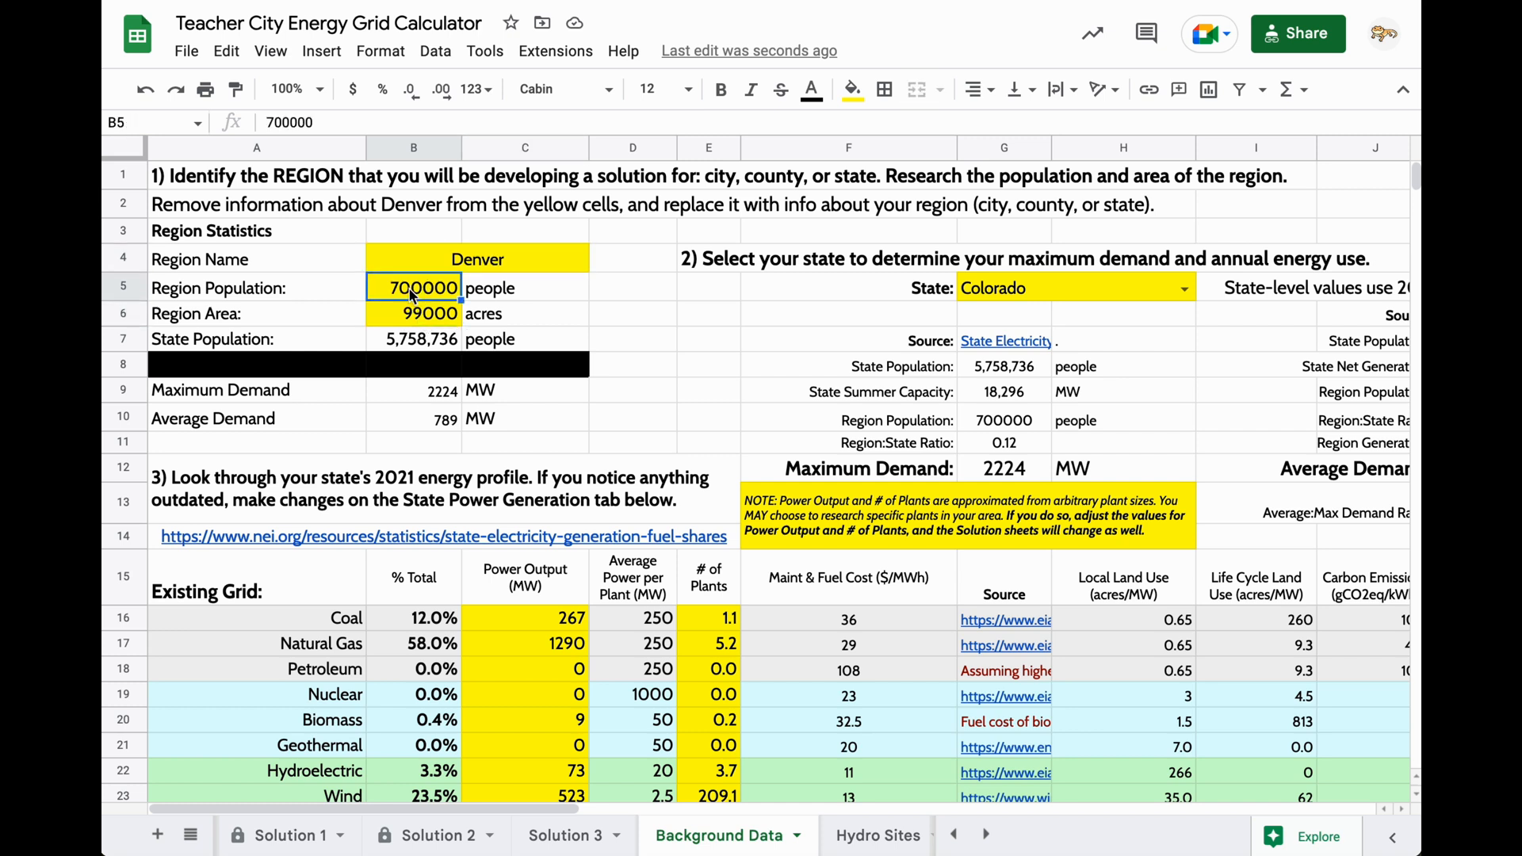
left_click(413, 312)
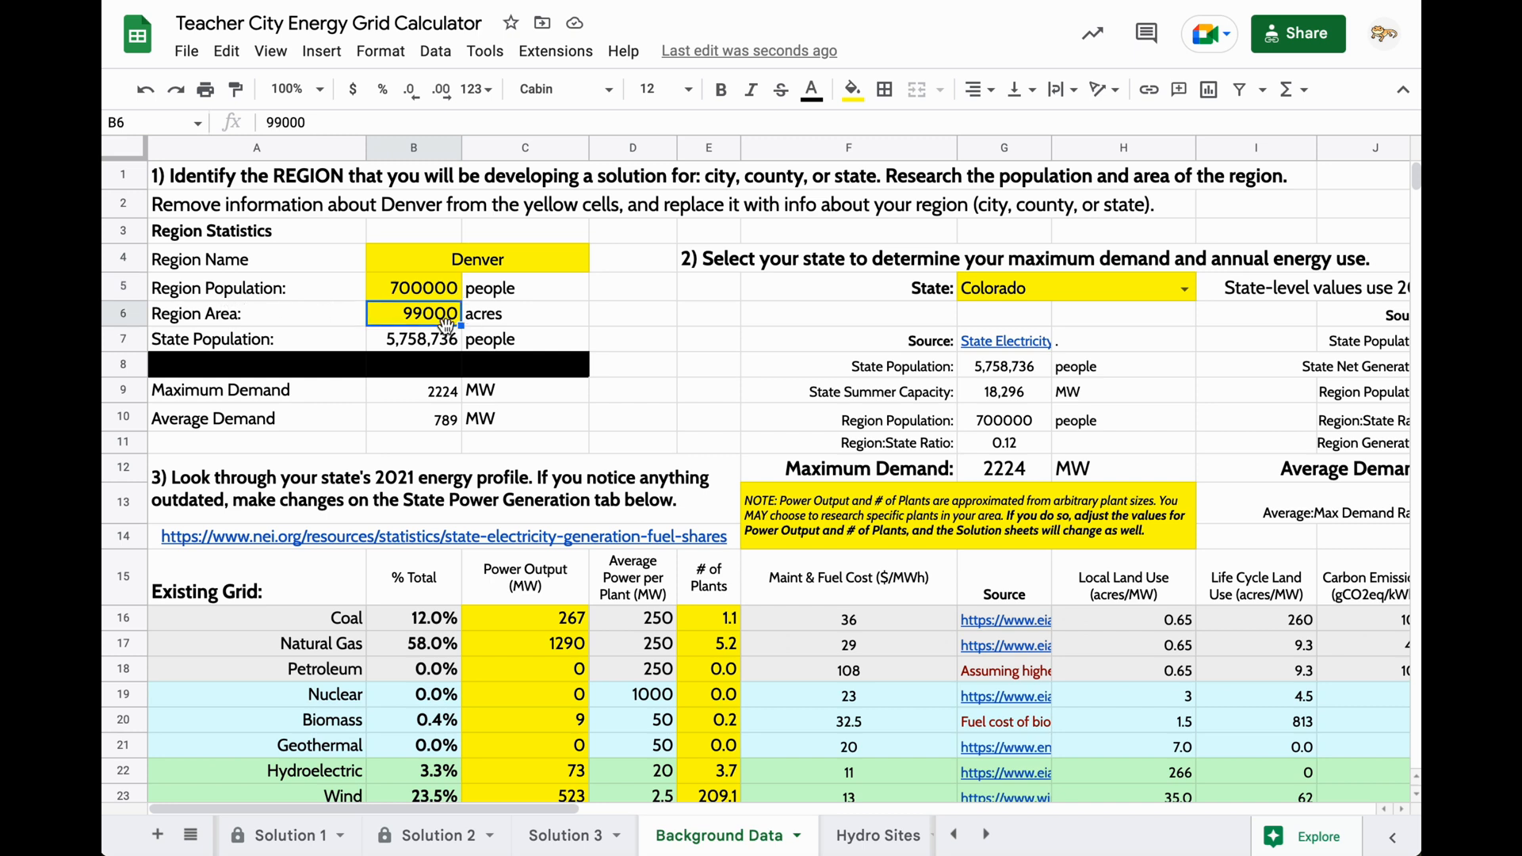
left_click(525, 312)
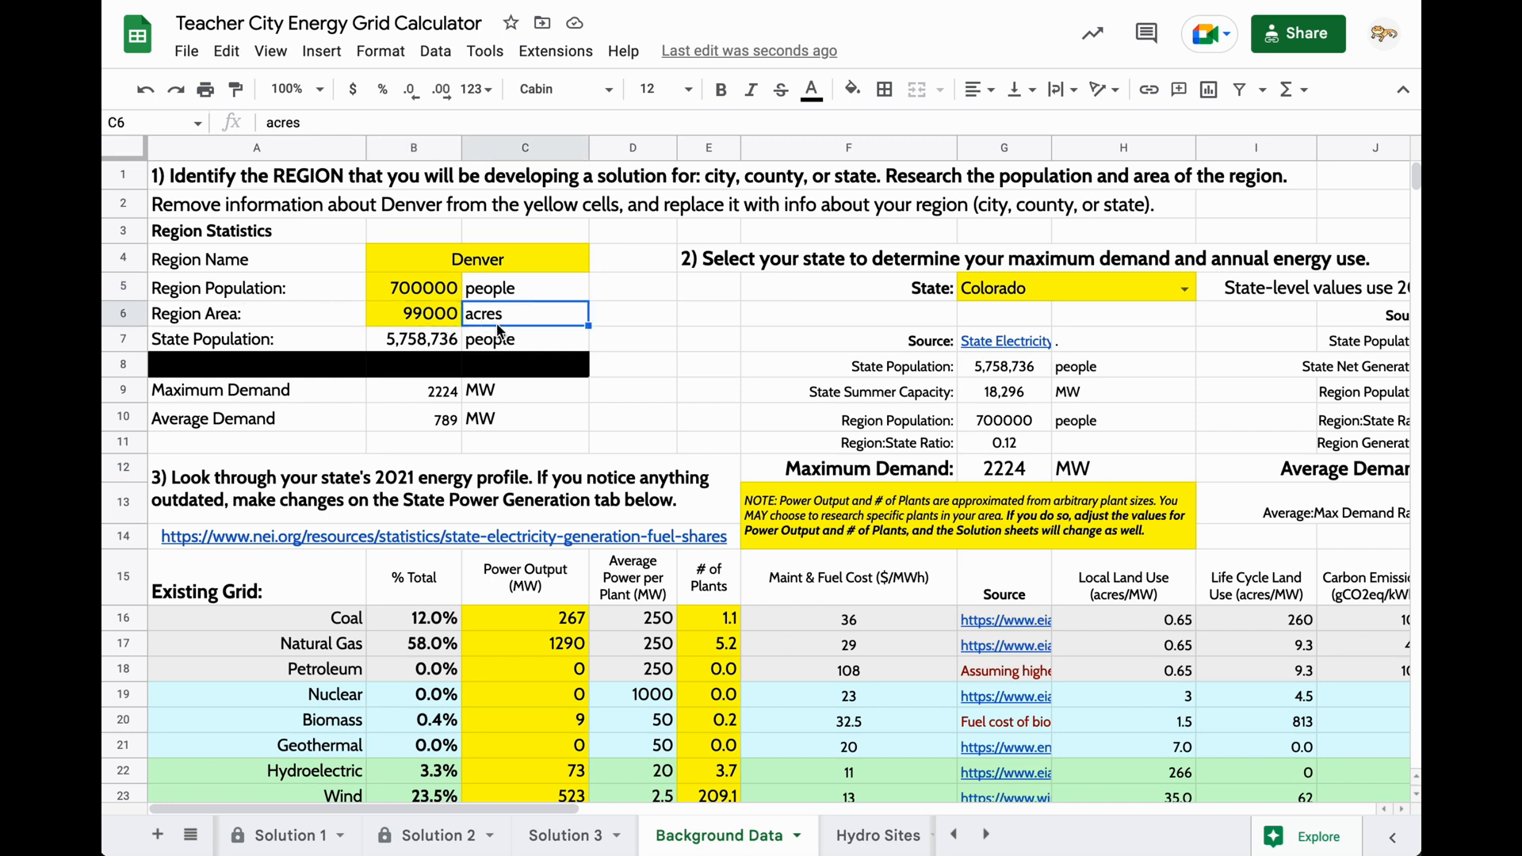
mouse_move(495, 333)
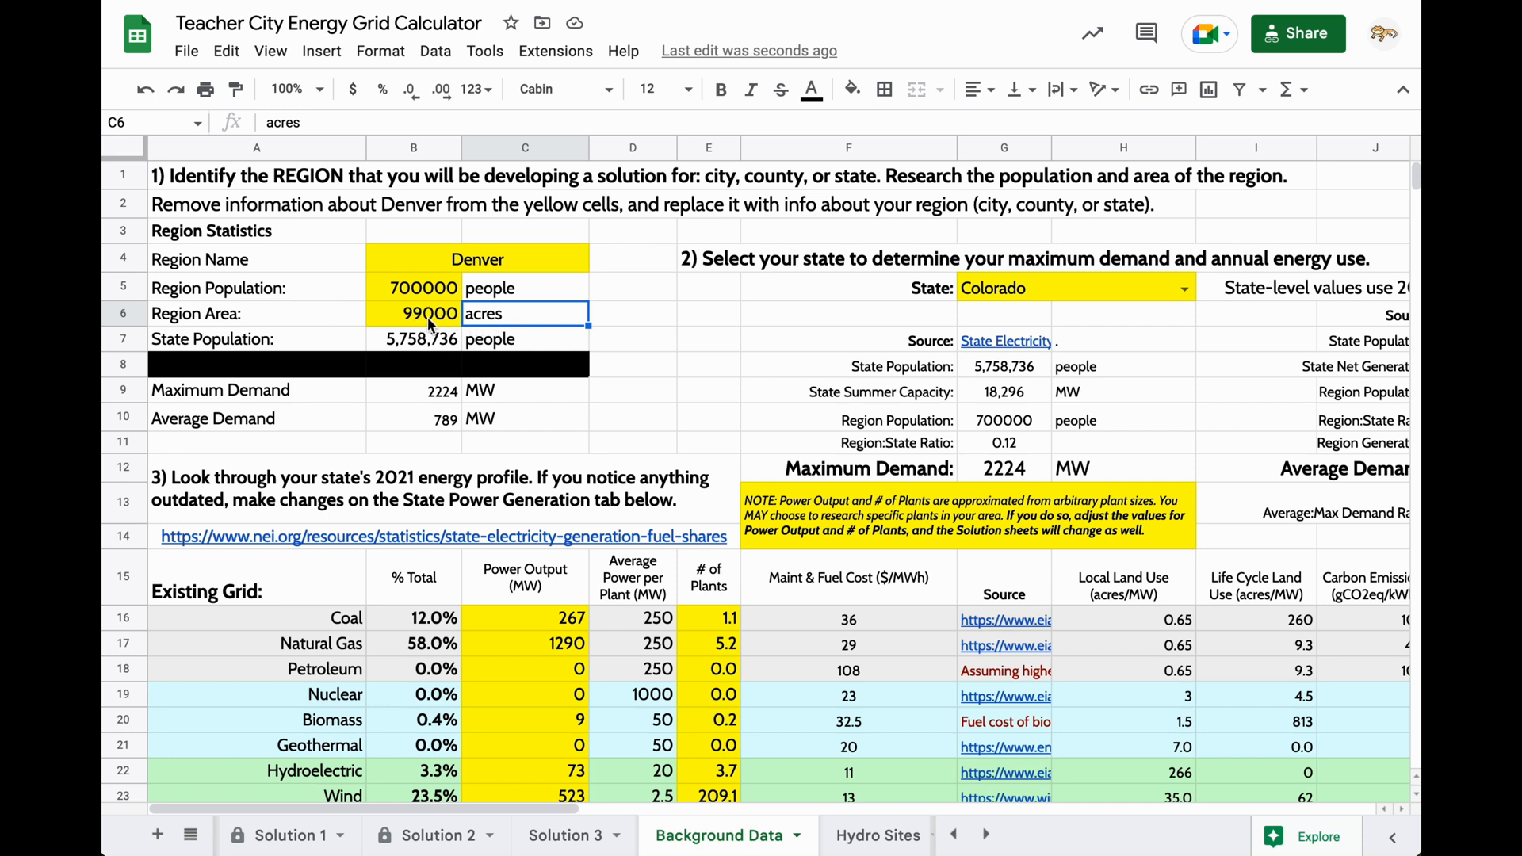
mouse_move(598, 379)
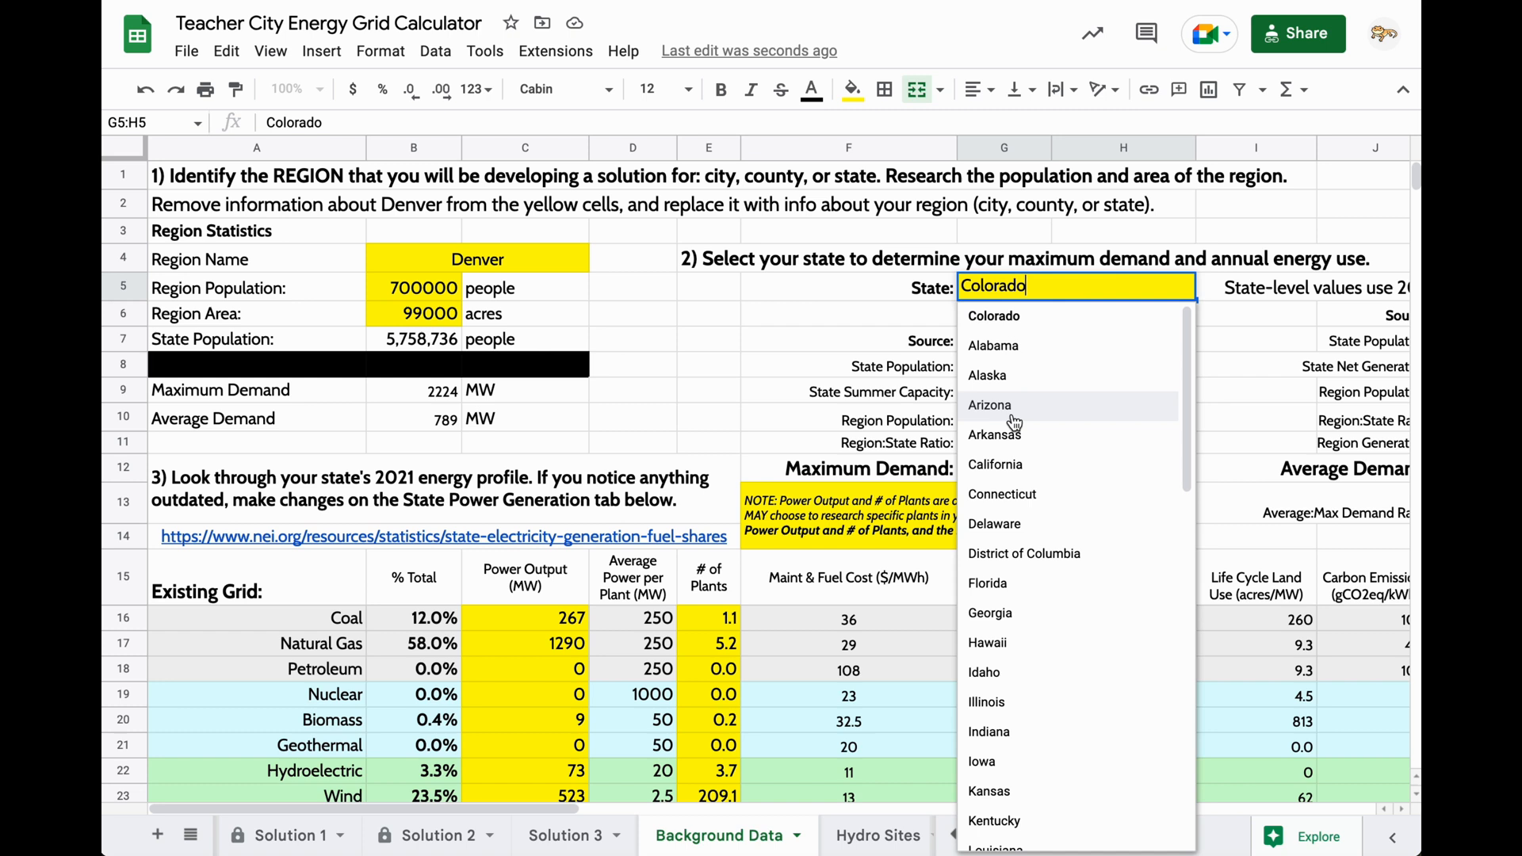
mouse_move(1017, 418)
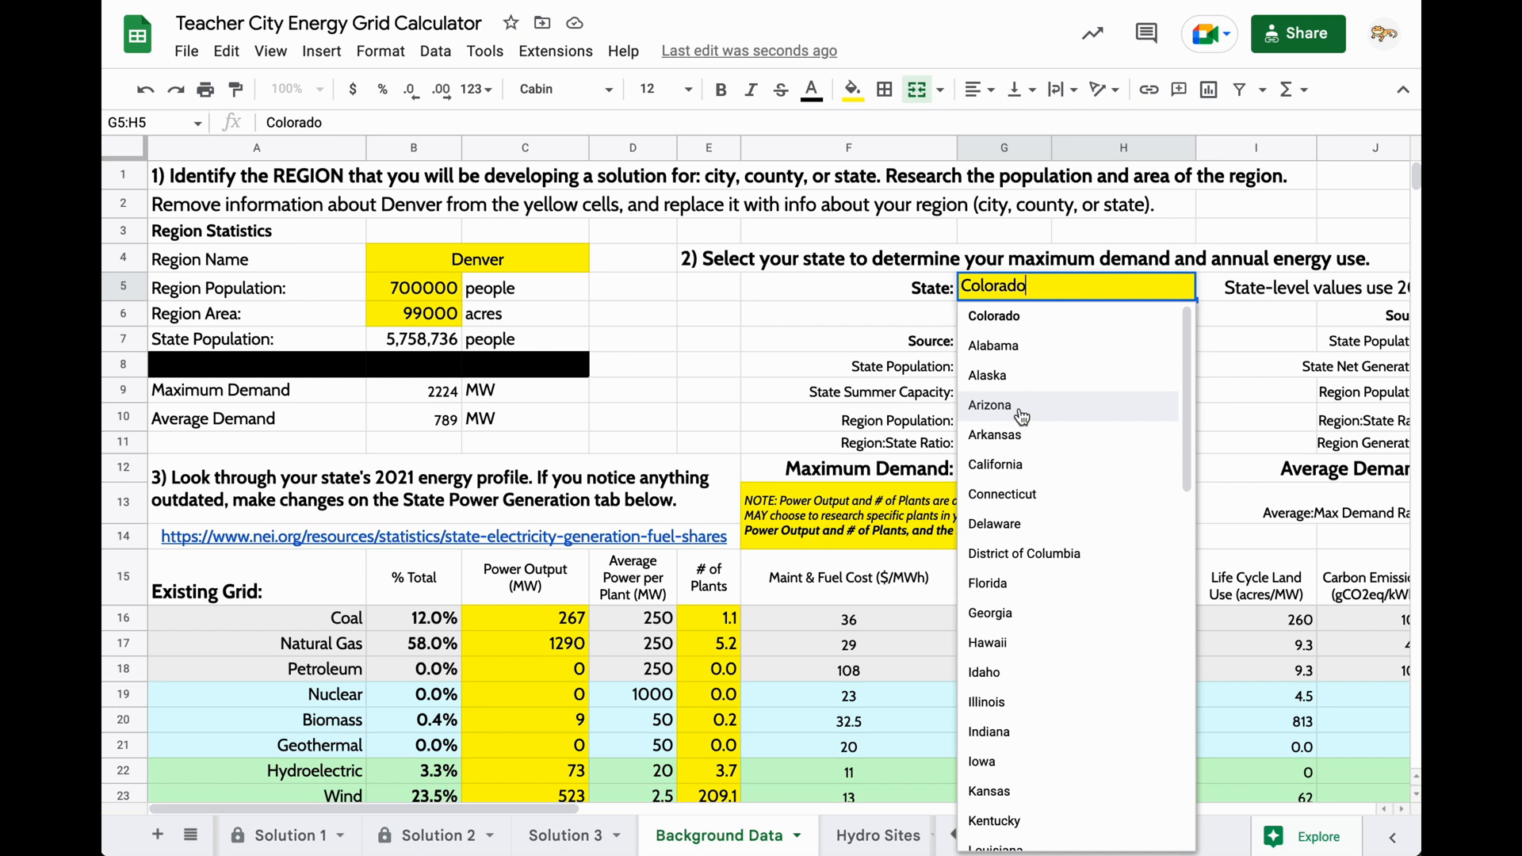
Step: Pick Arizona in the G5 State dropdown and scroll right to check demand values
left_click(989, 405)
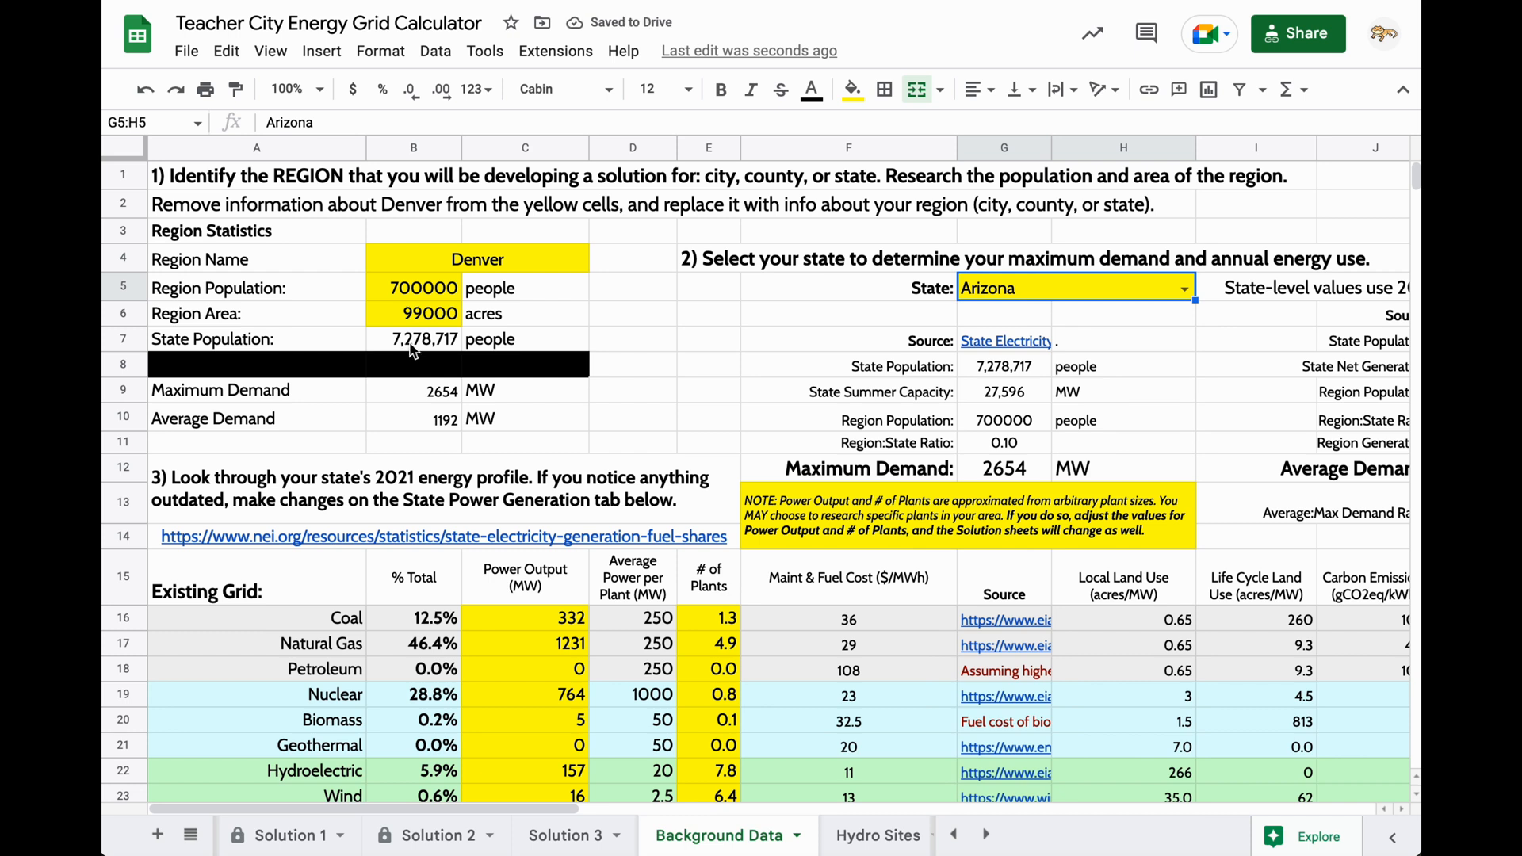
mouse_move(986, 406)
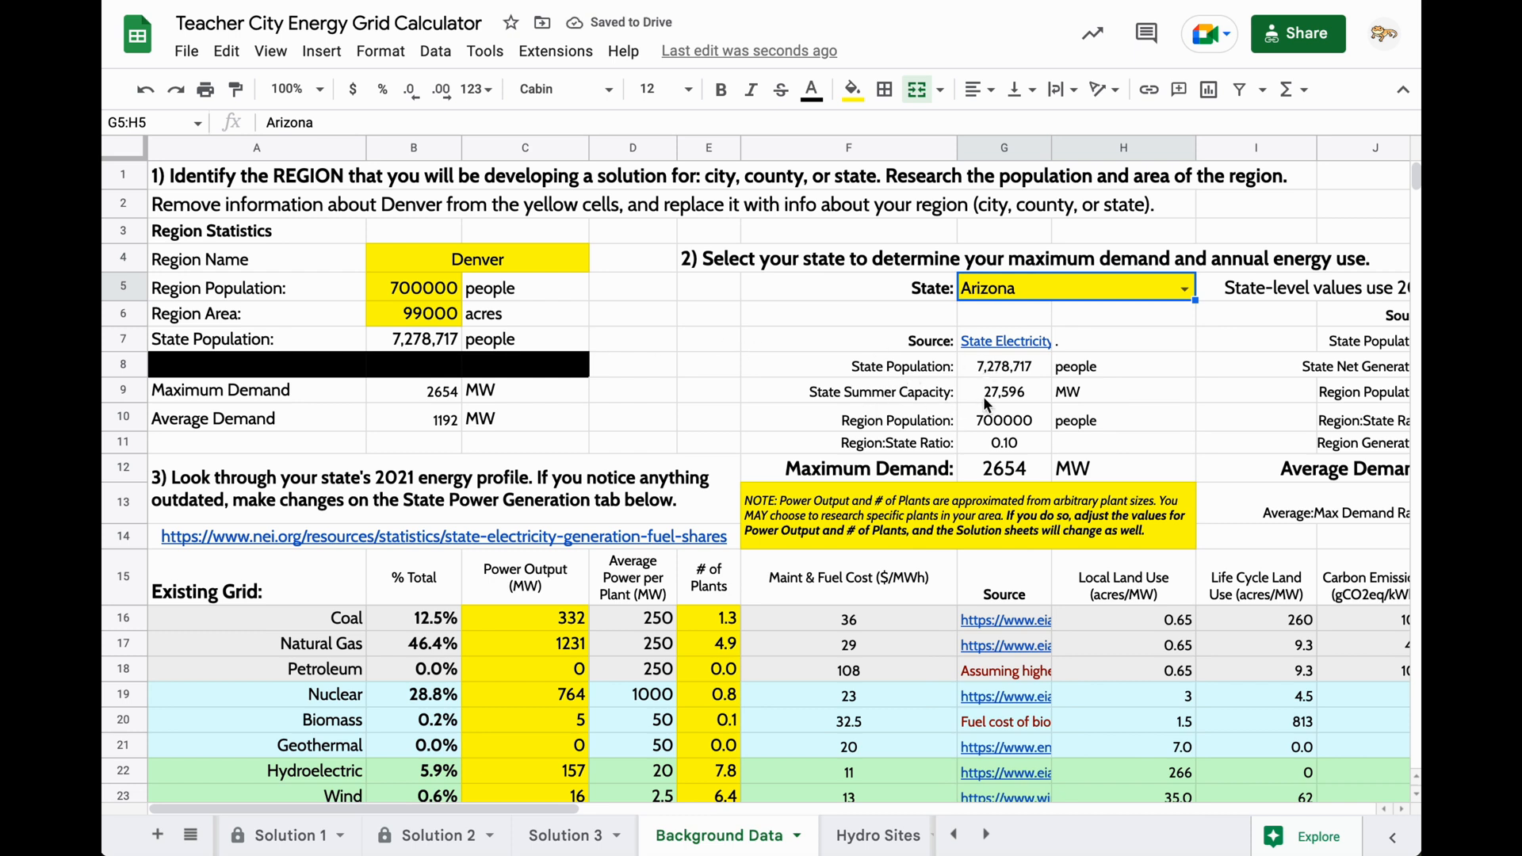
scroll("right", 3)
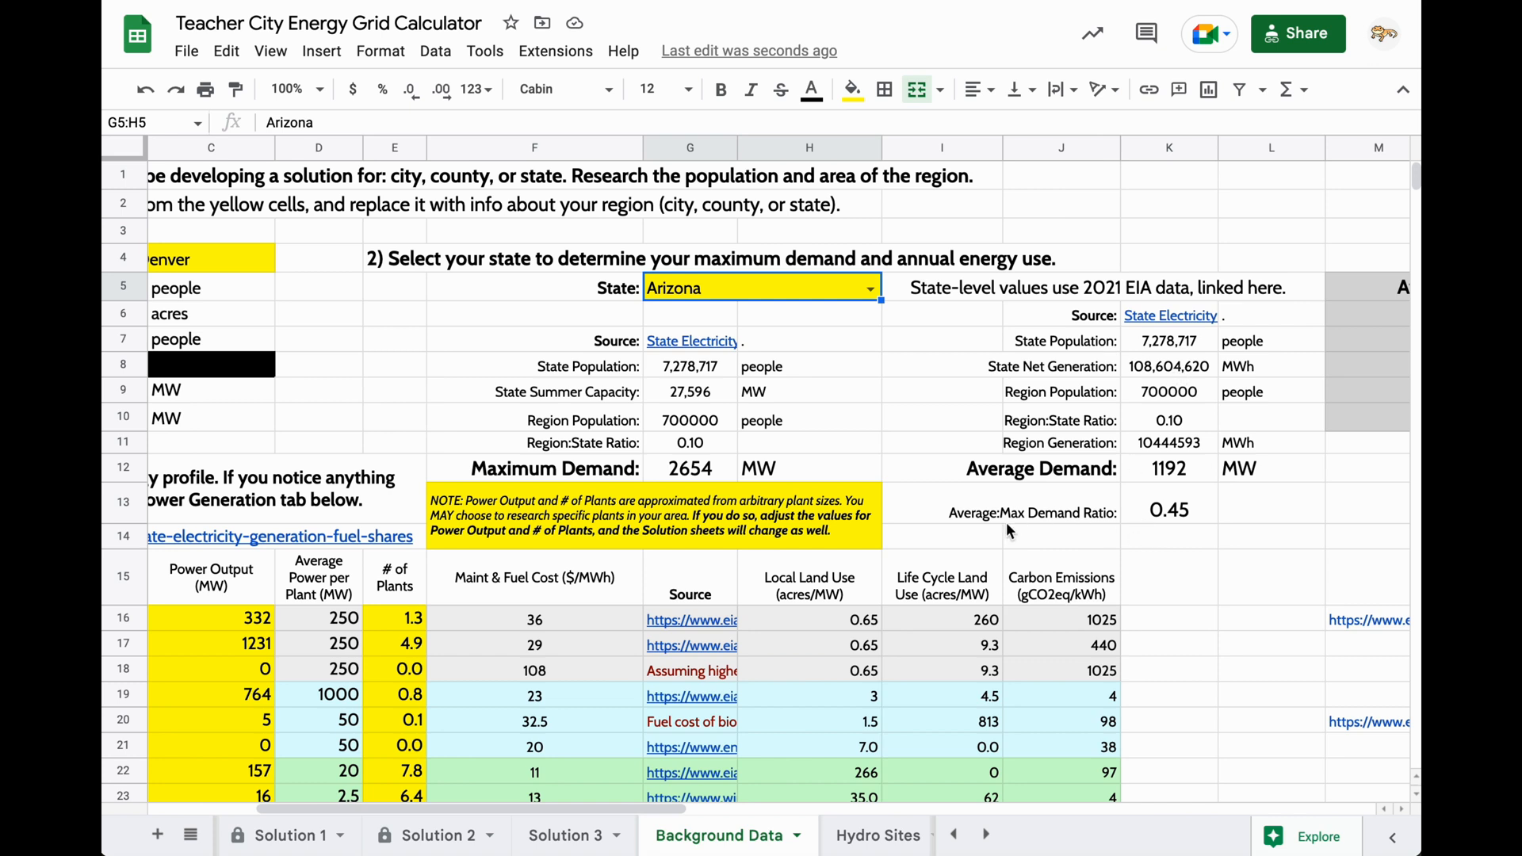
mouse_move(818, 418)
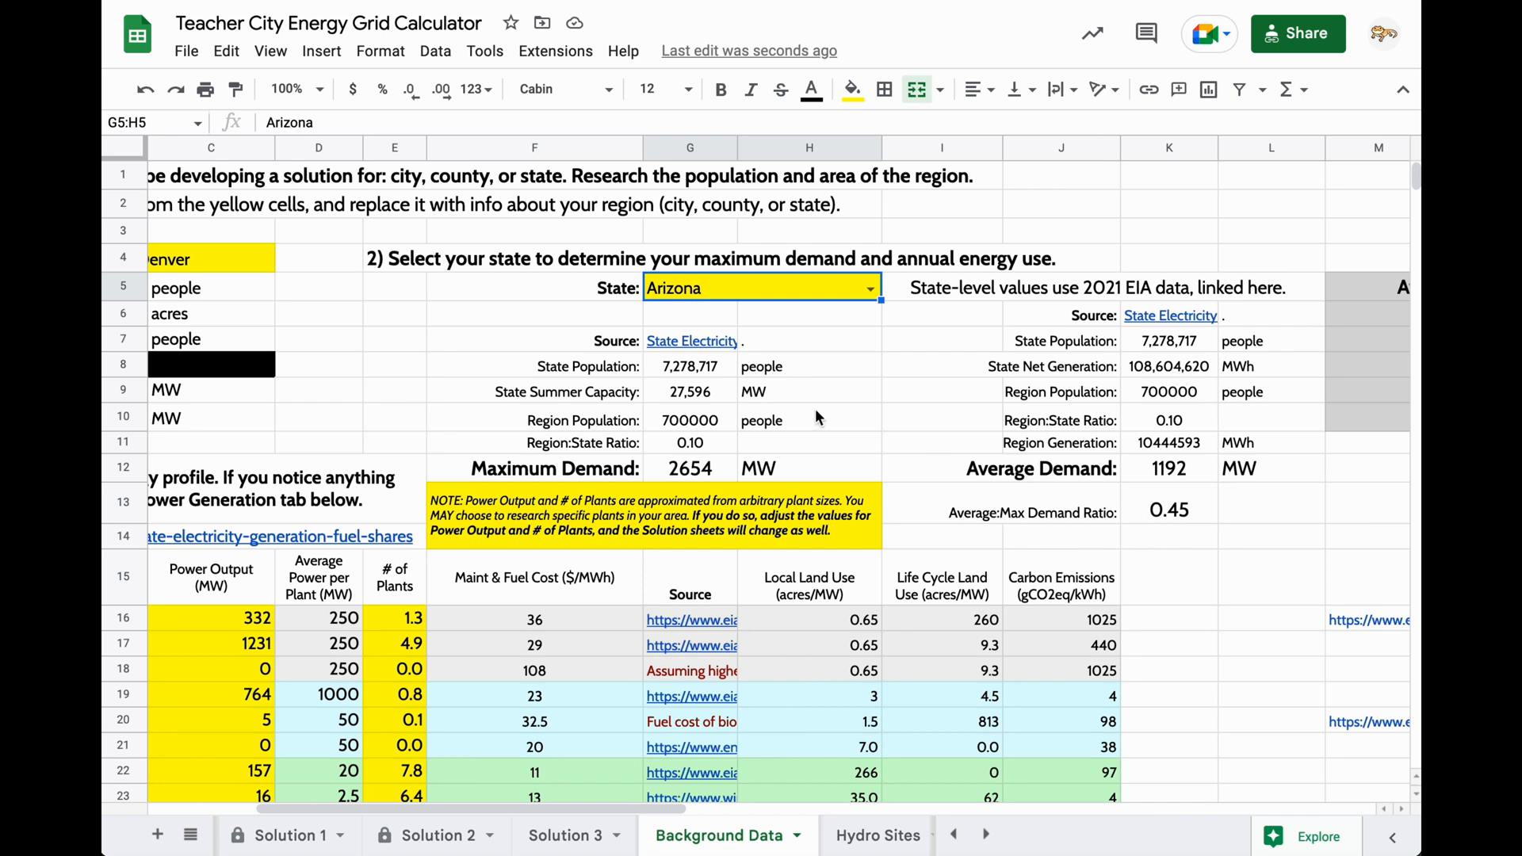
mouse_move(1165, 516)
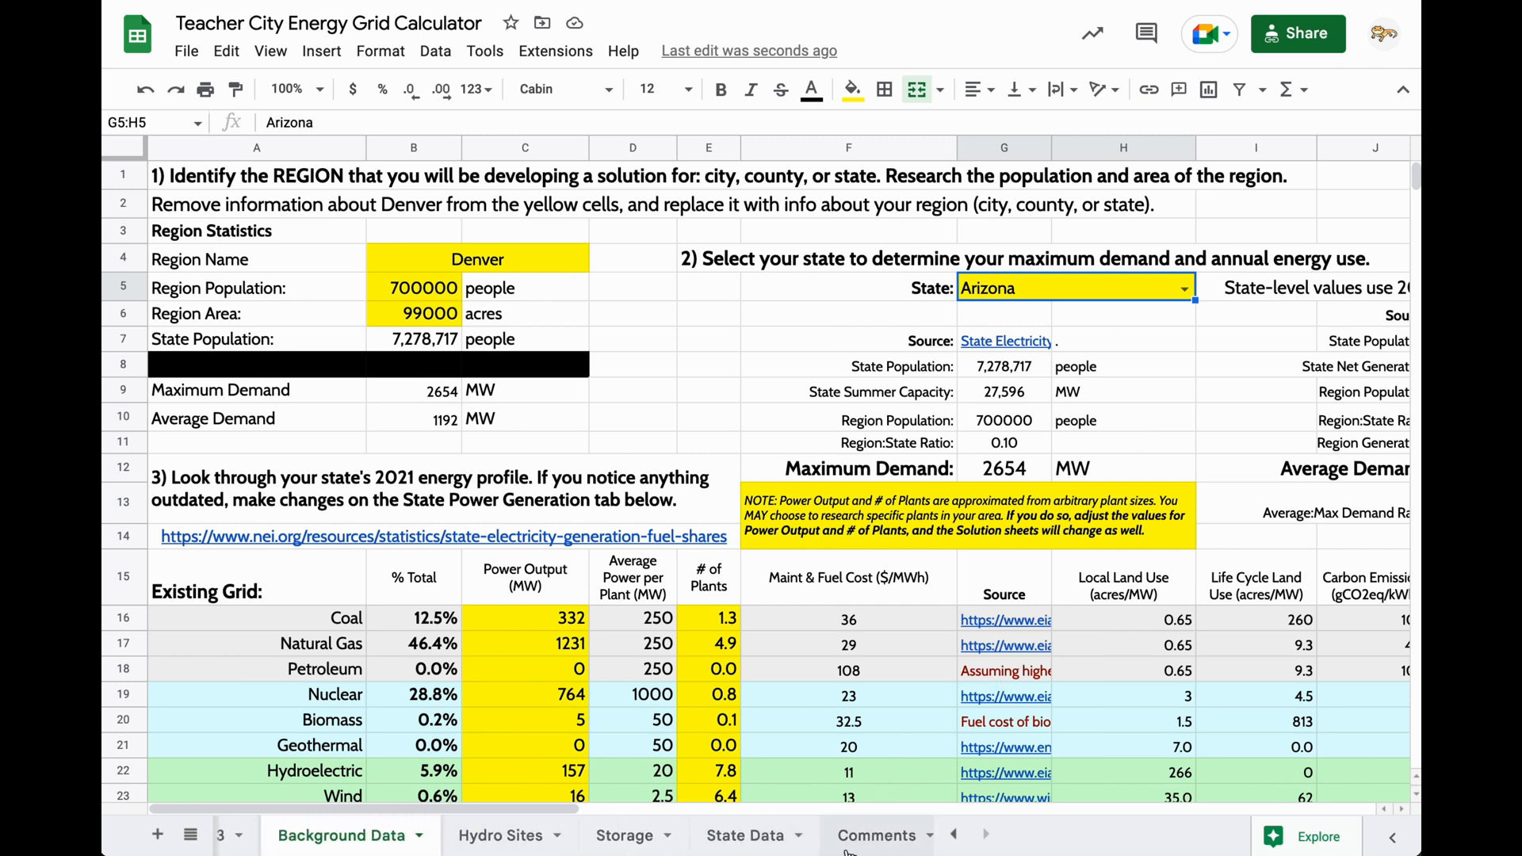
Step: View the State Data generation percentages, then return to Background Data
left_click(745, 836)
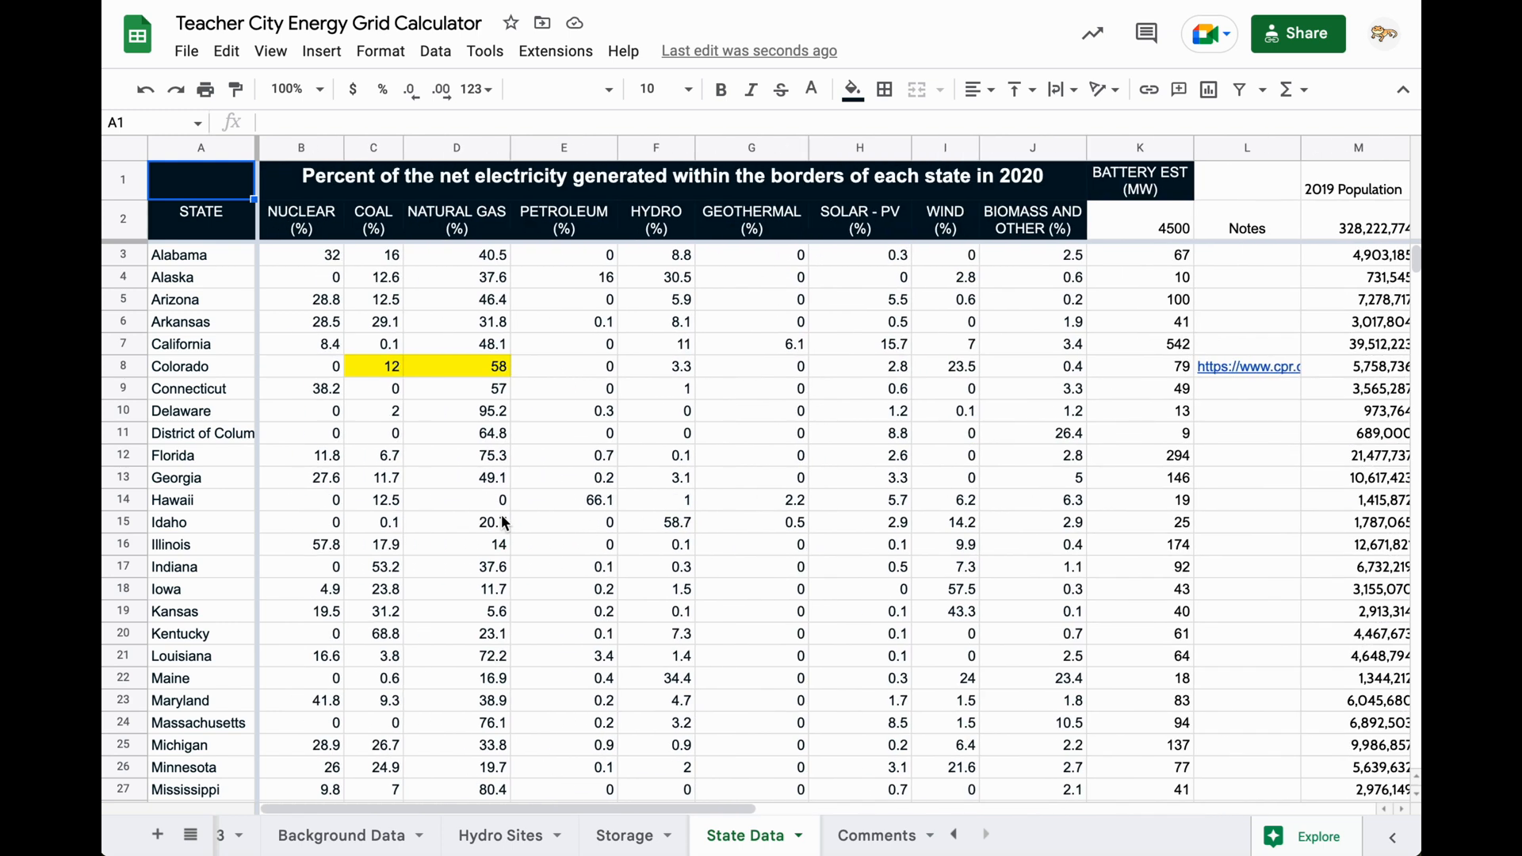
mouse_move(619, 512)
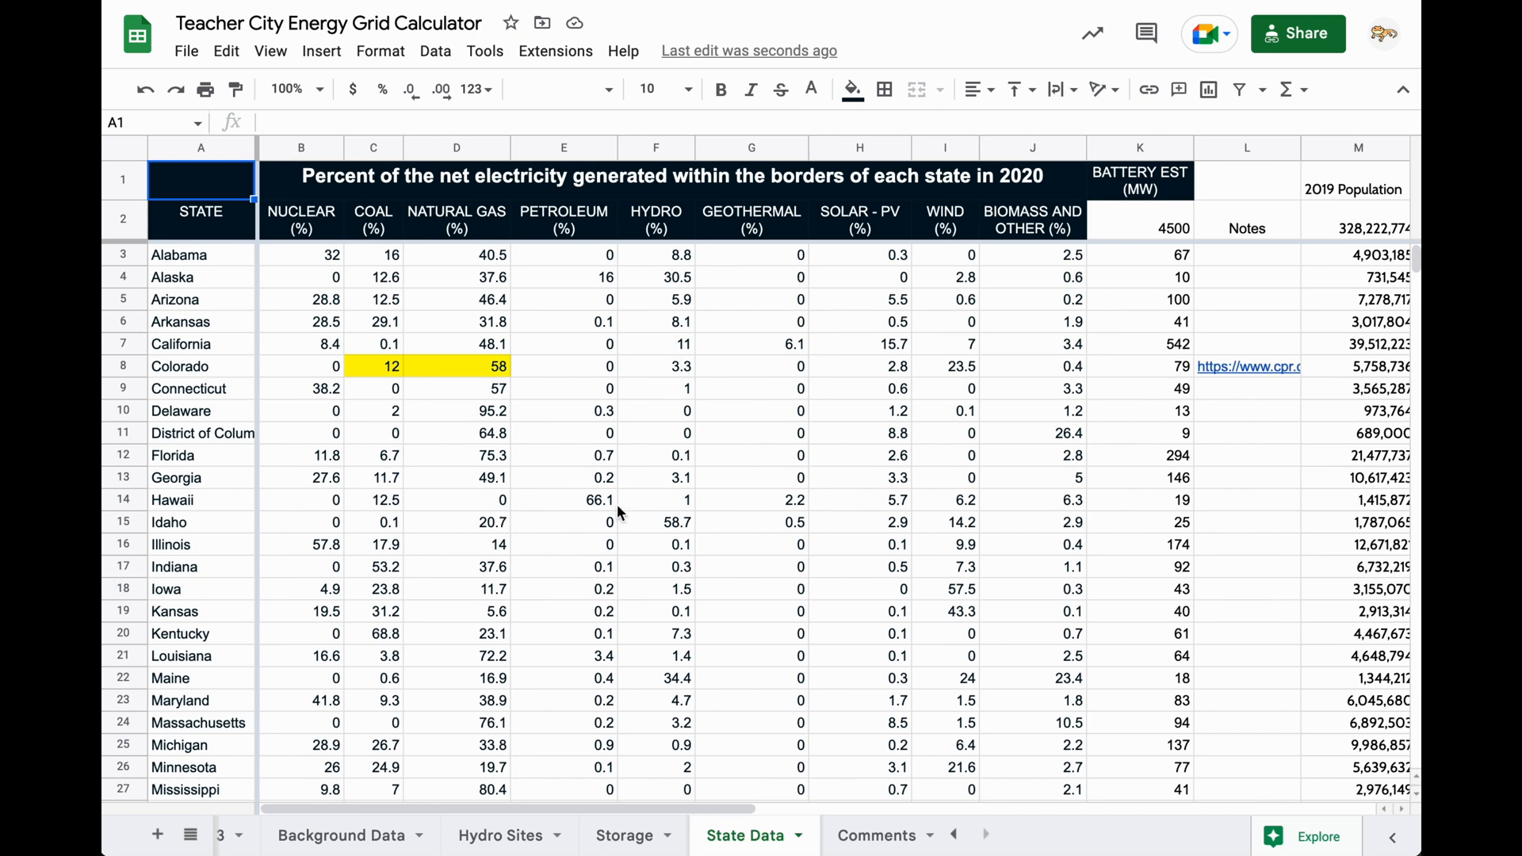
mouse_move(501, 806)
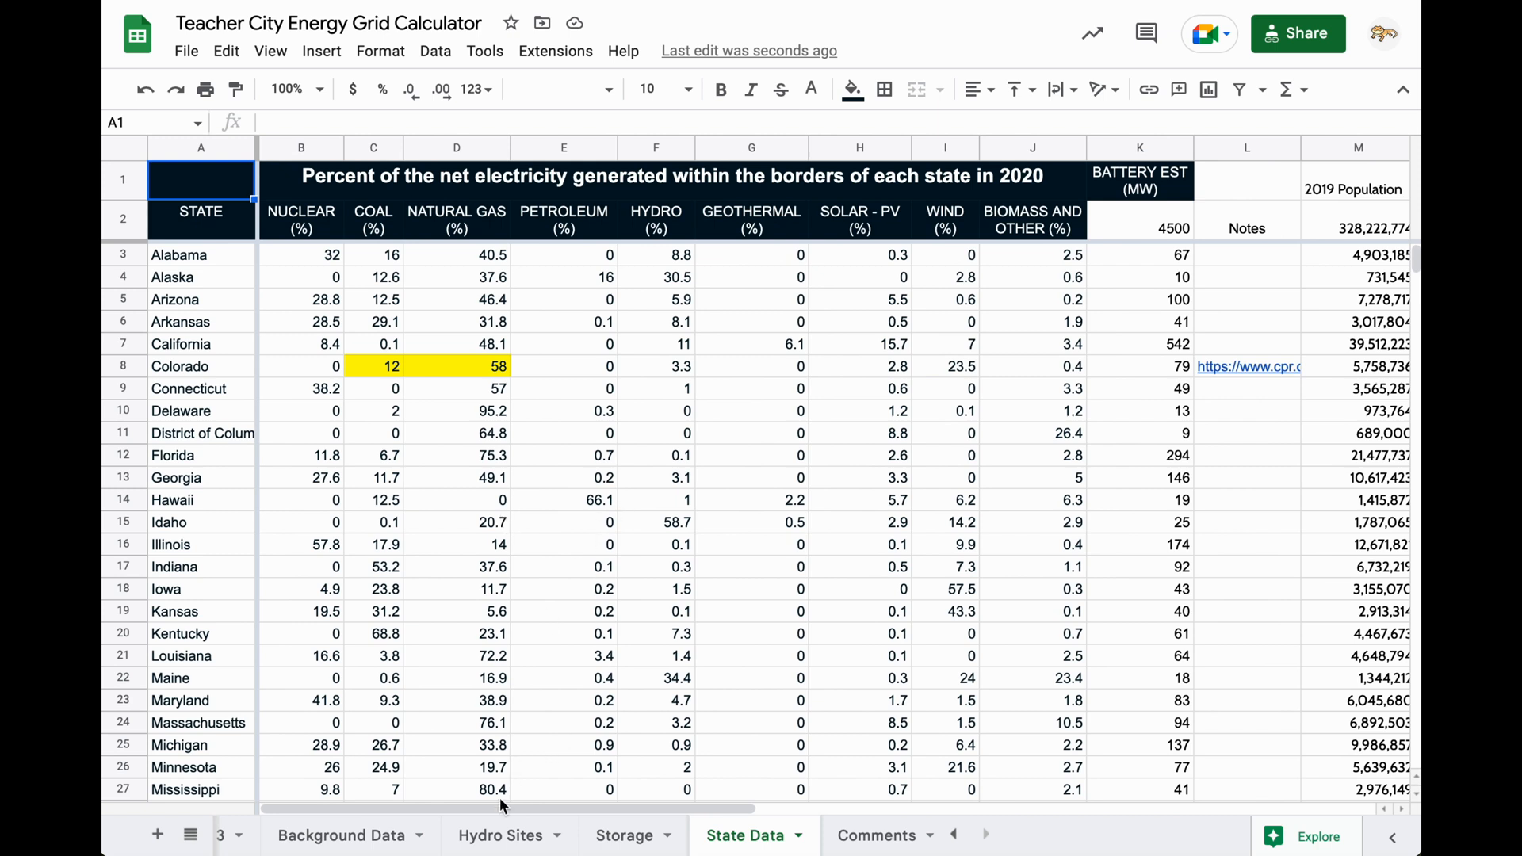
mouse_move(723, 524)
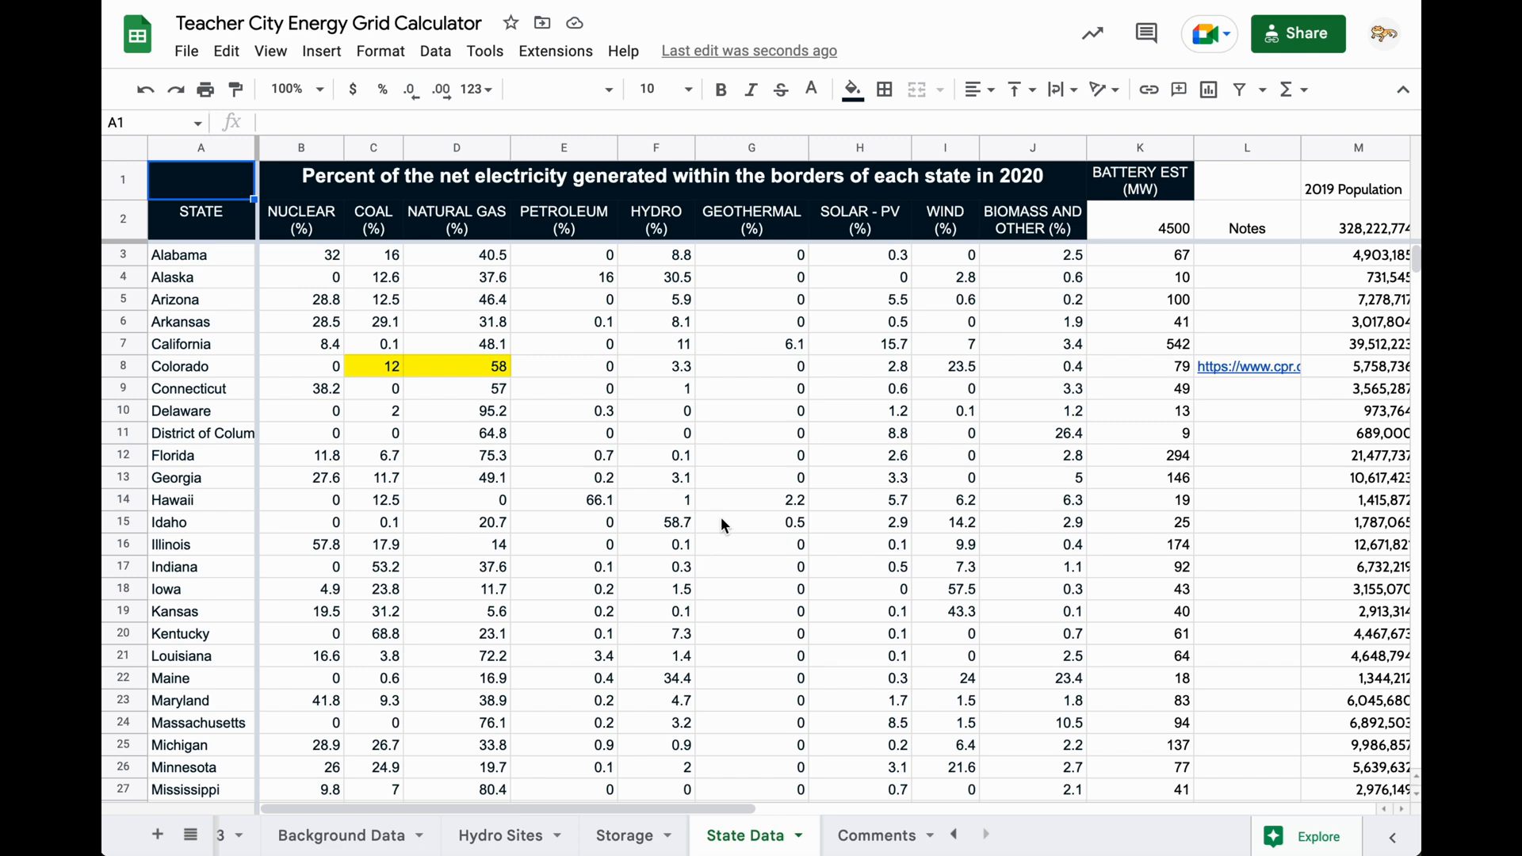
left_click(340, 835)
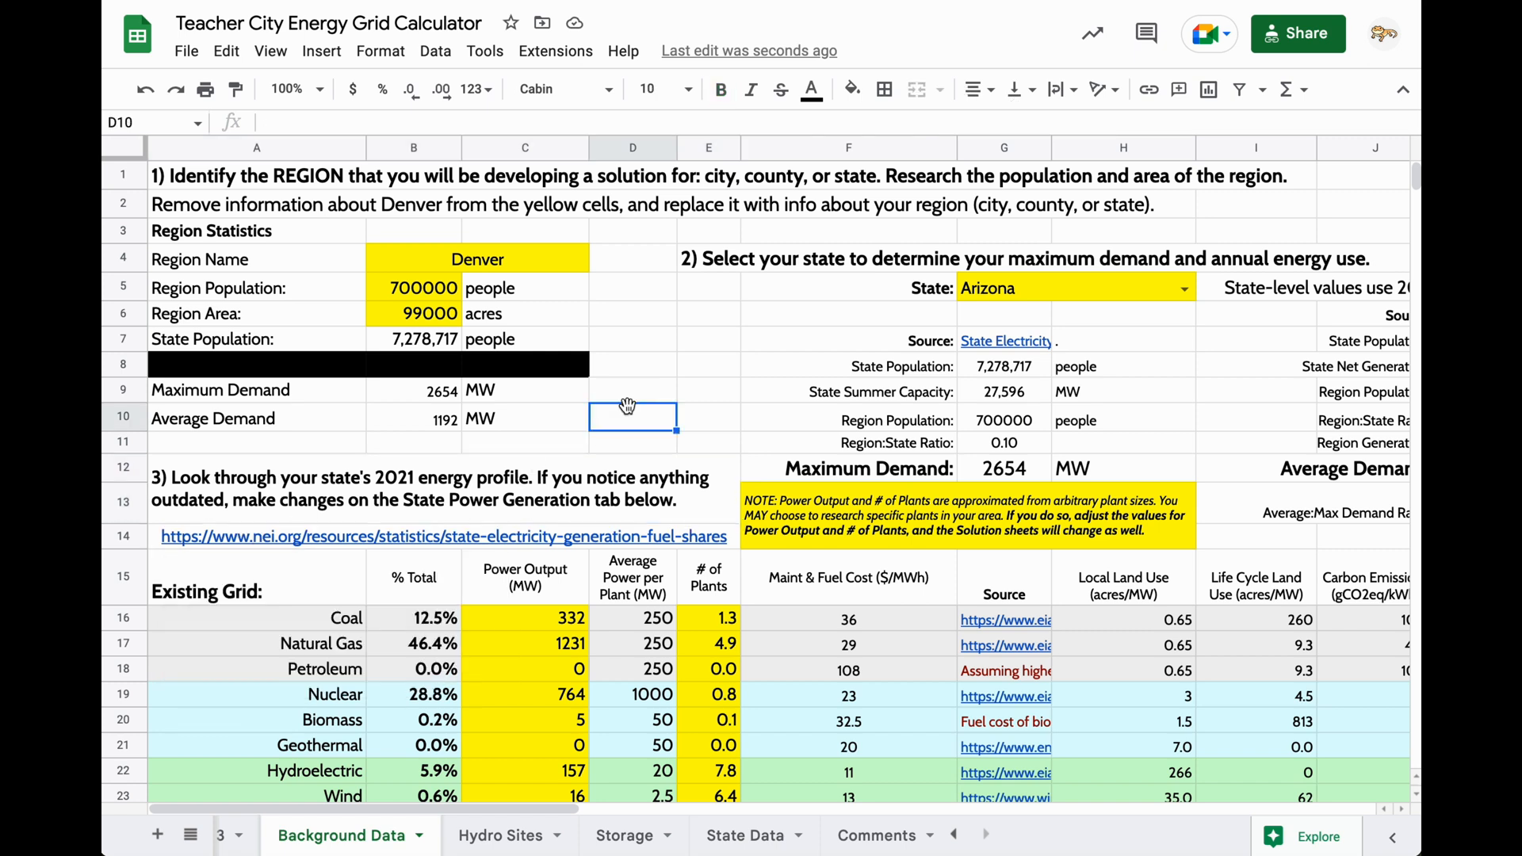
scroll("down", 3)
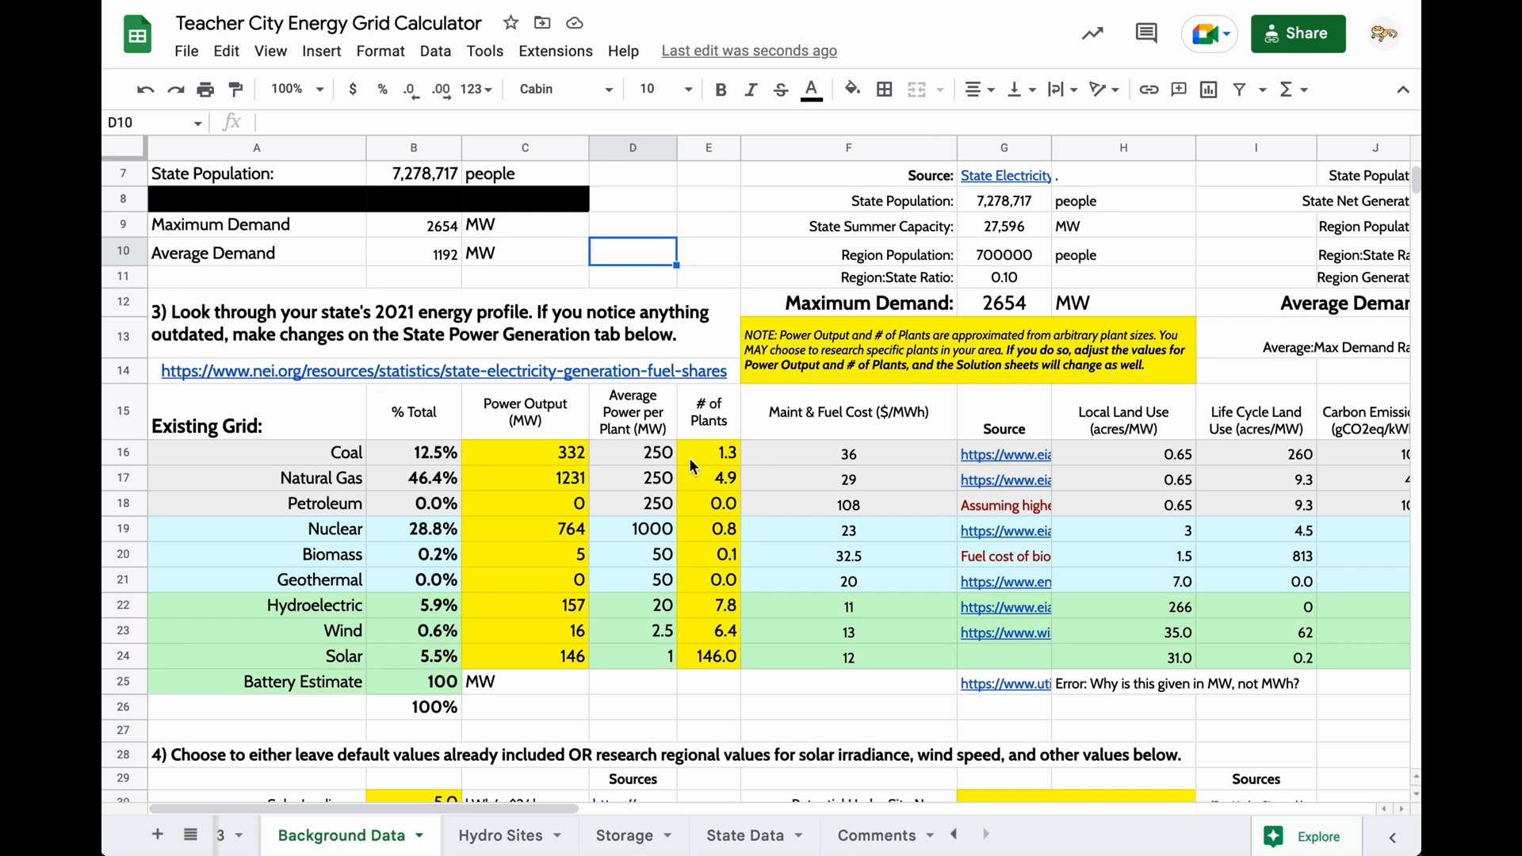
mouse_move(670, 457)
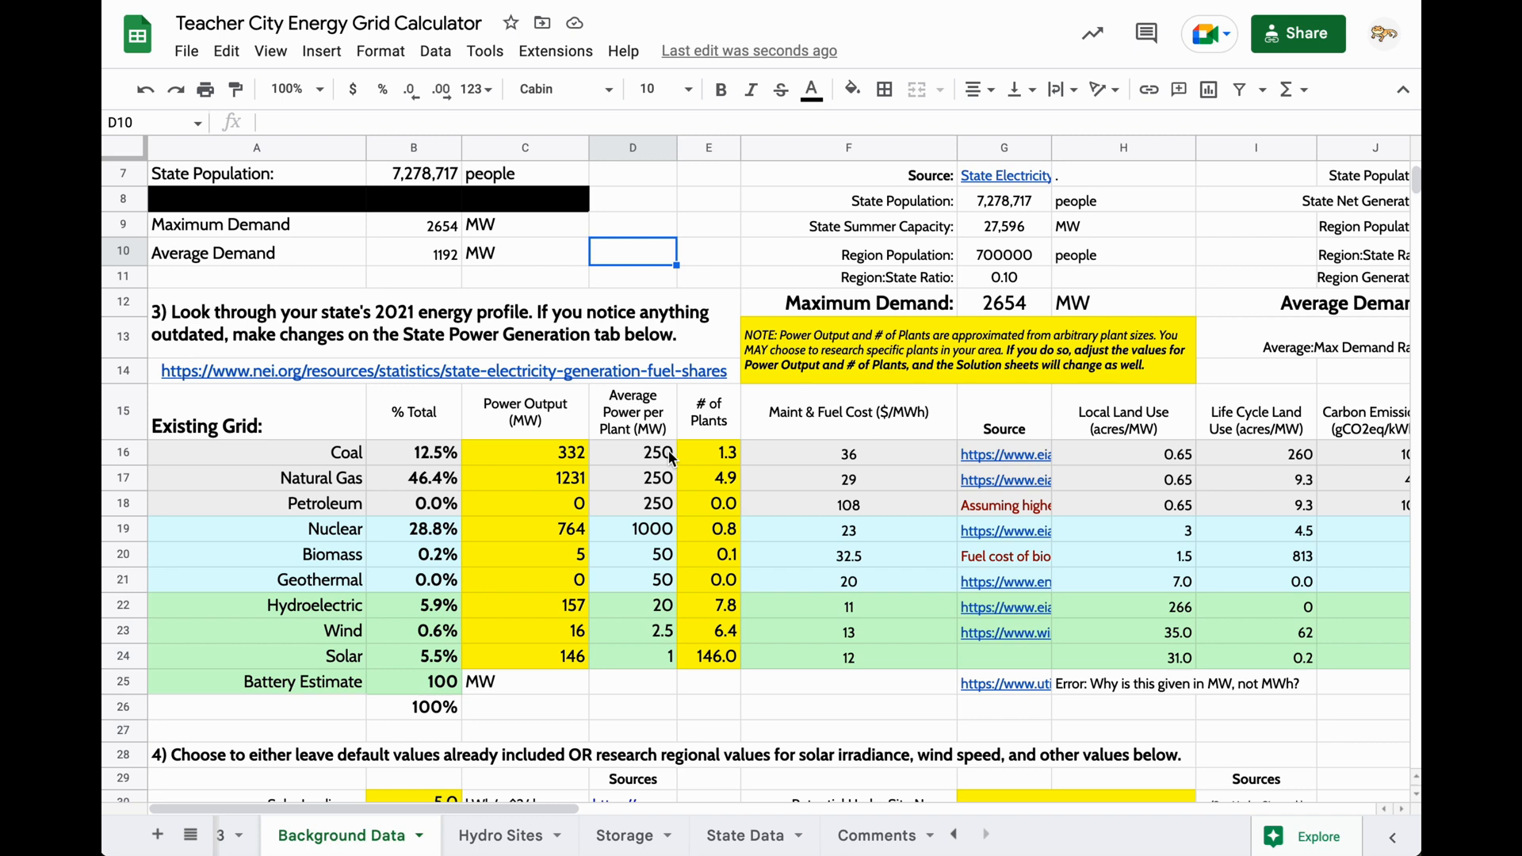
mouse_move(541, 451)
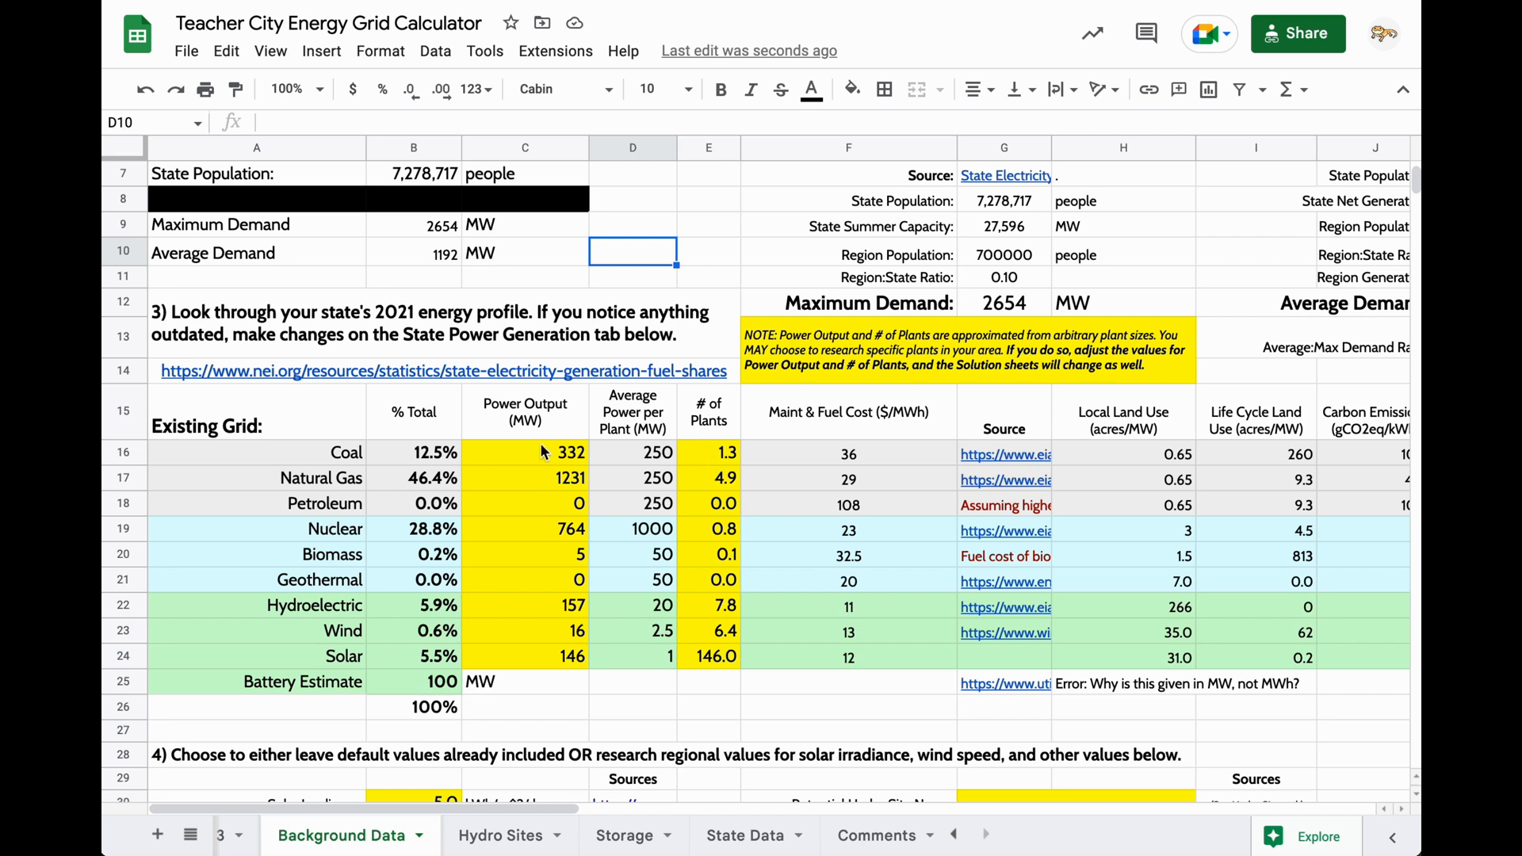
mouse_move(405, 462)
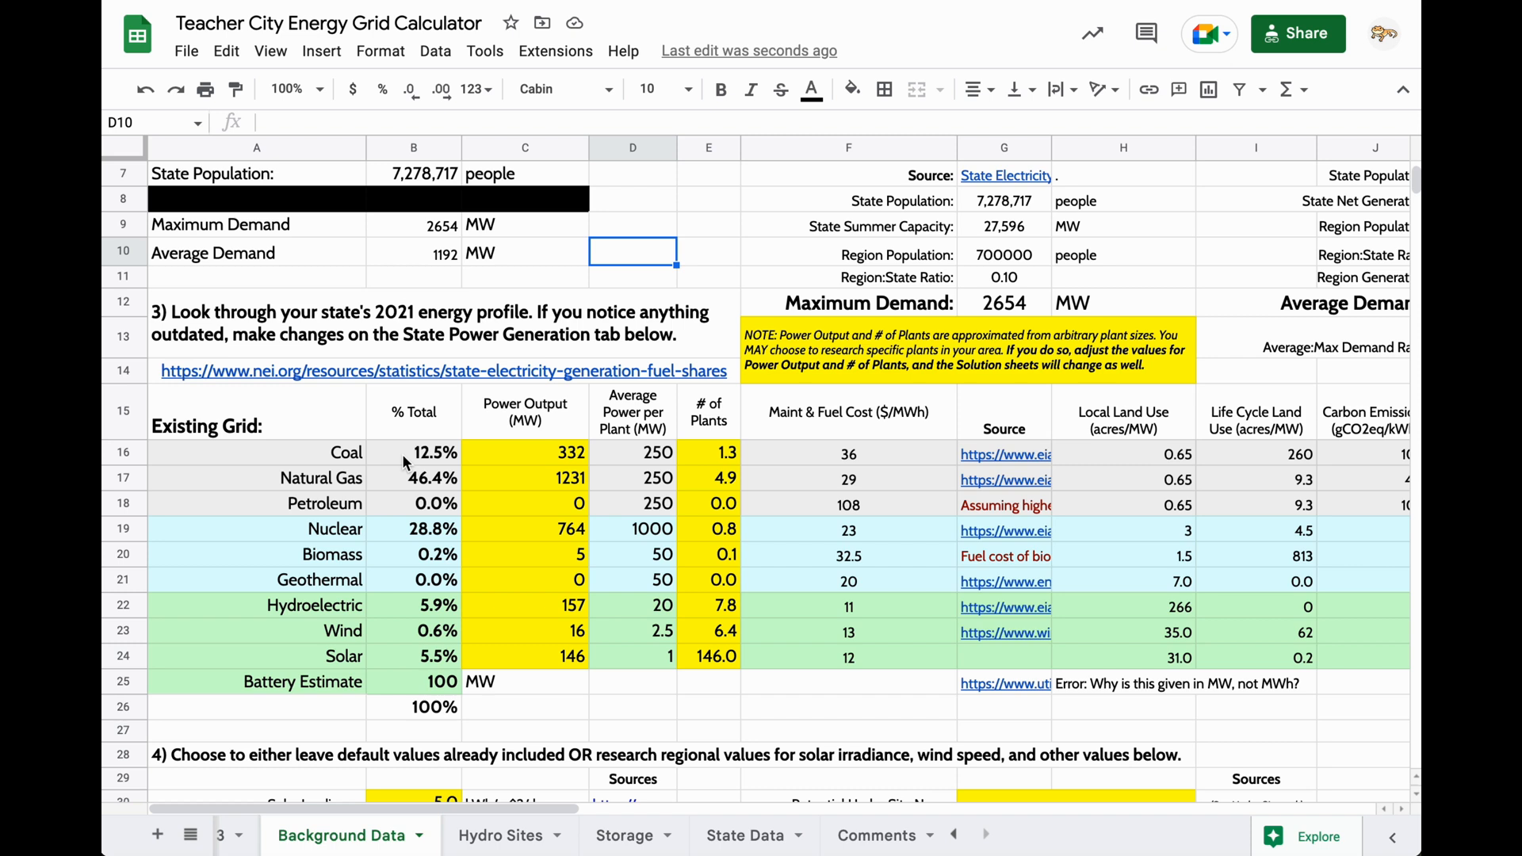
mouse_move(406, 442)
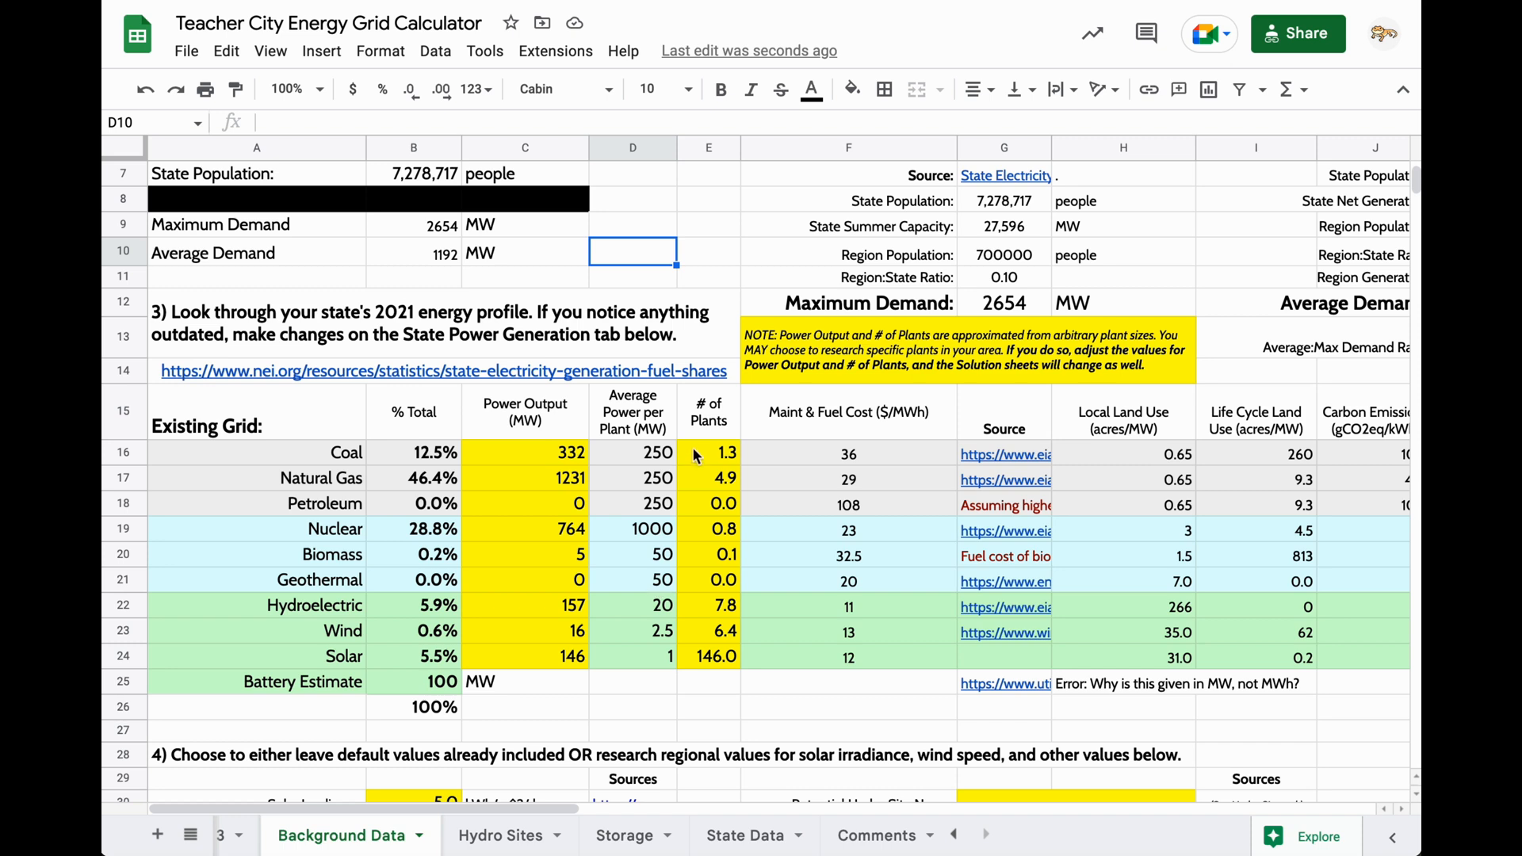
left_click(709, 453)
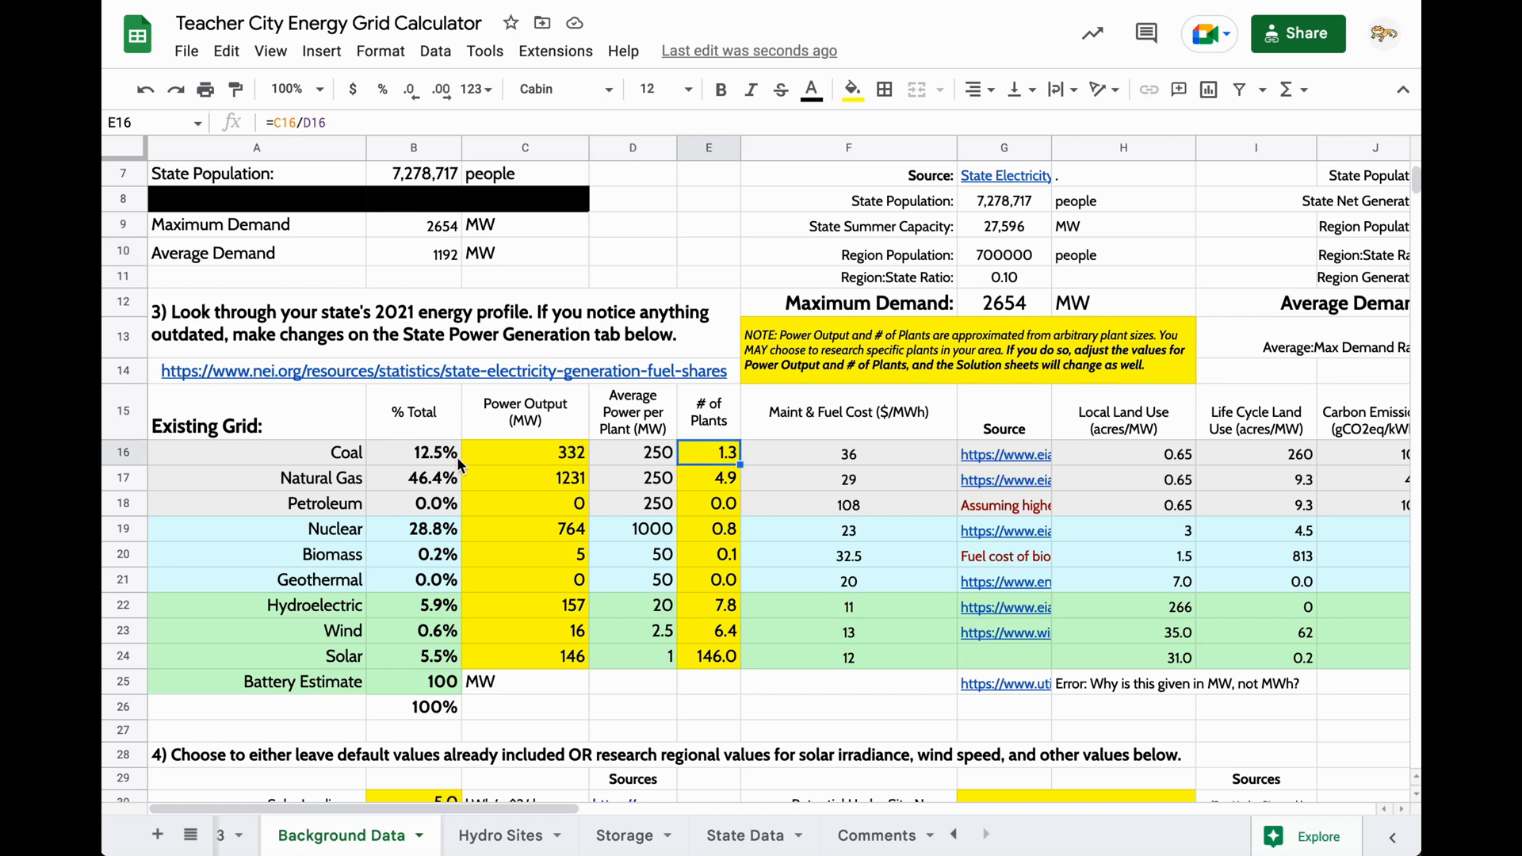
mouse_move(440, 462)
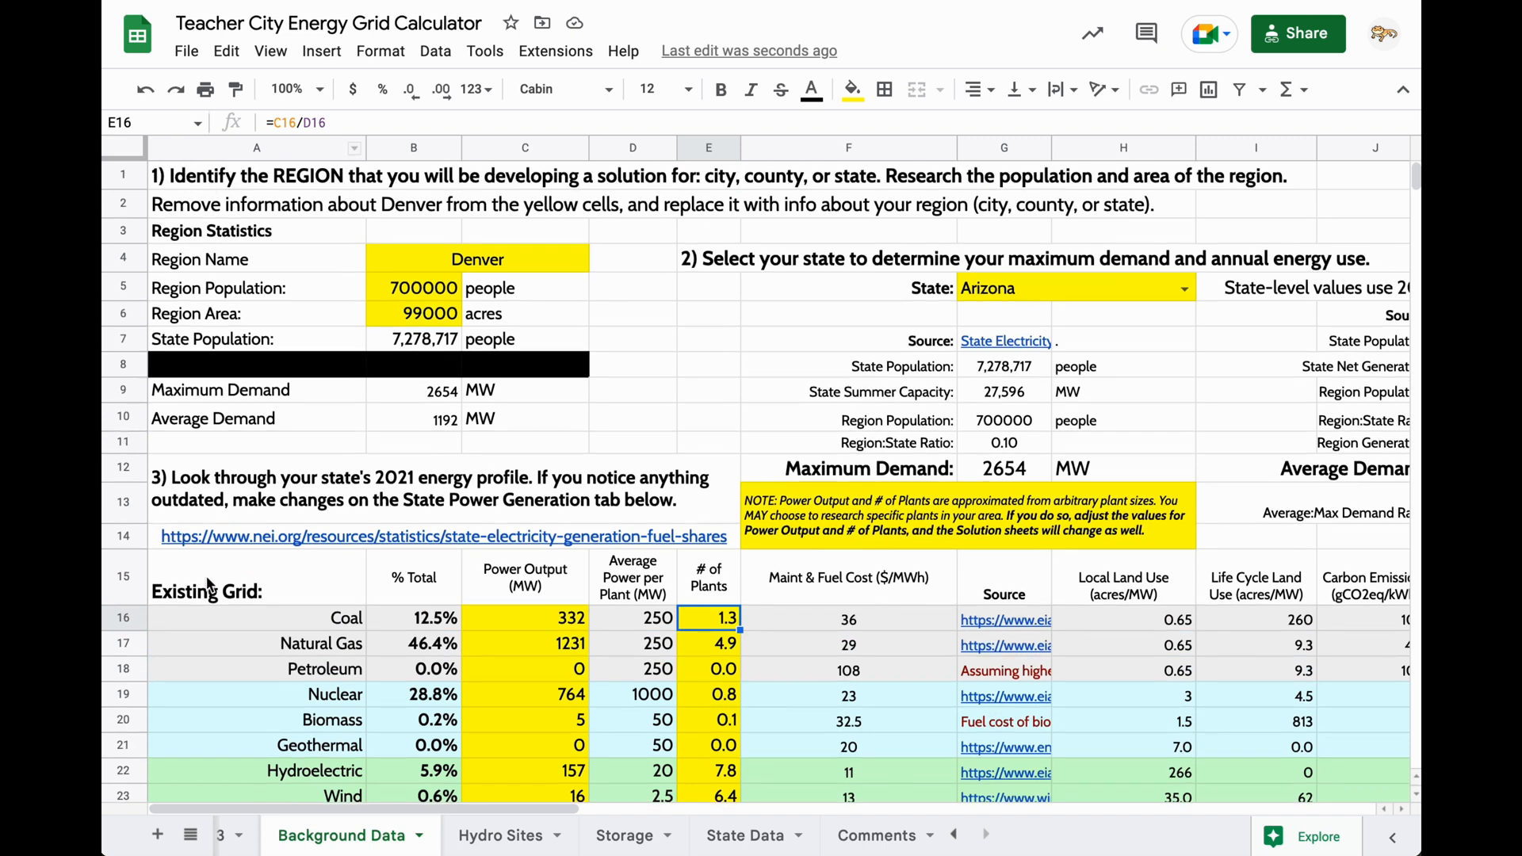
scroll("down", 3)
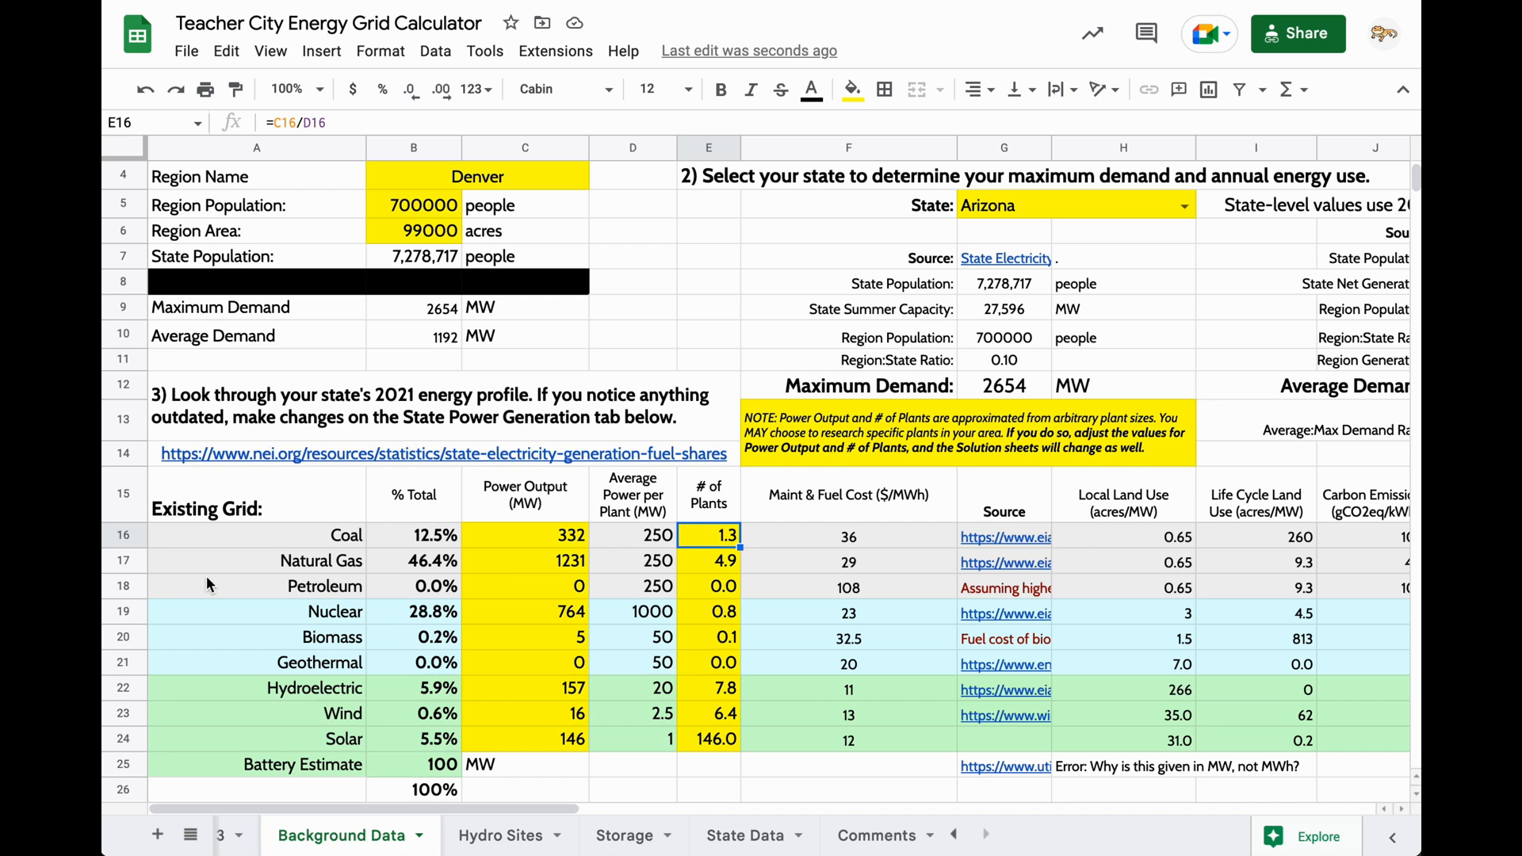
scroll("down", 3)
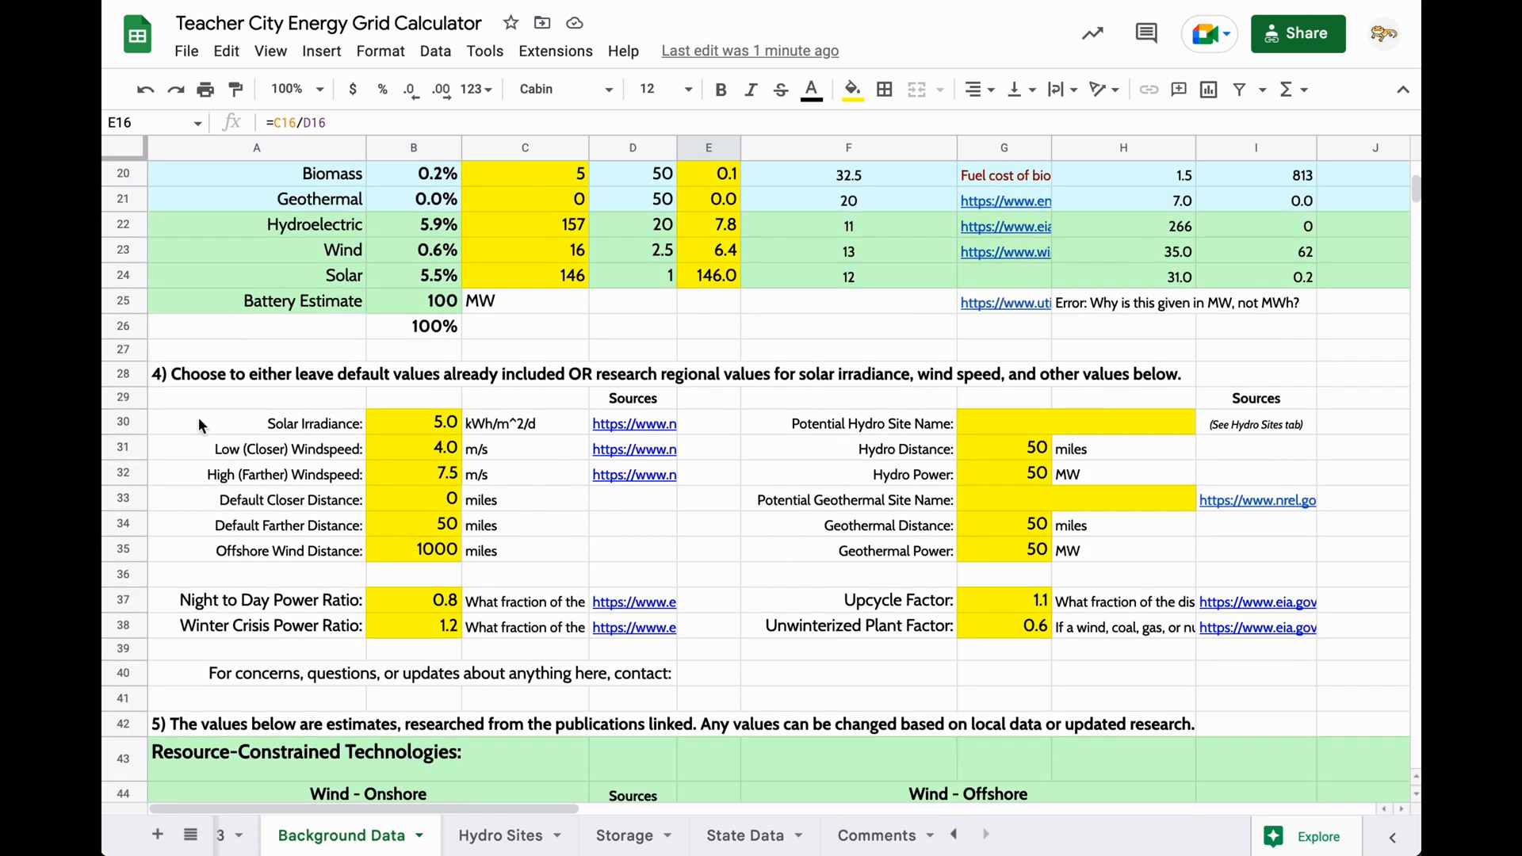
left_click(257, 373)
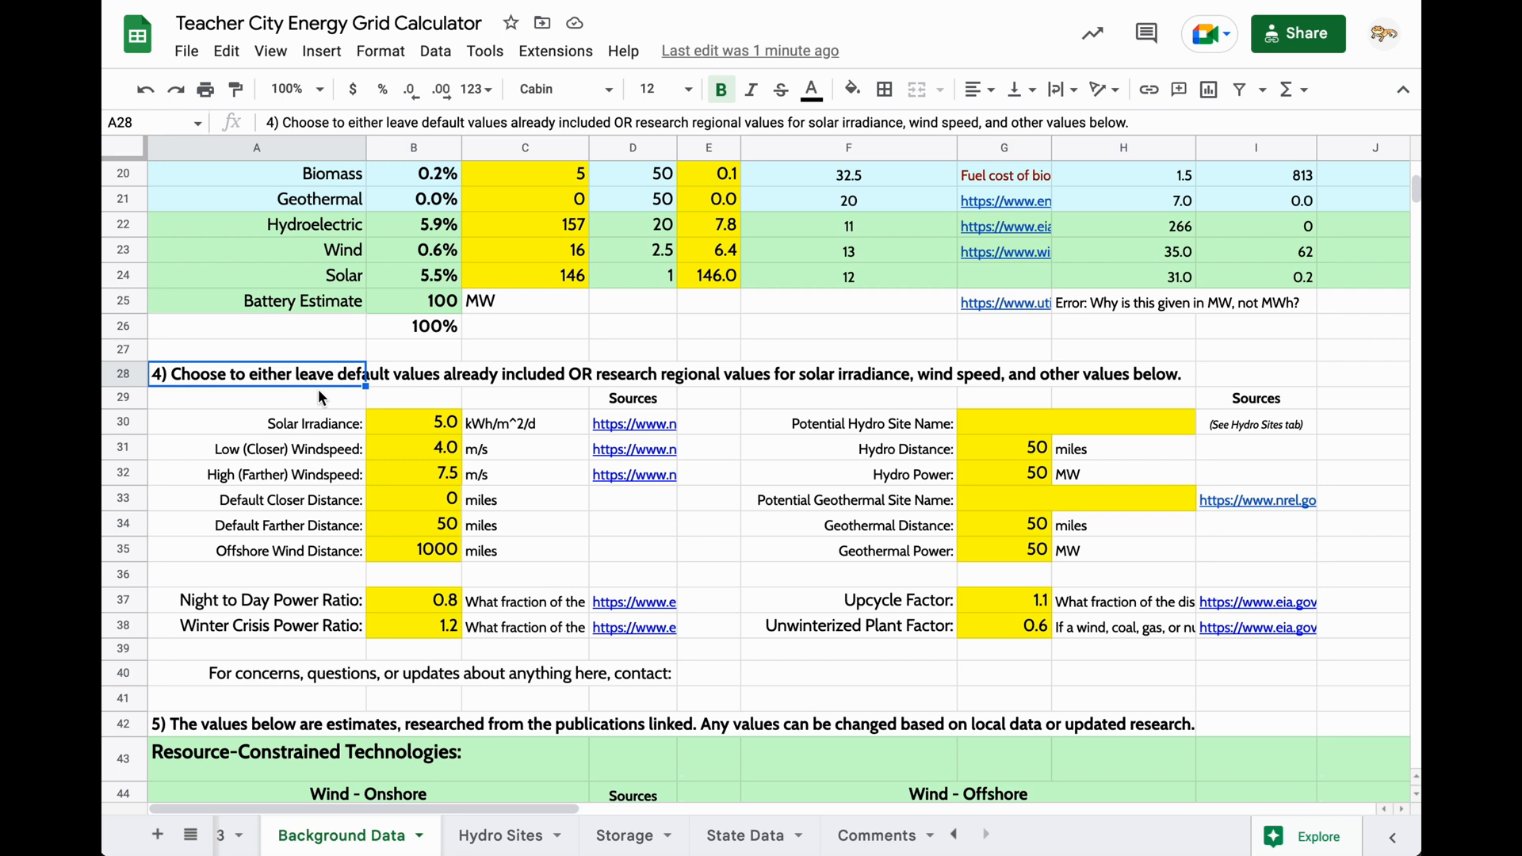
left_click(413, 423)
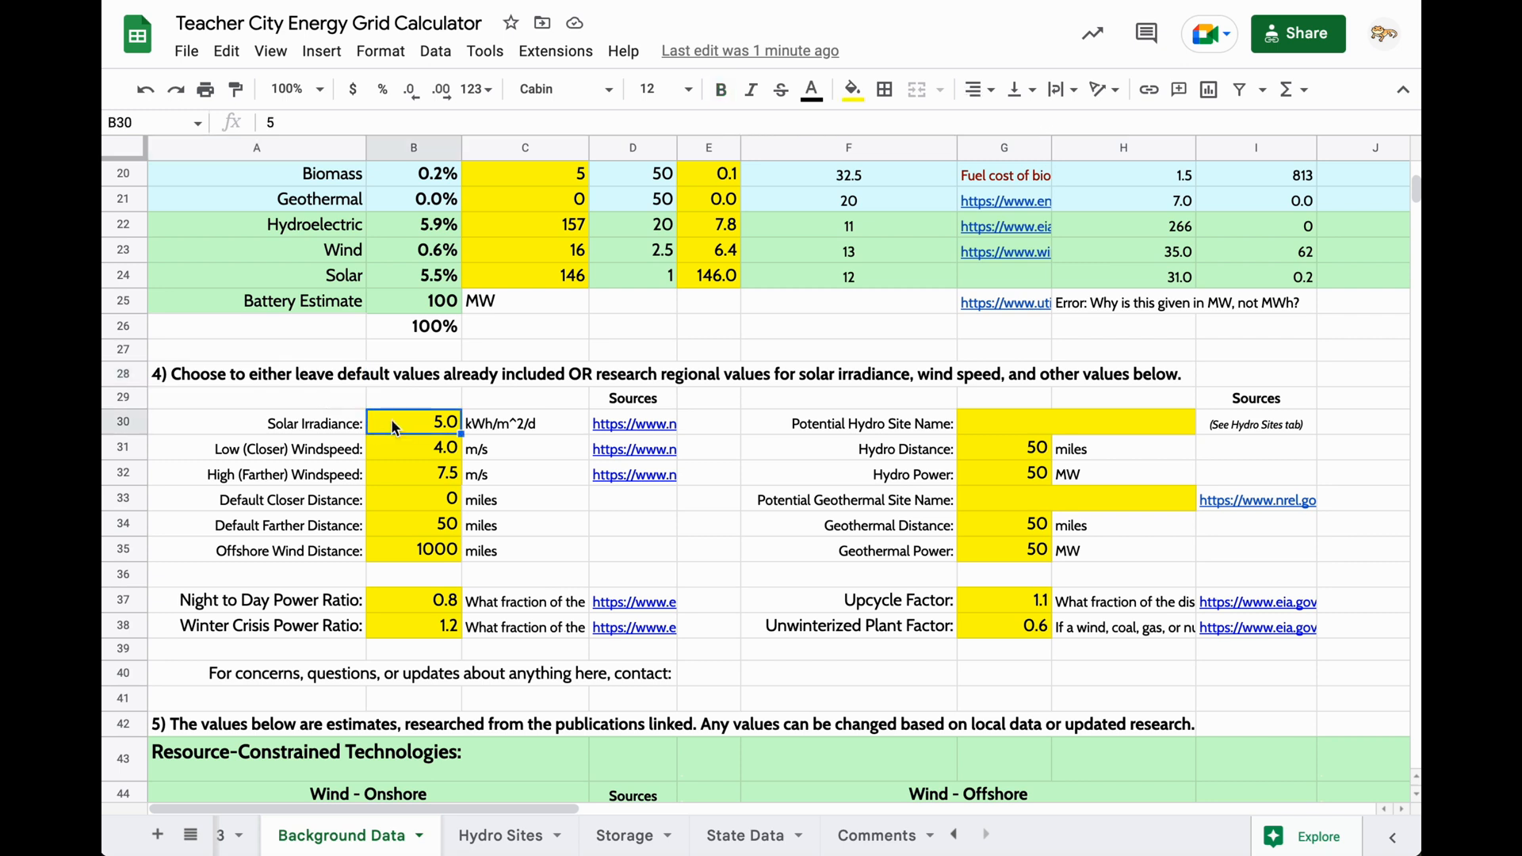
left_click(632, 423)
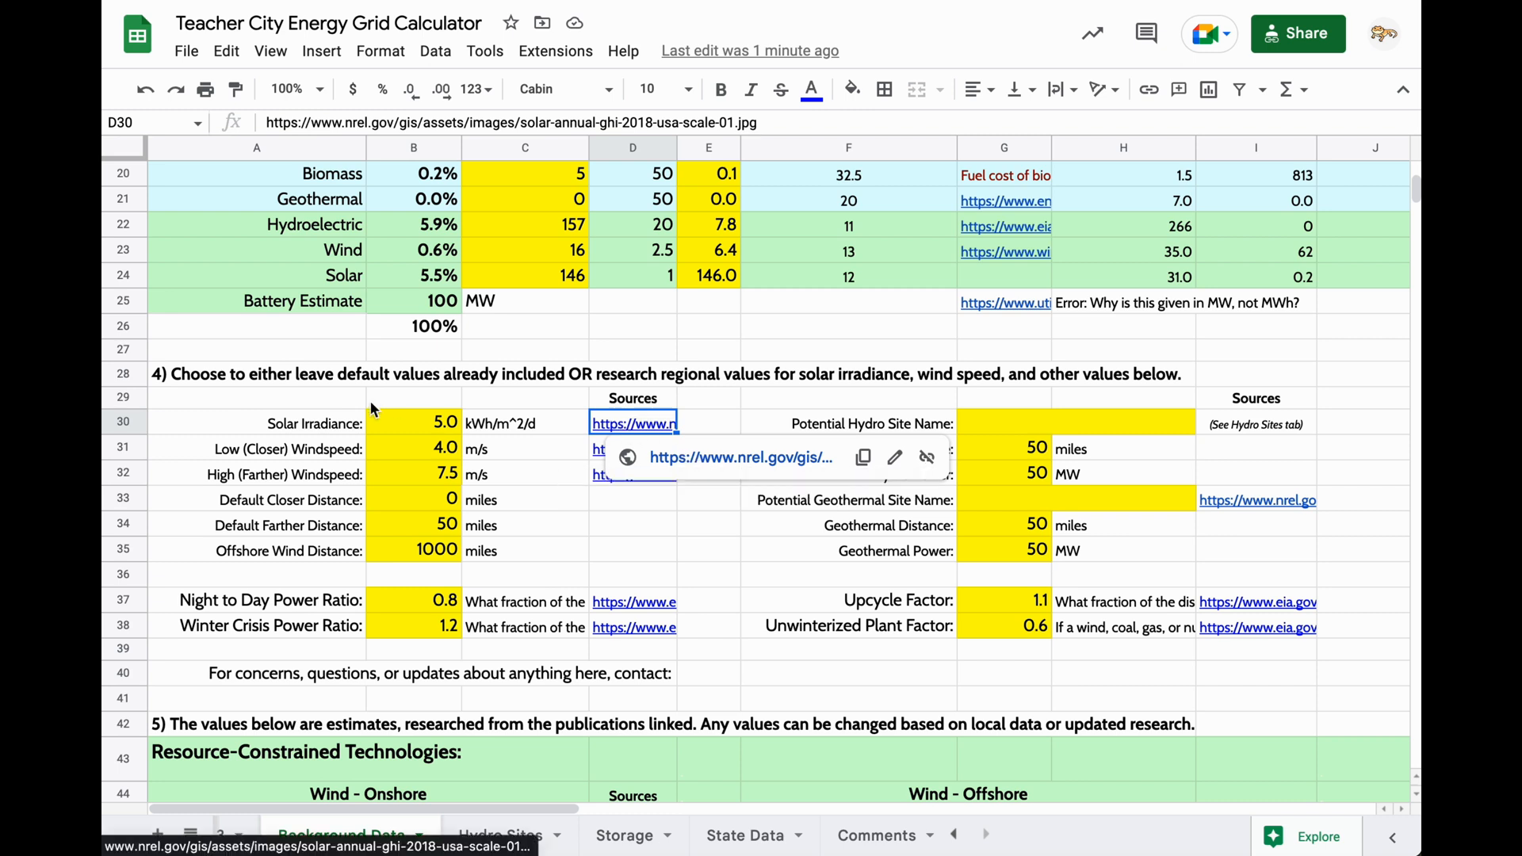
left_click(525, 423)
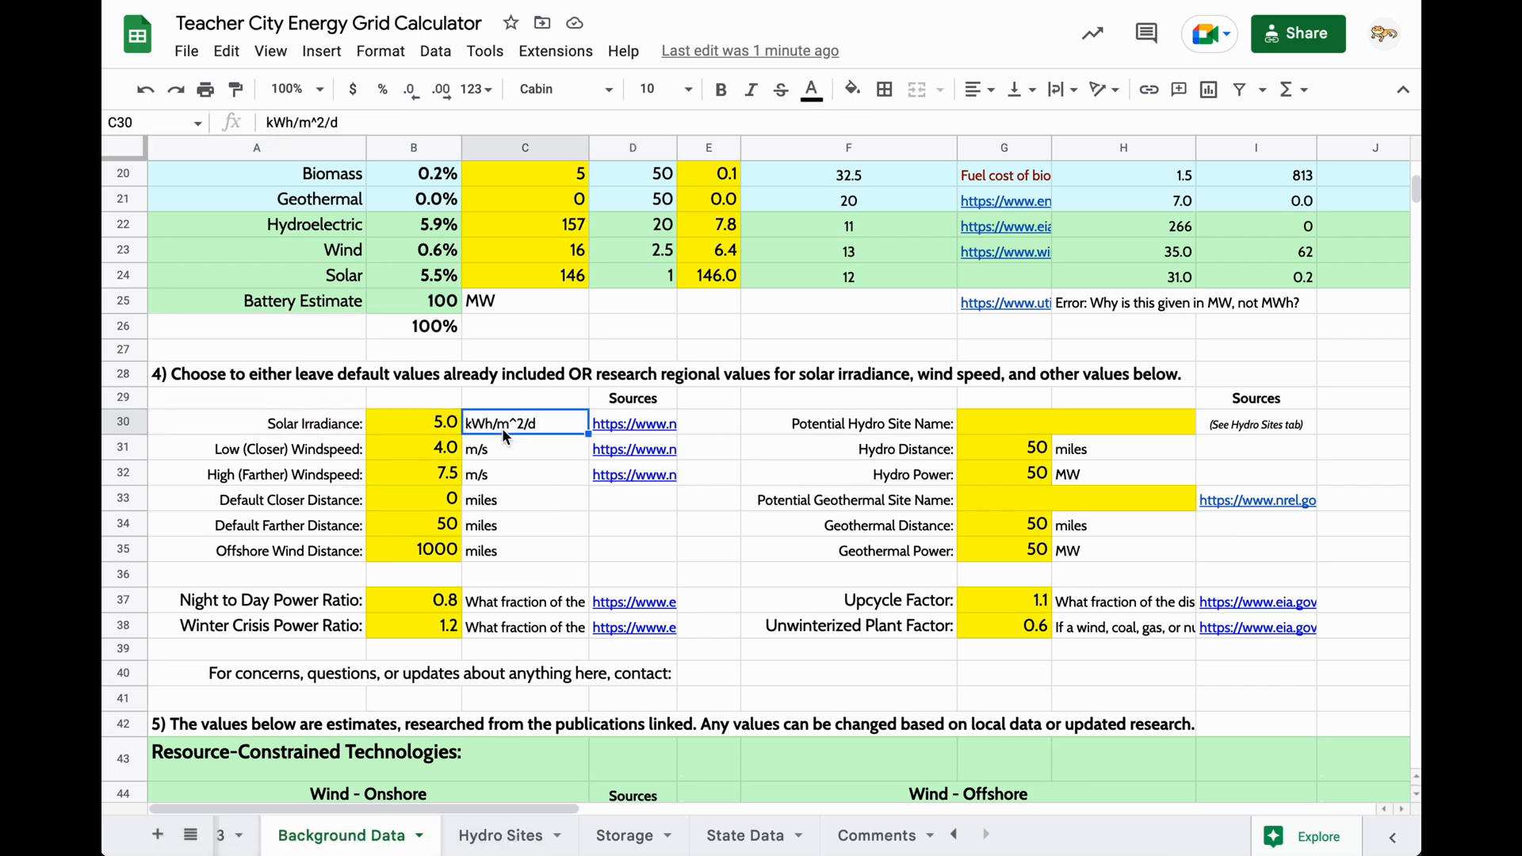
left_click(289, 835)
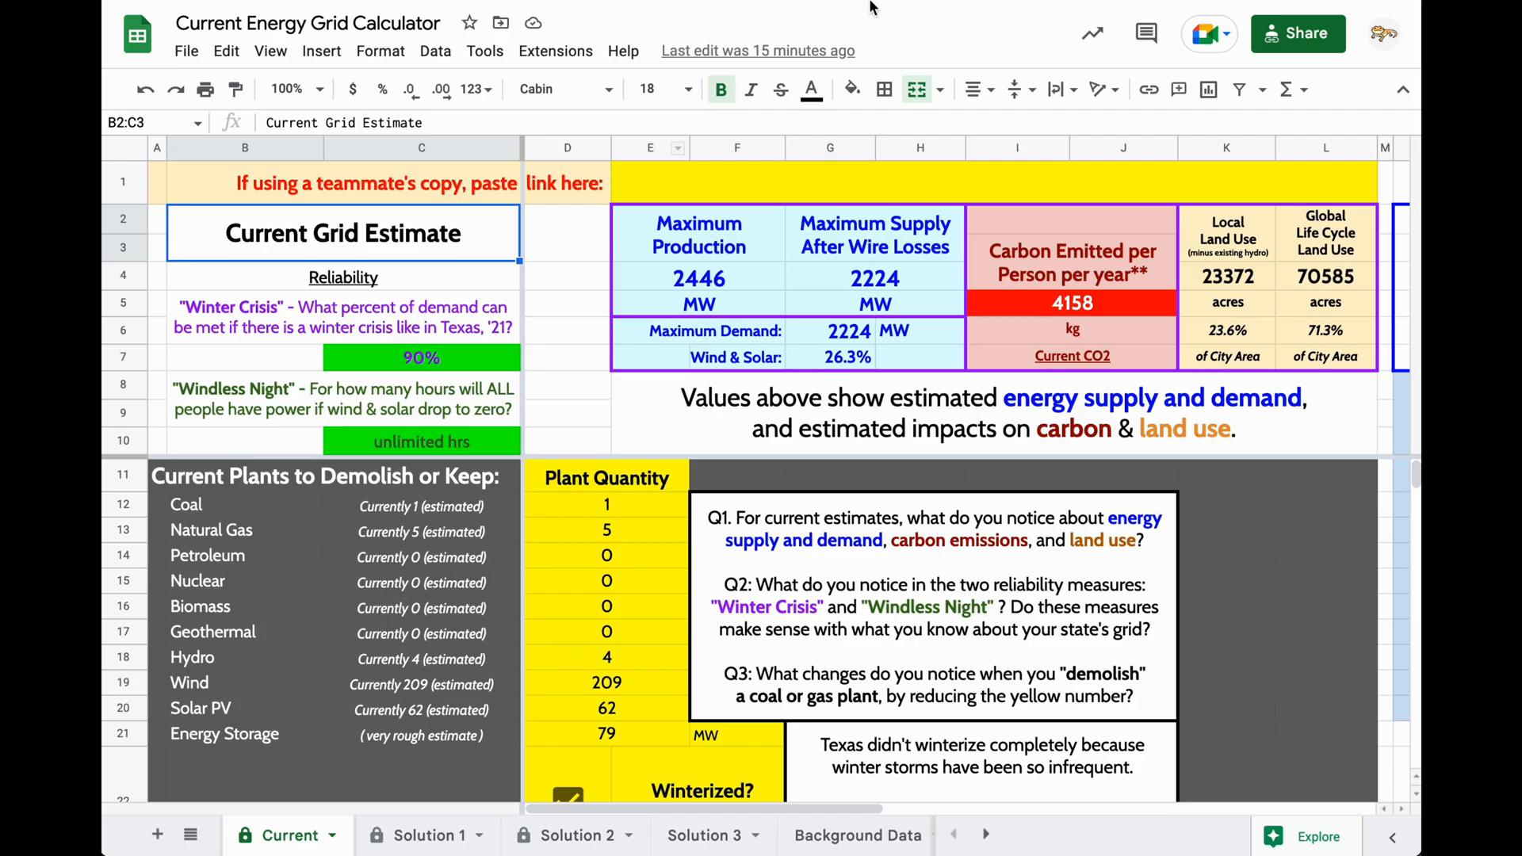
left_click(341, 835)
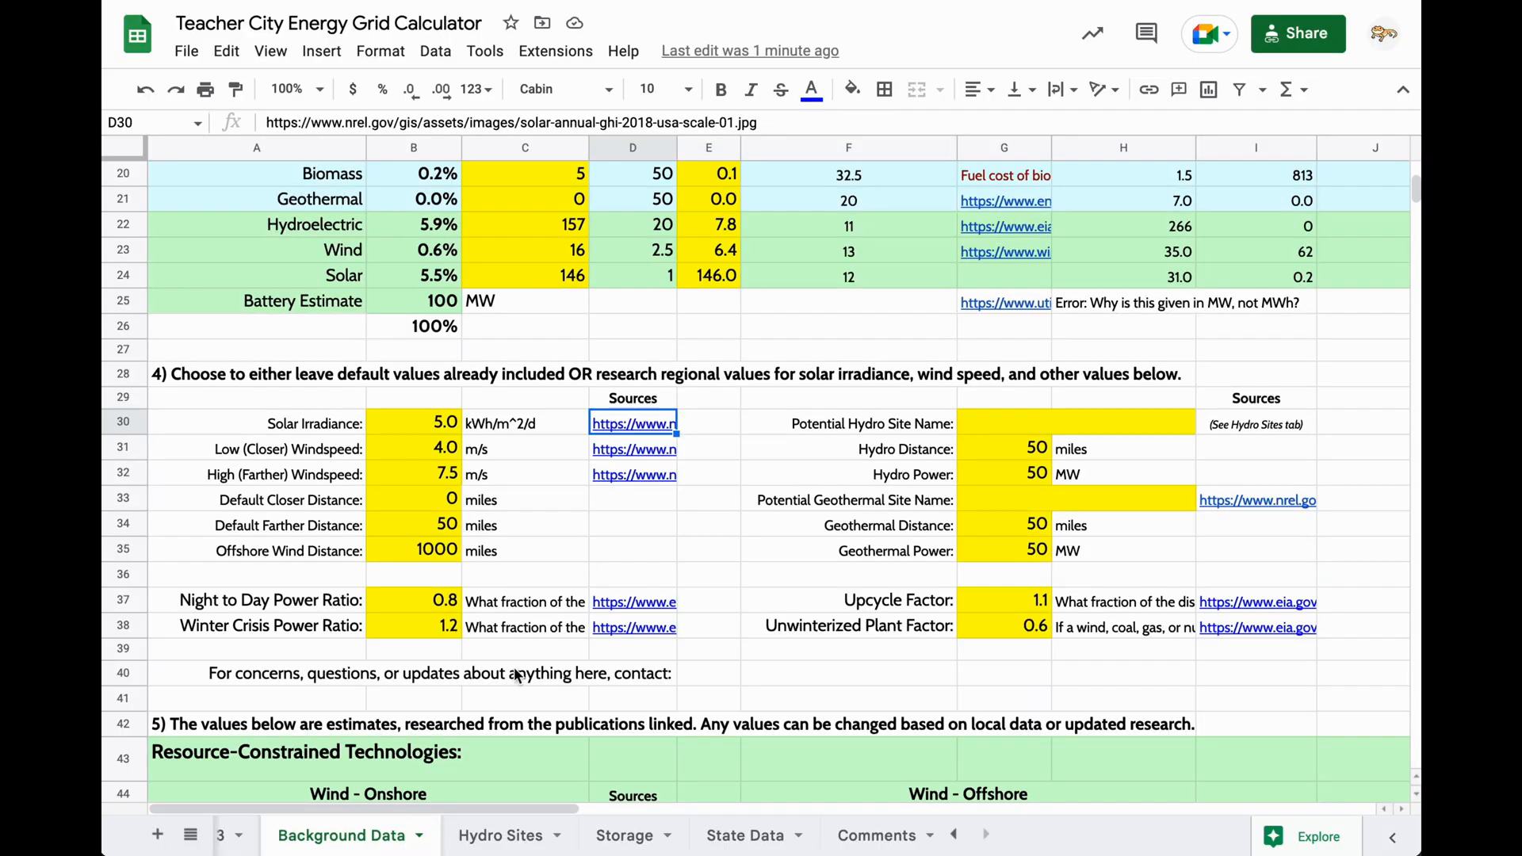
mouse_move(447, 428)
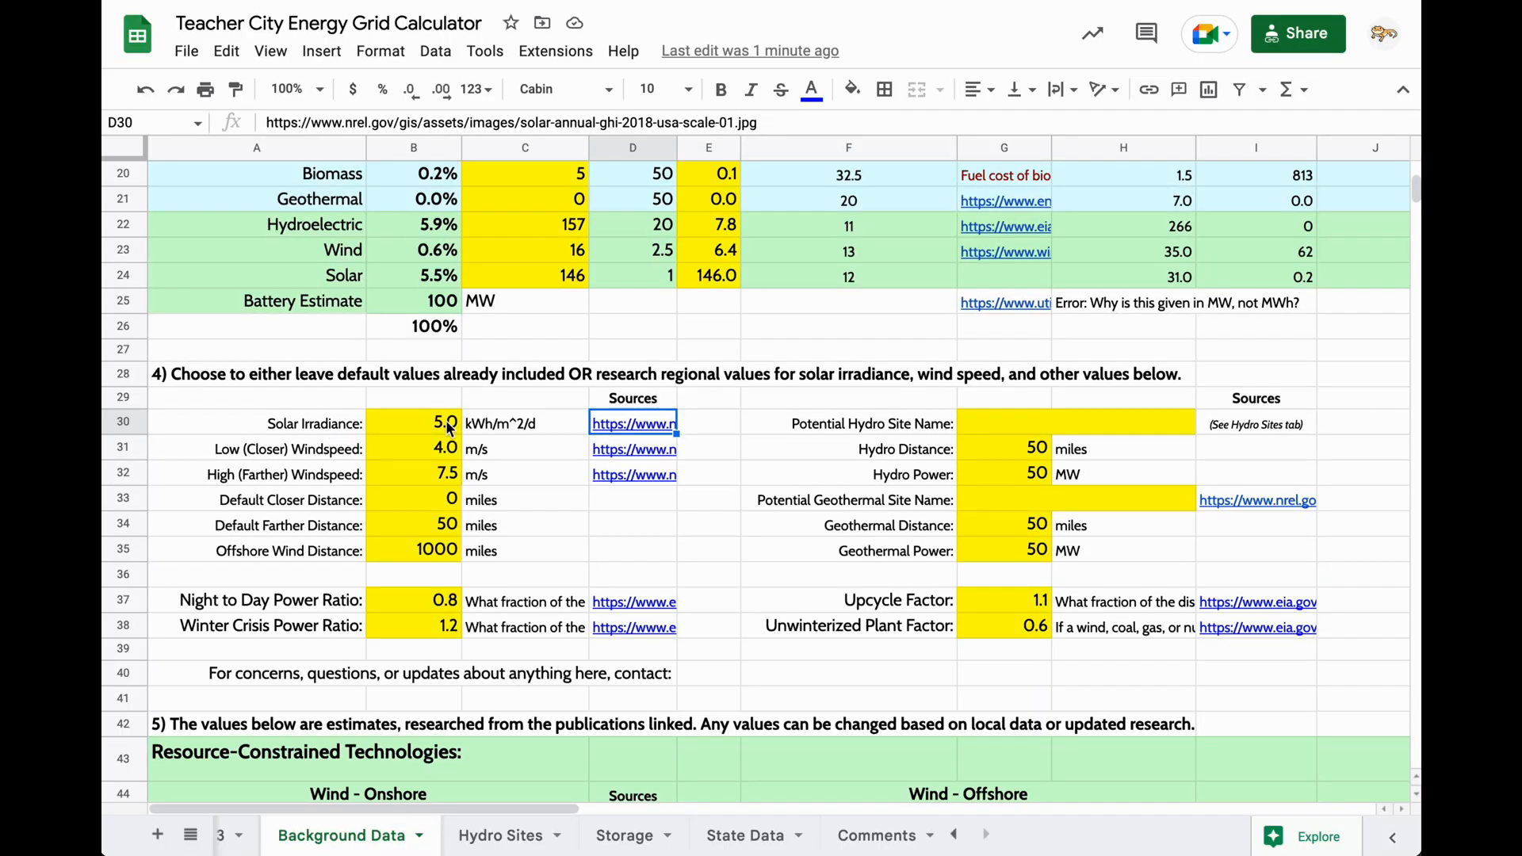
left_click(414, 449)
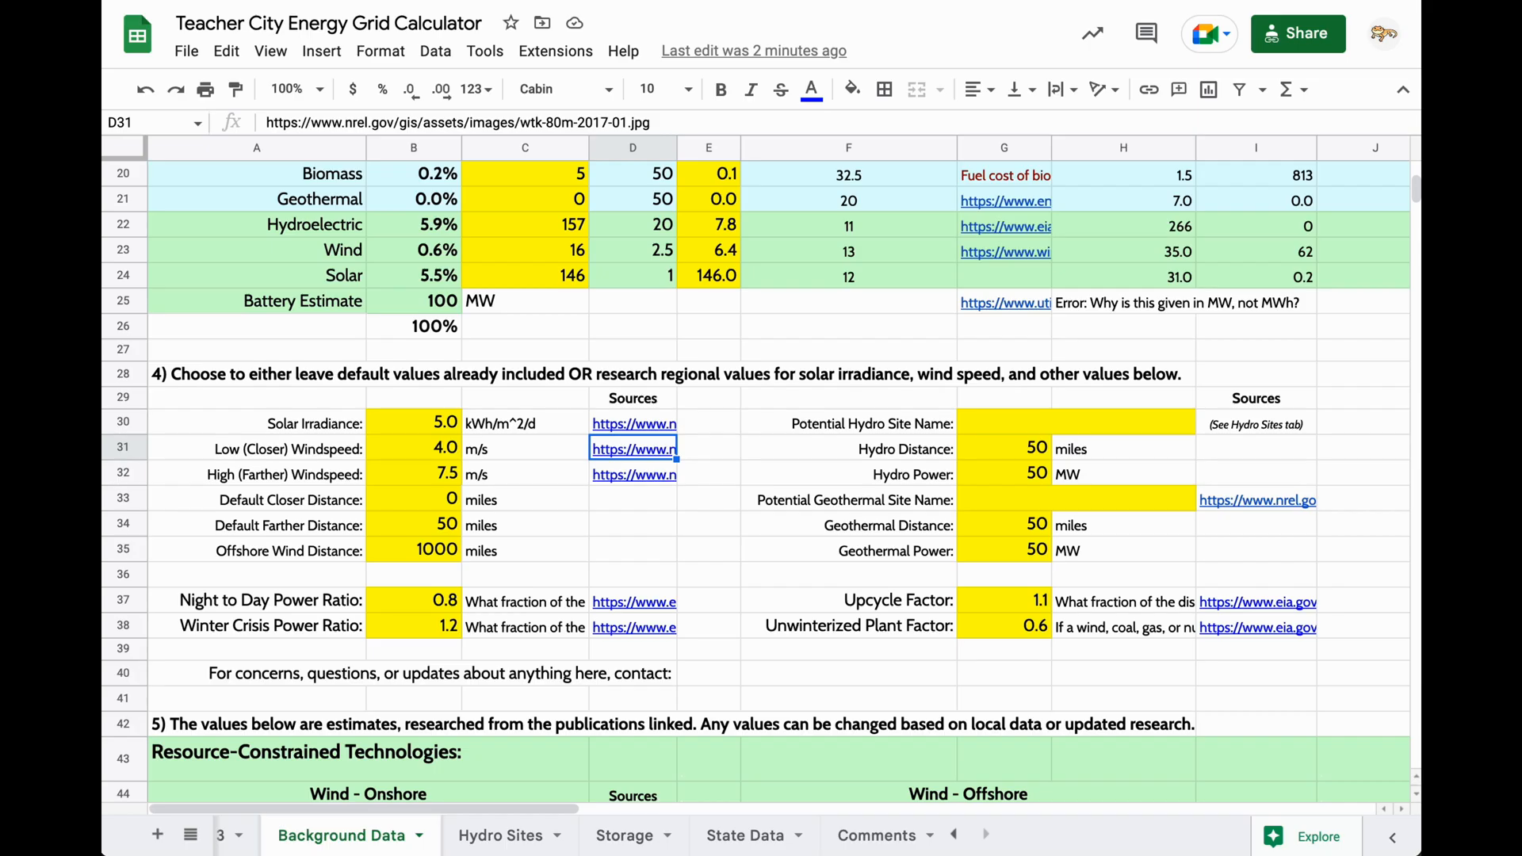
left_click(413, 447)
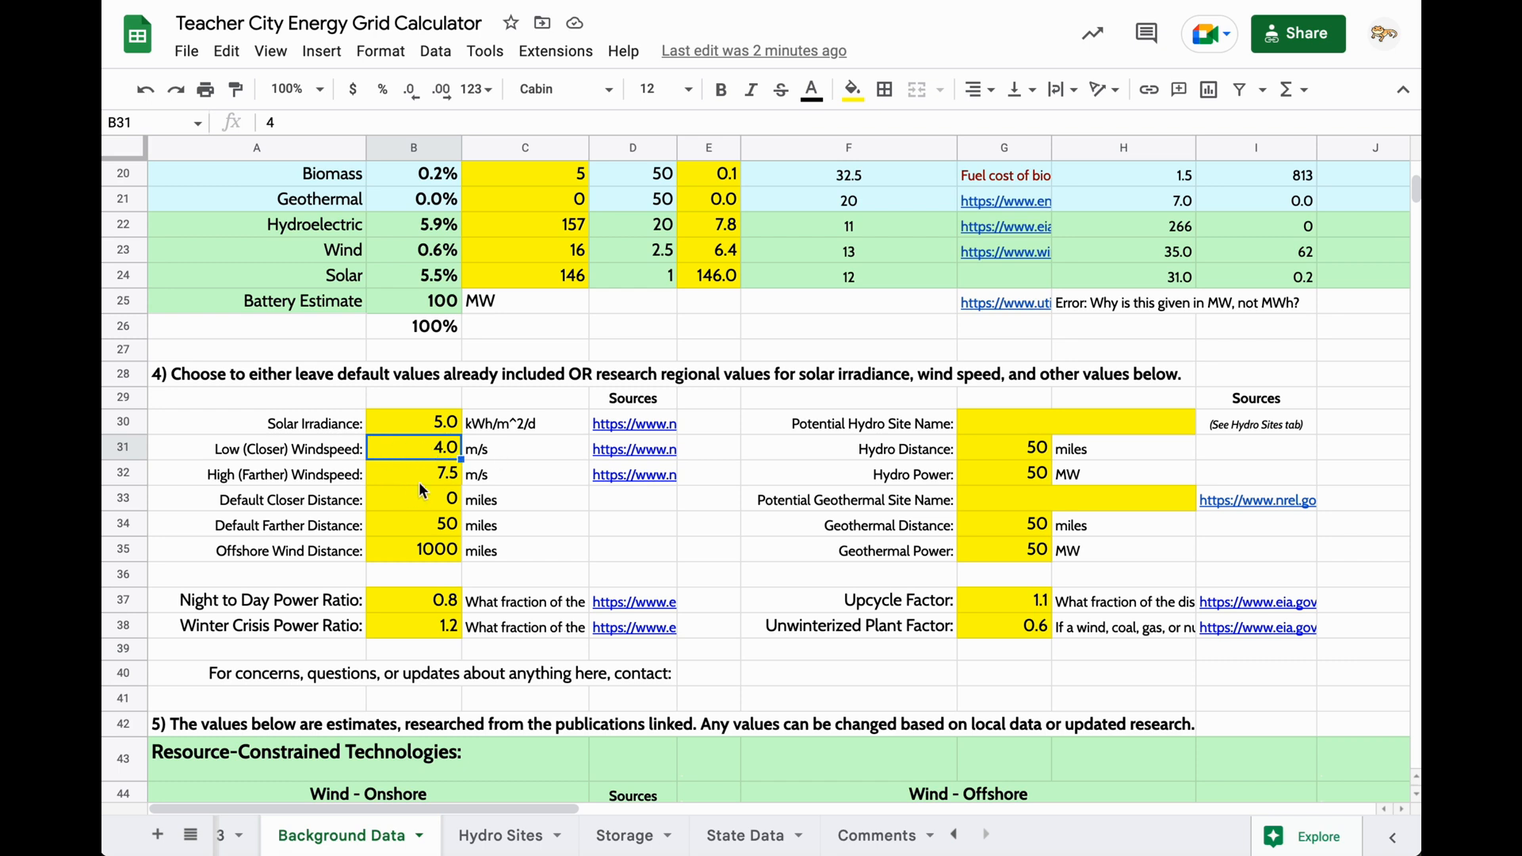
left_click(414, 474)
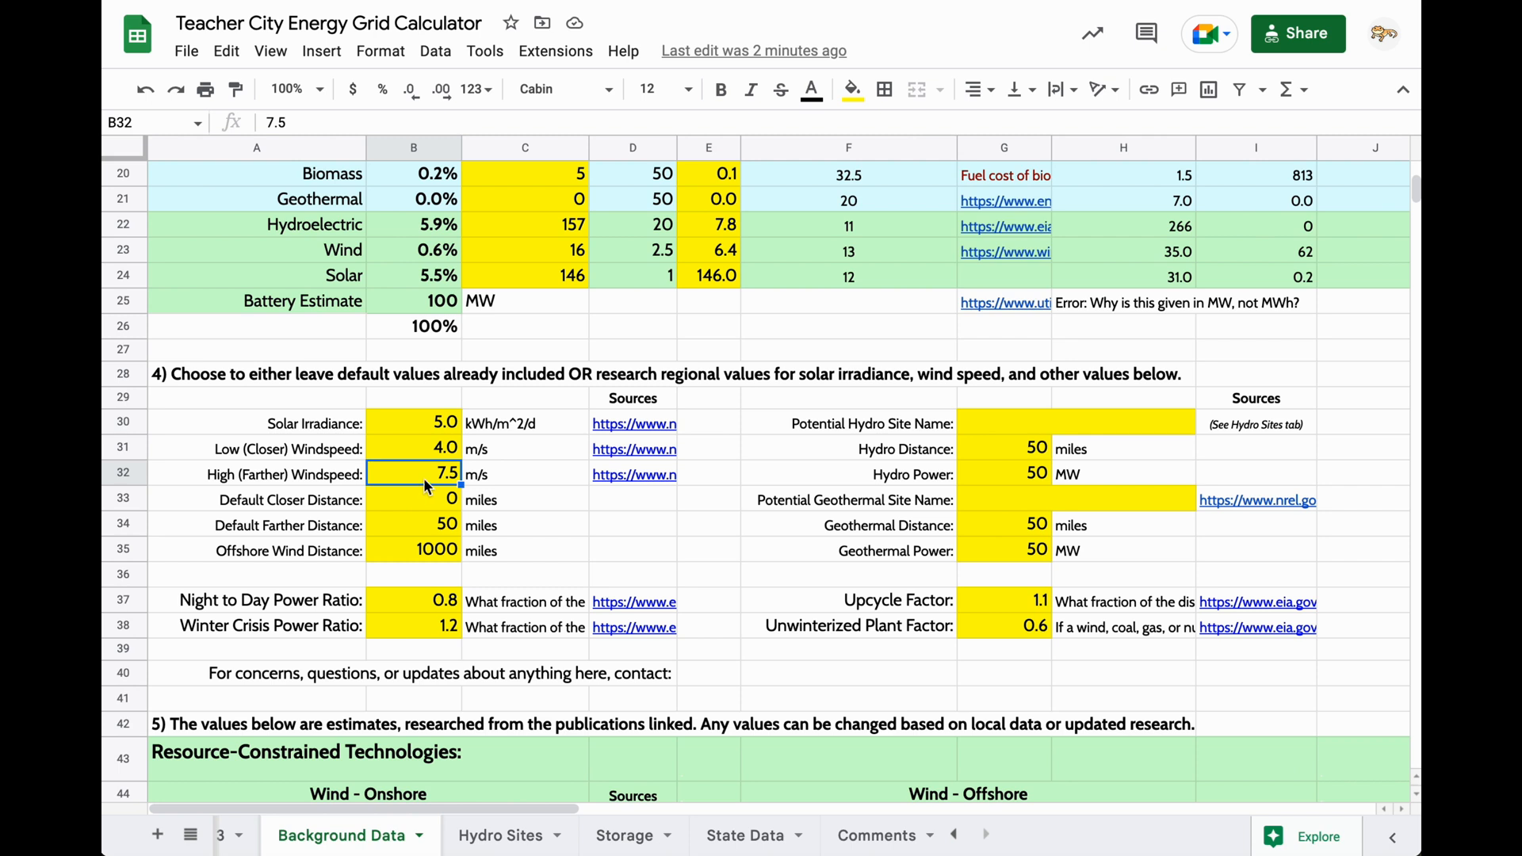
mouse_move(498, 482)
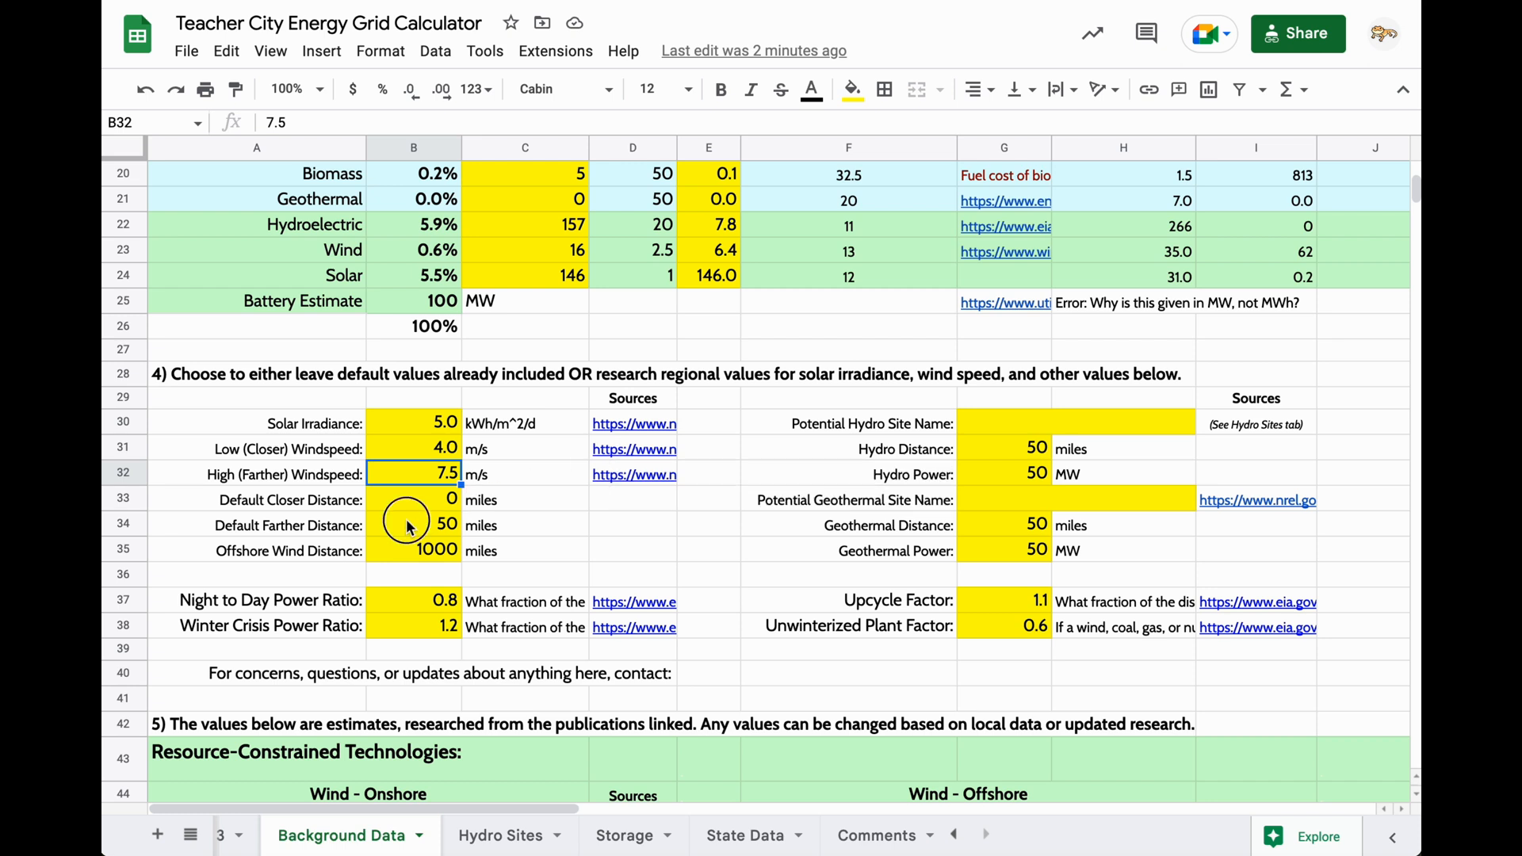
left_click(412, 524)
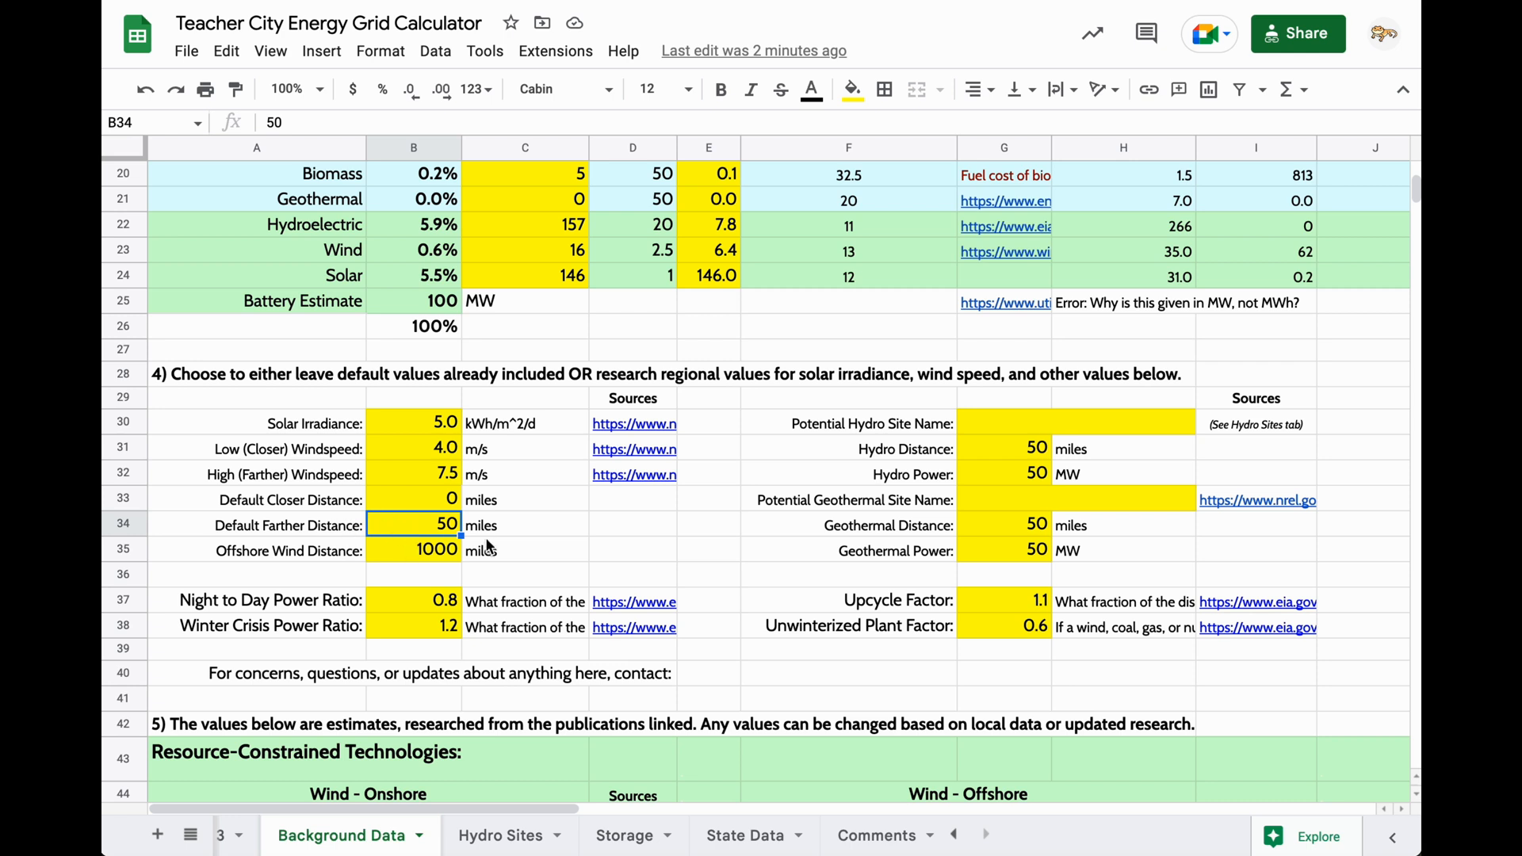
left_click(414, 549)
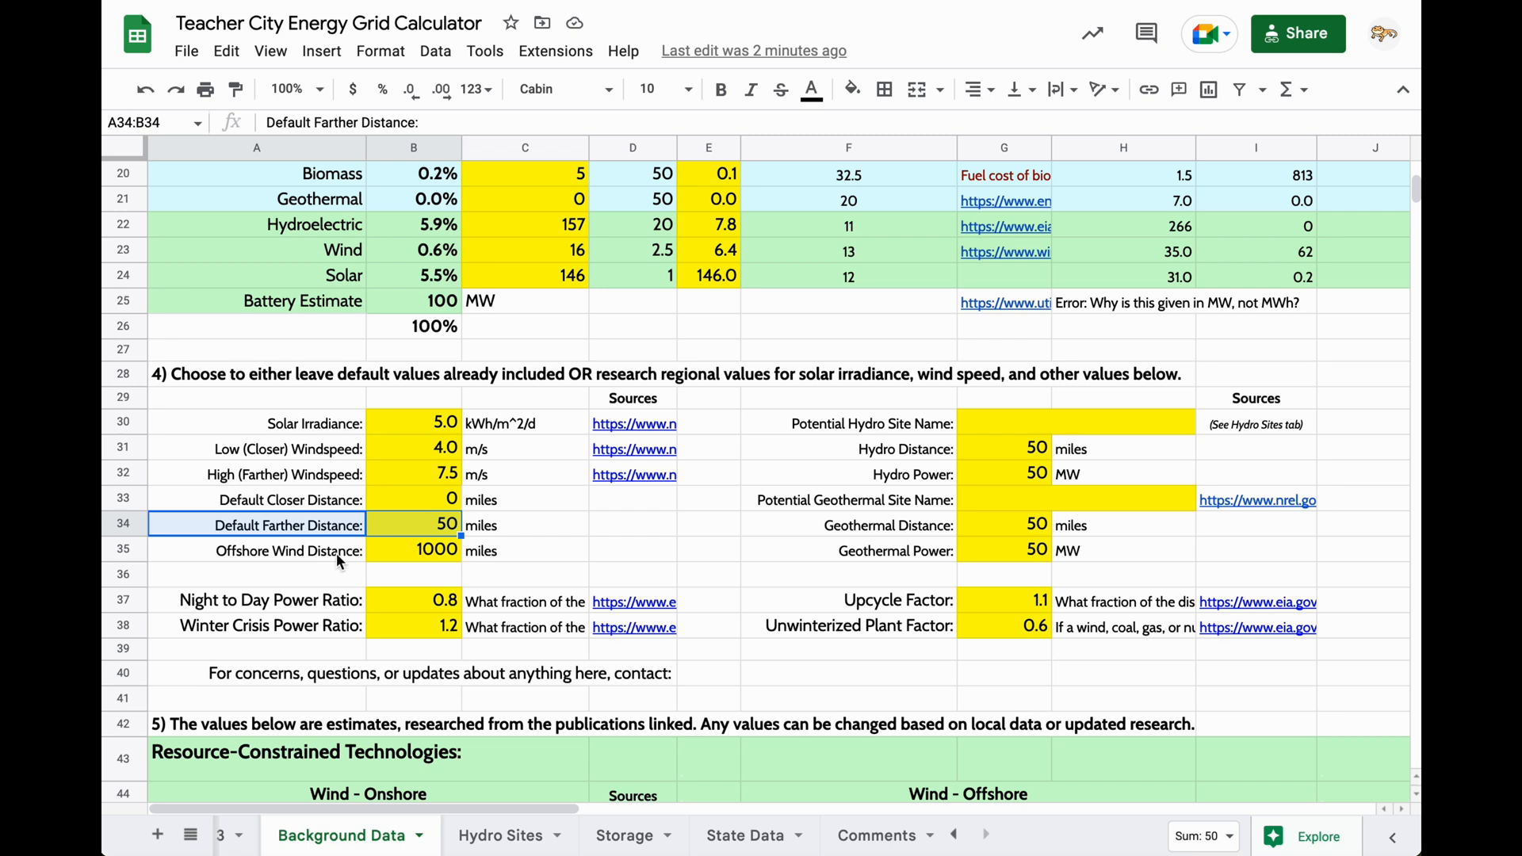
left_click(412, 551)
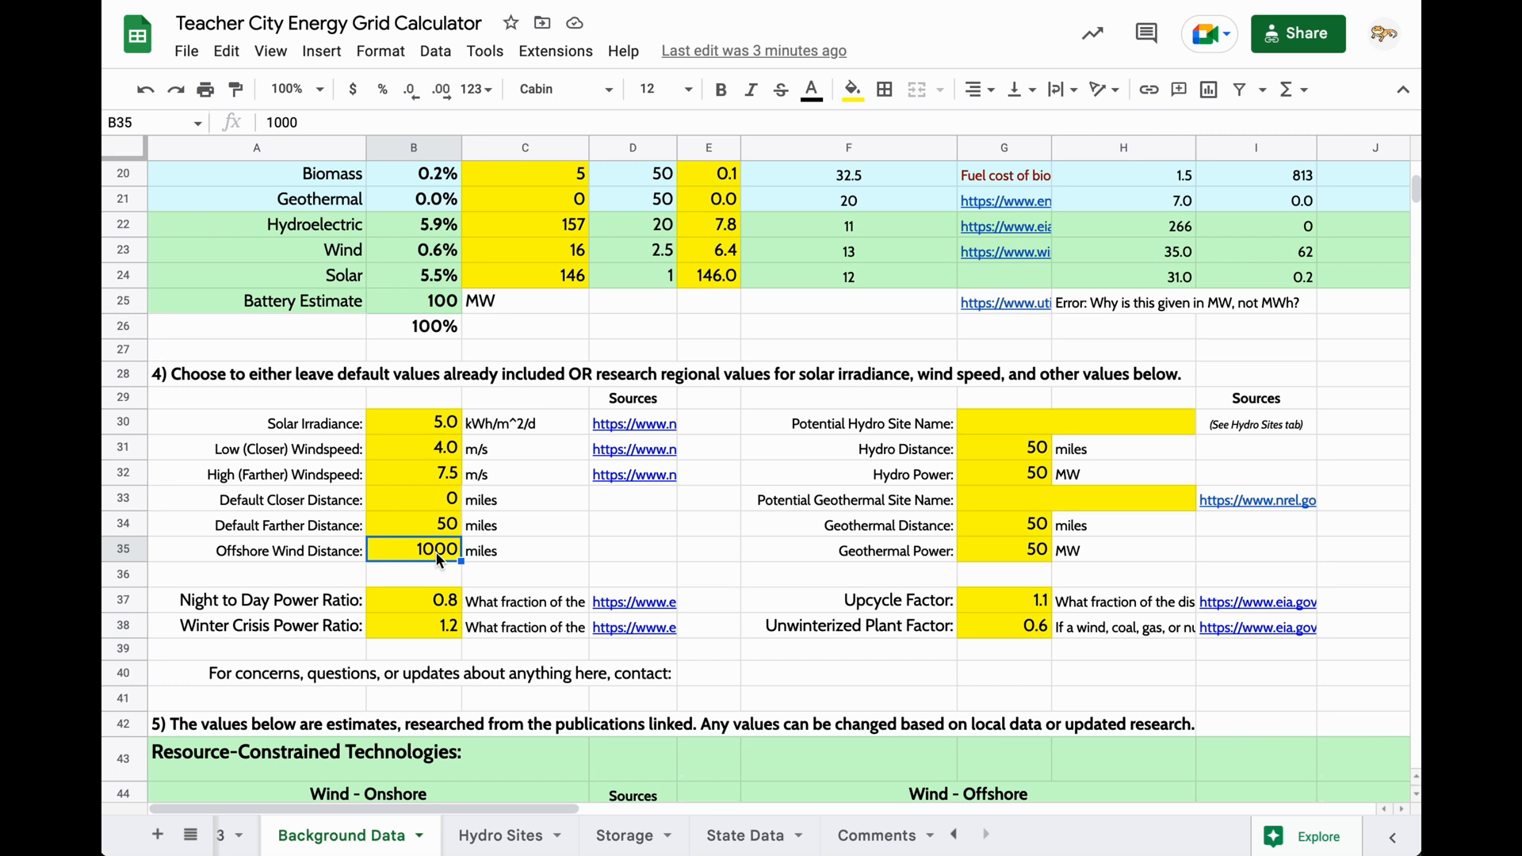
mouse_move(439, 524)
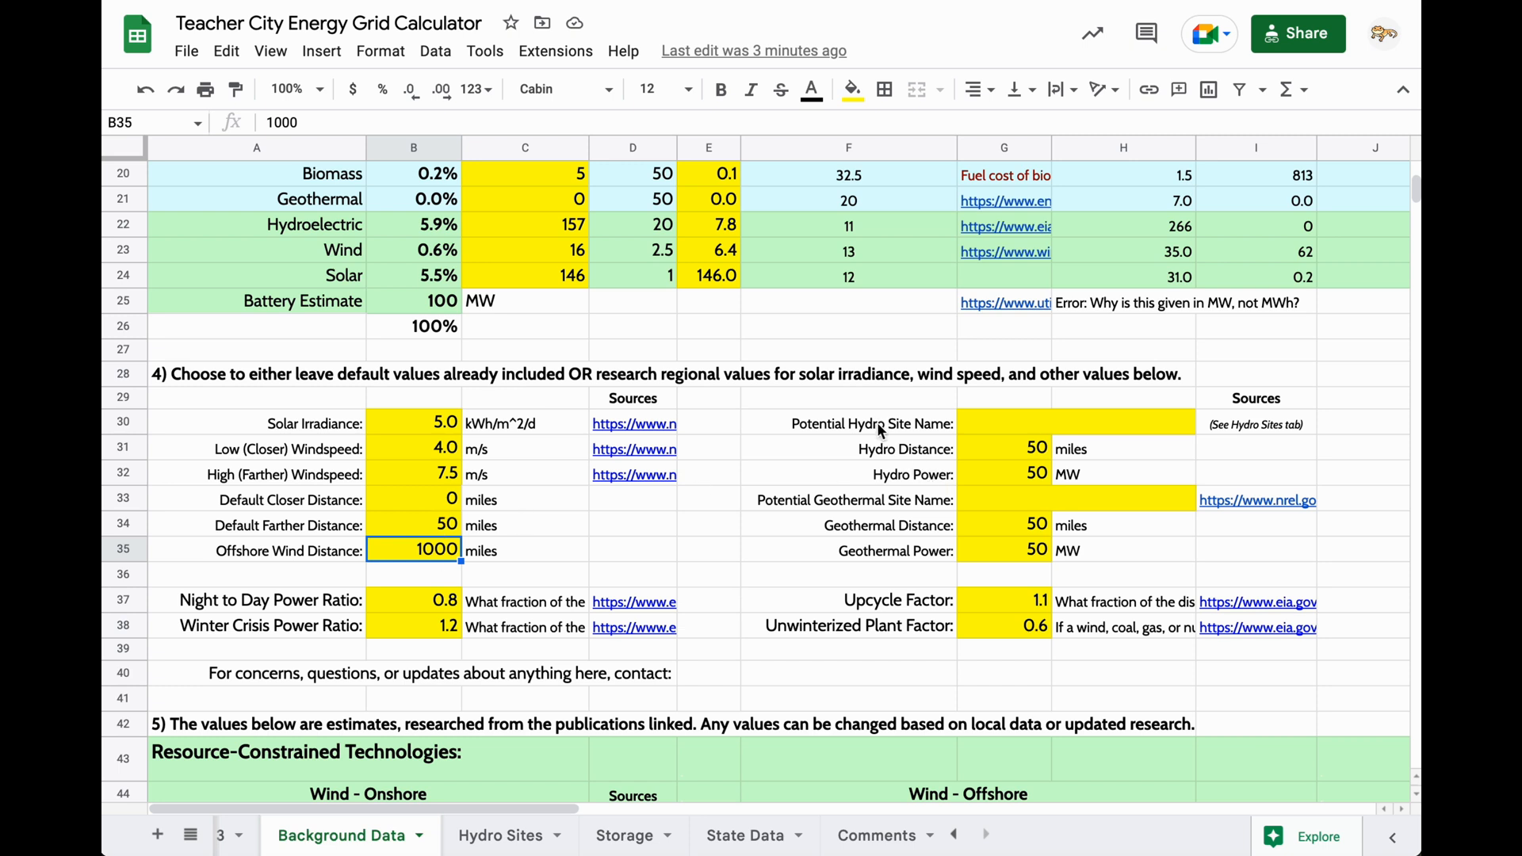
left_click(1076, 423)
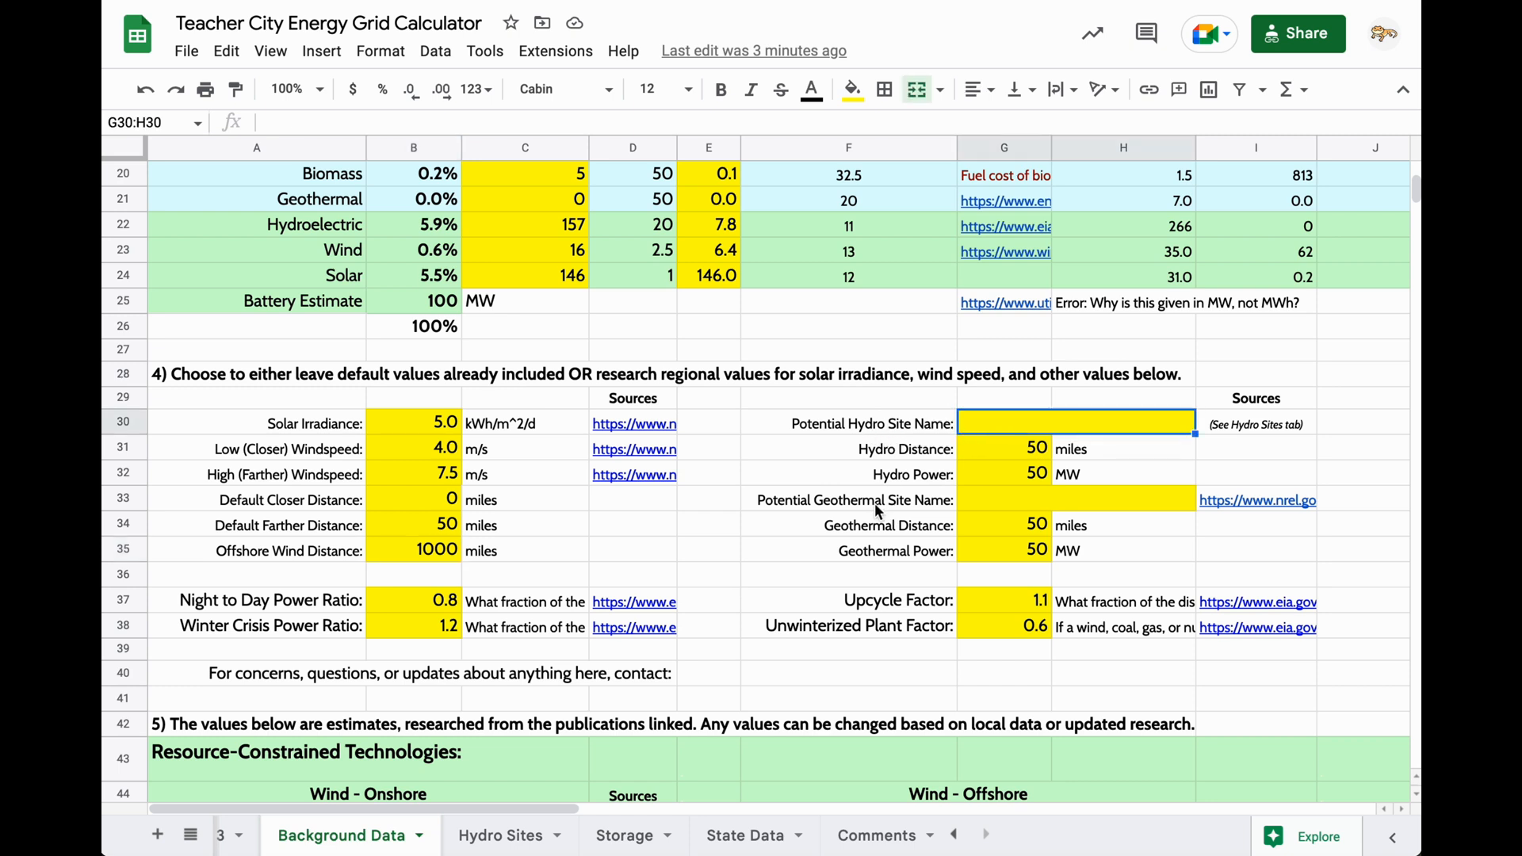
left_click(1075, 499)
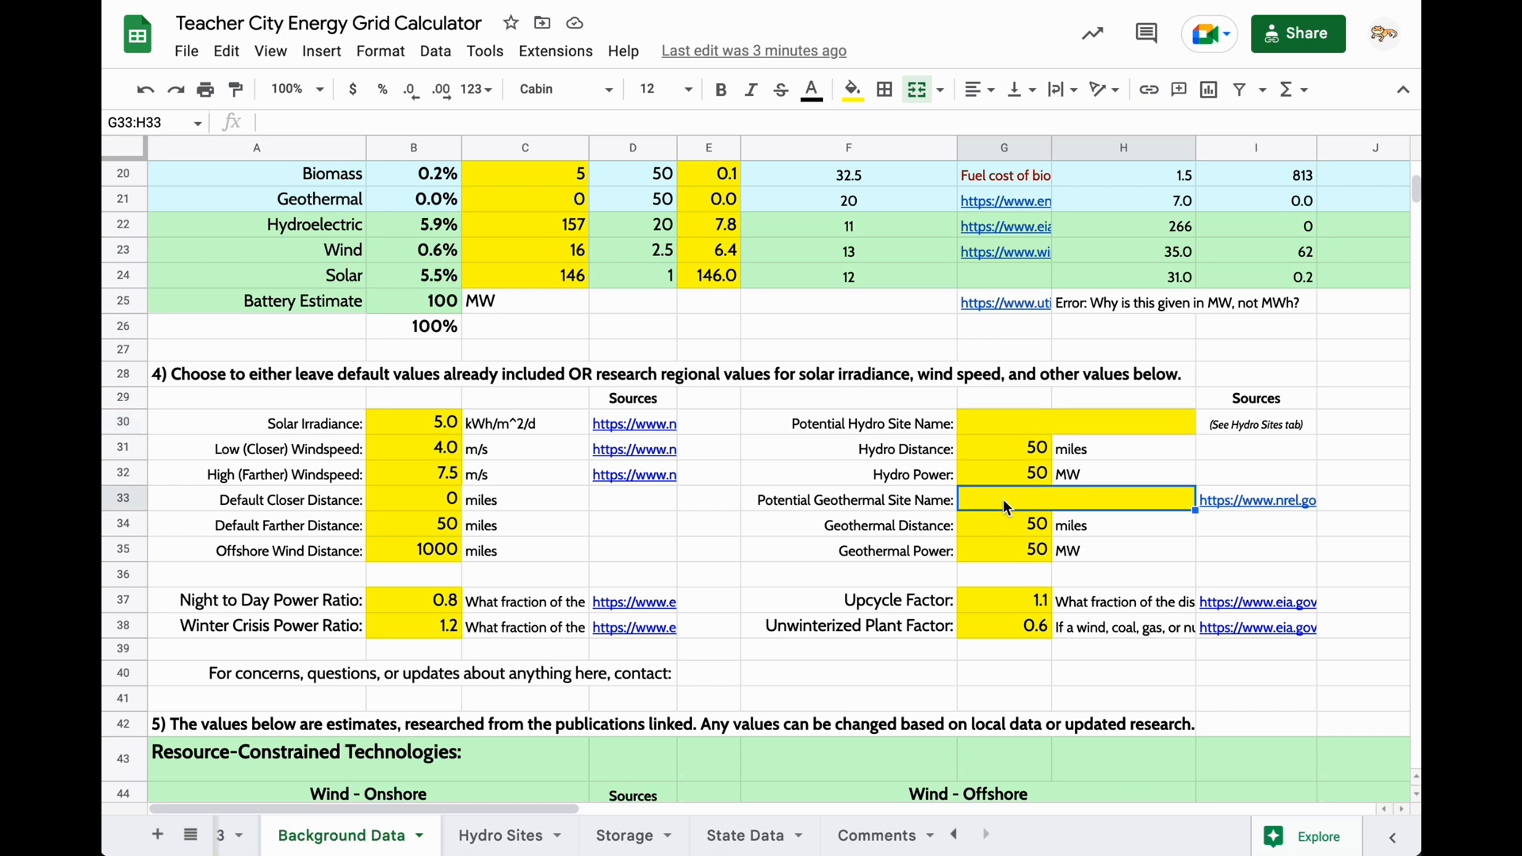
mouse_move(1227, 507)
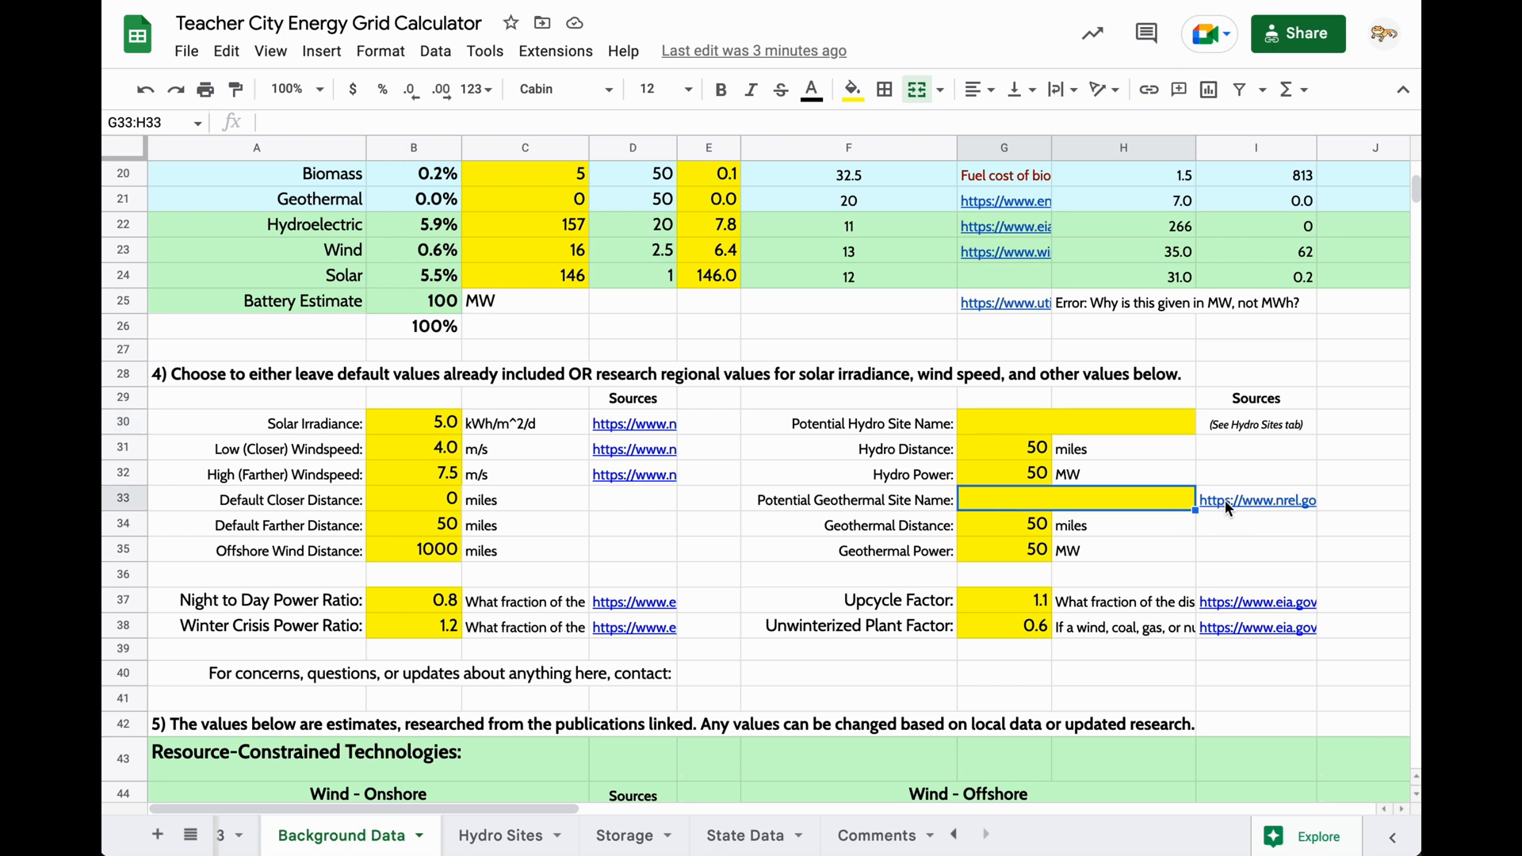
mouse_move(823, 830)
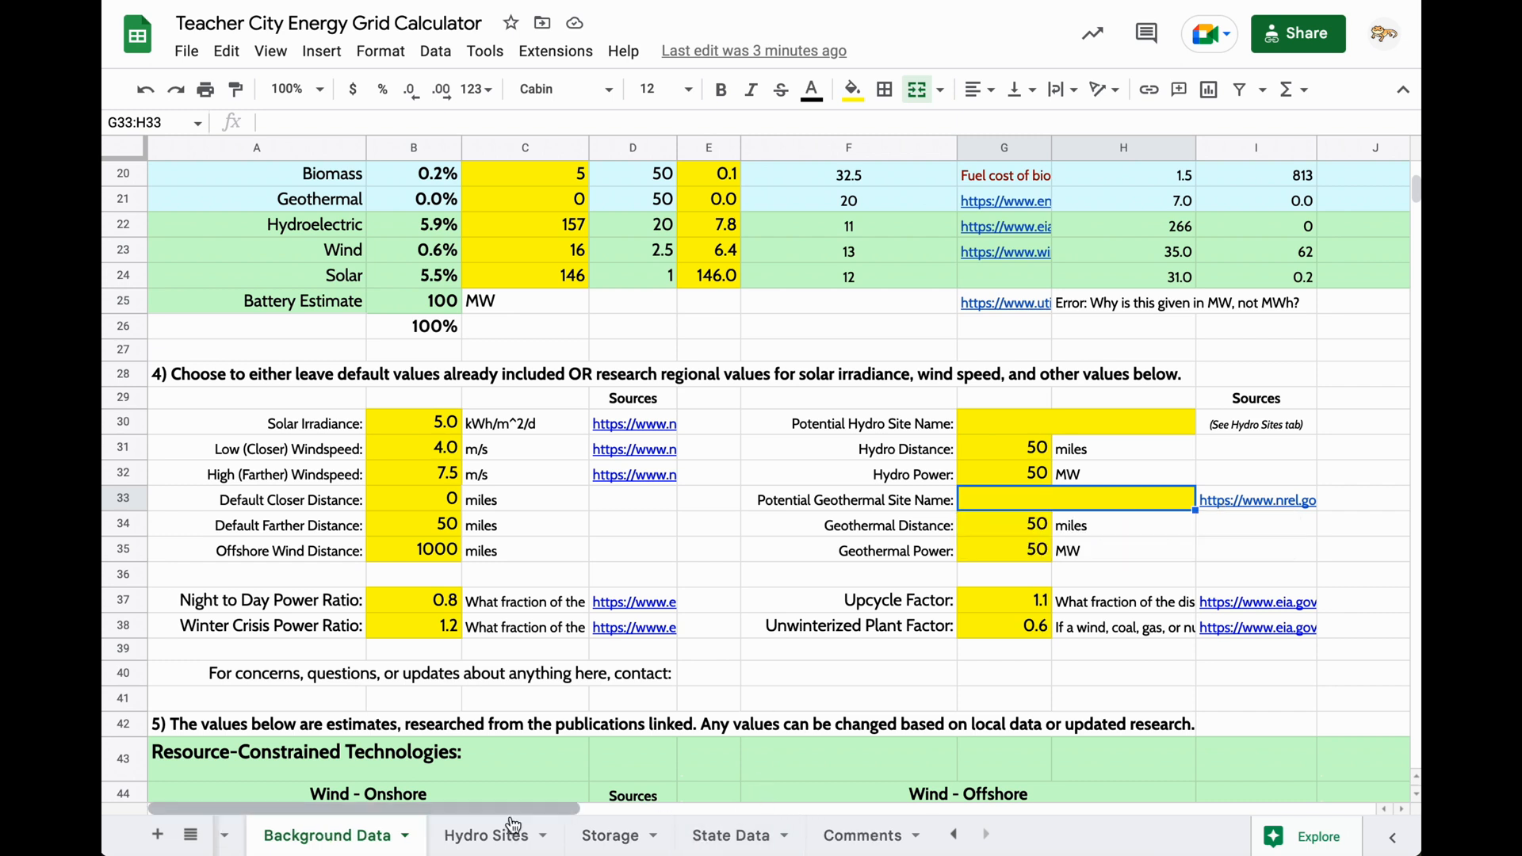
left_click(486, 835)
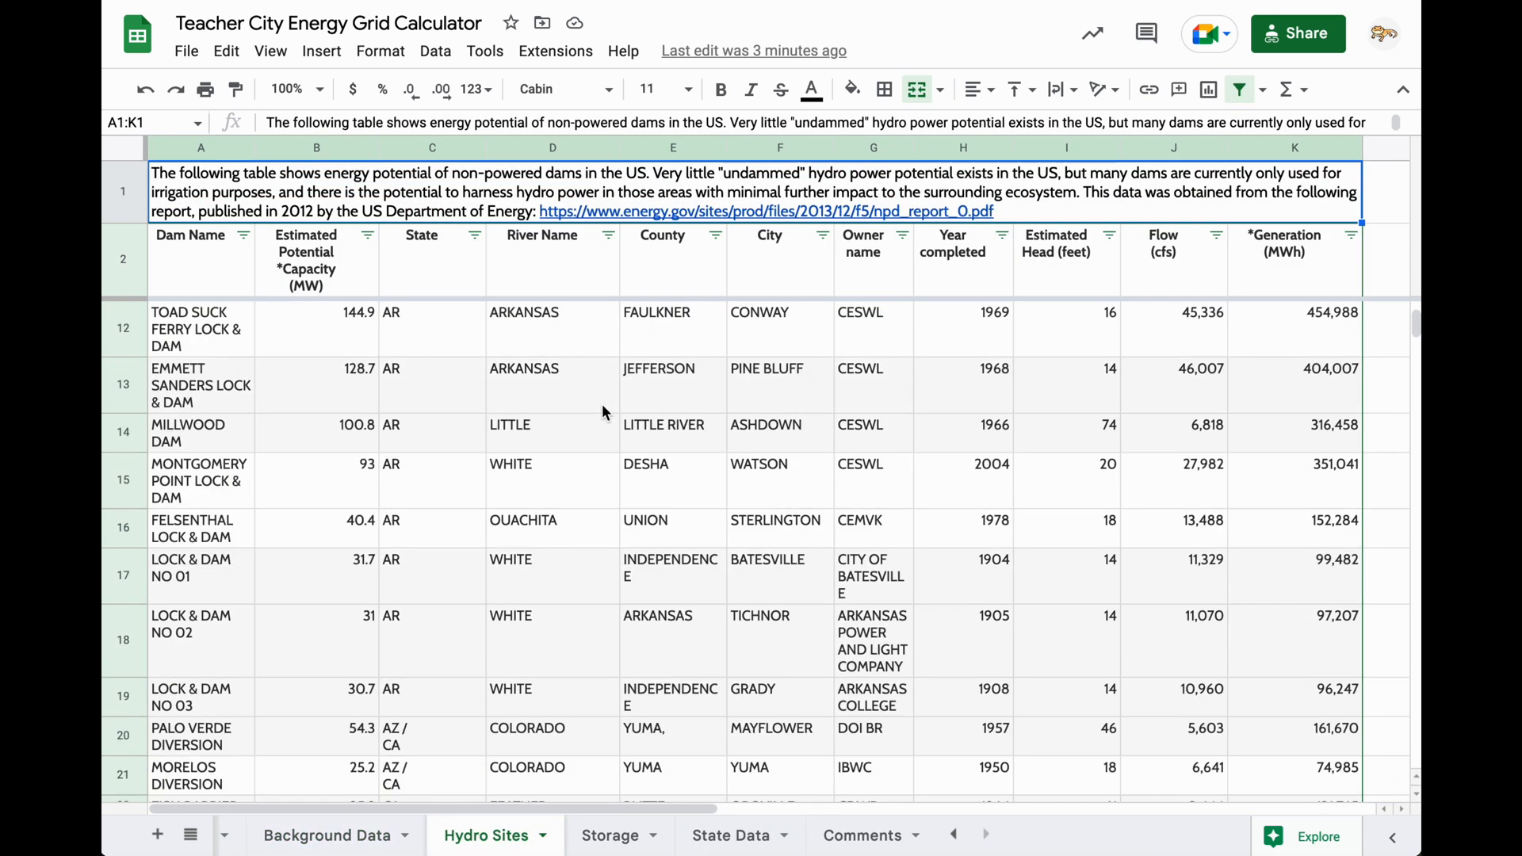
scroll("up", 3)
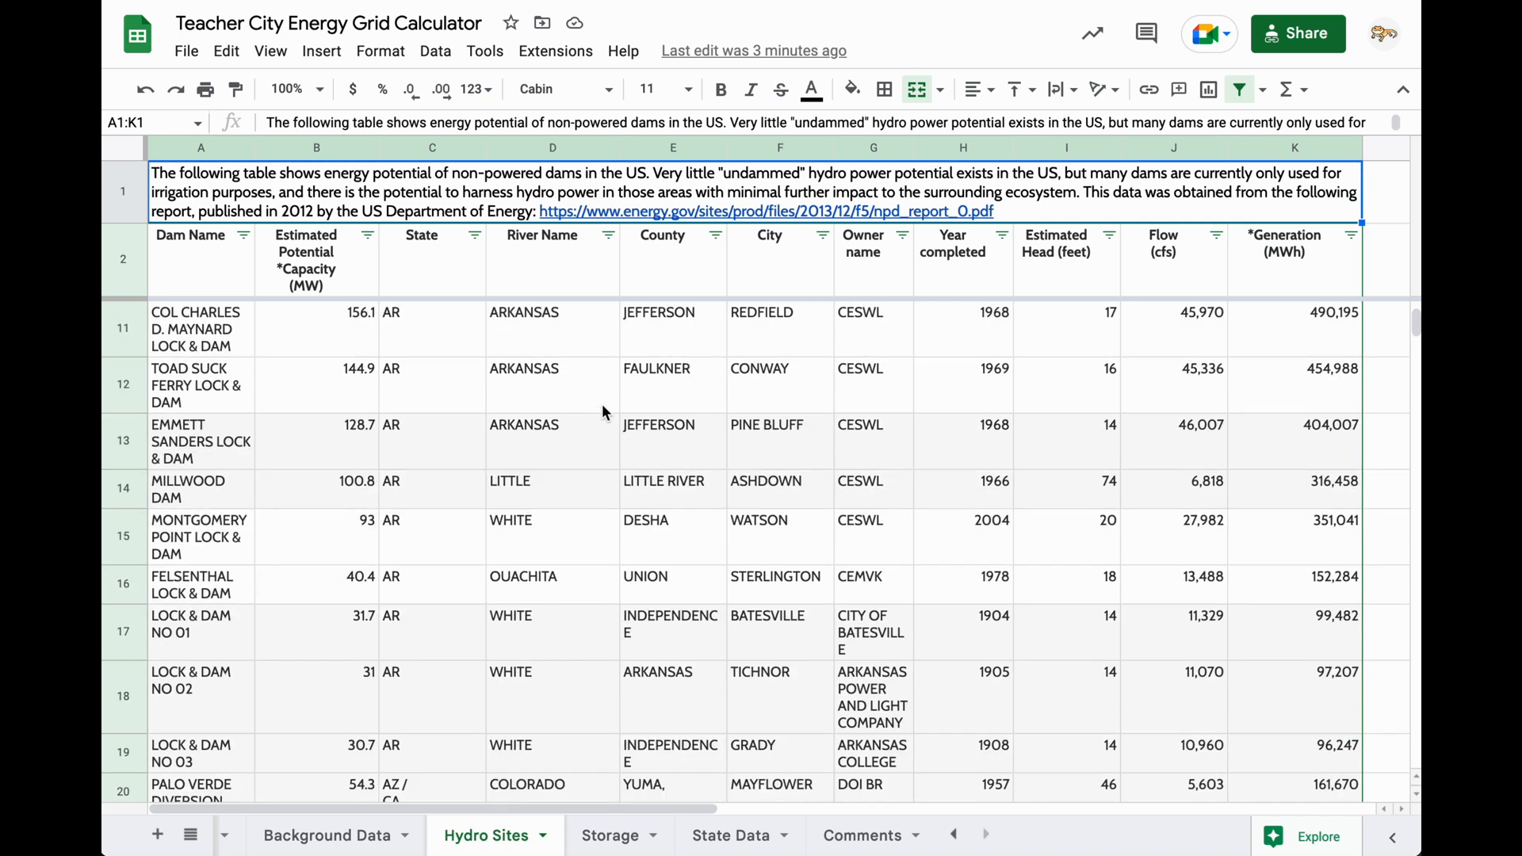
scroll("down", 3)
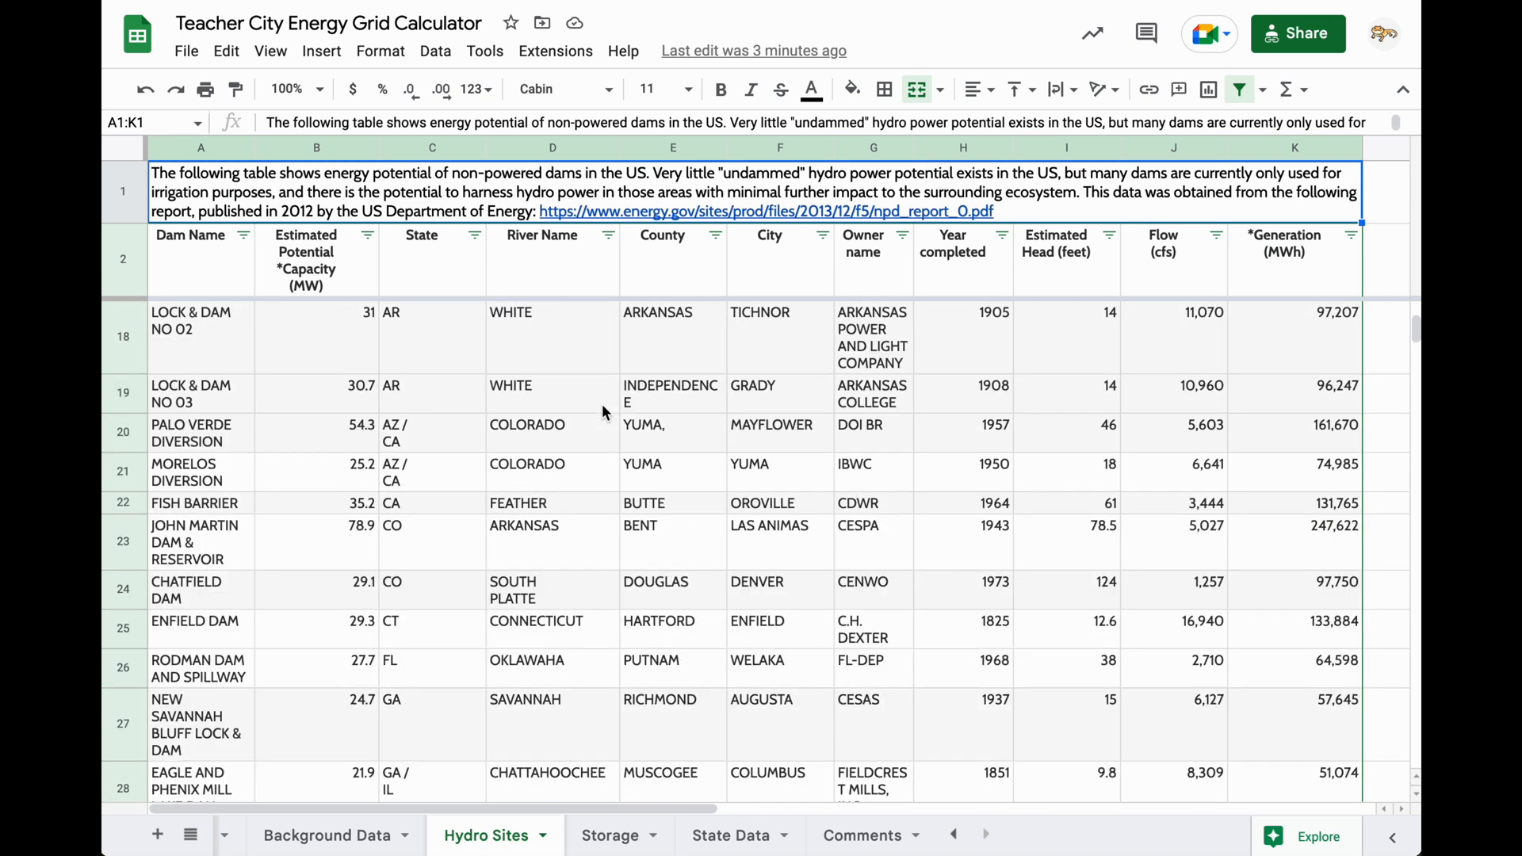
mouse_move(540, 484)
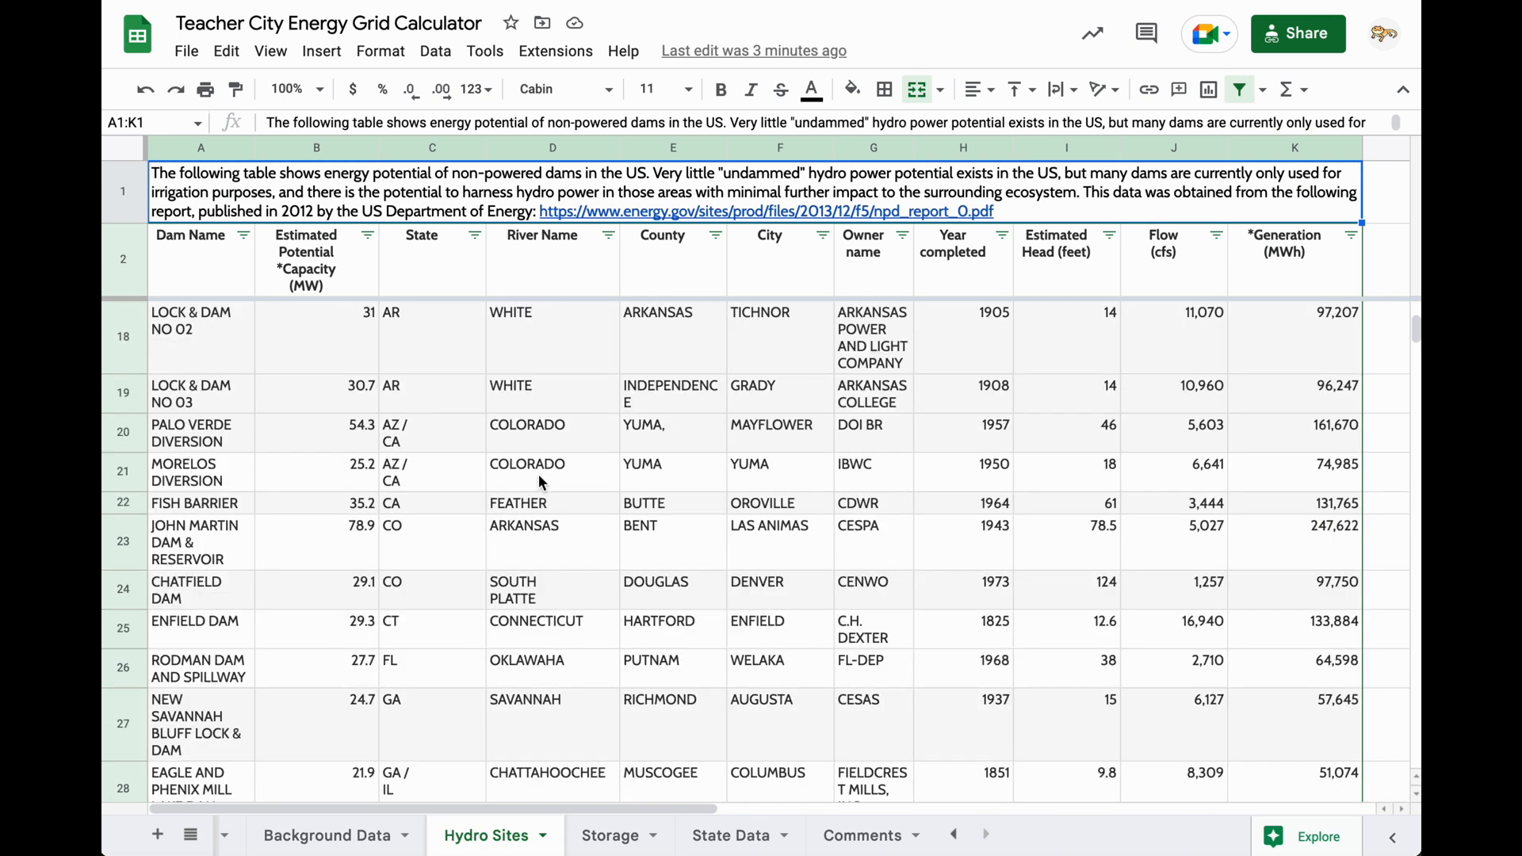
scroll("down", 3)
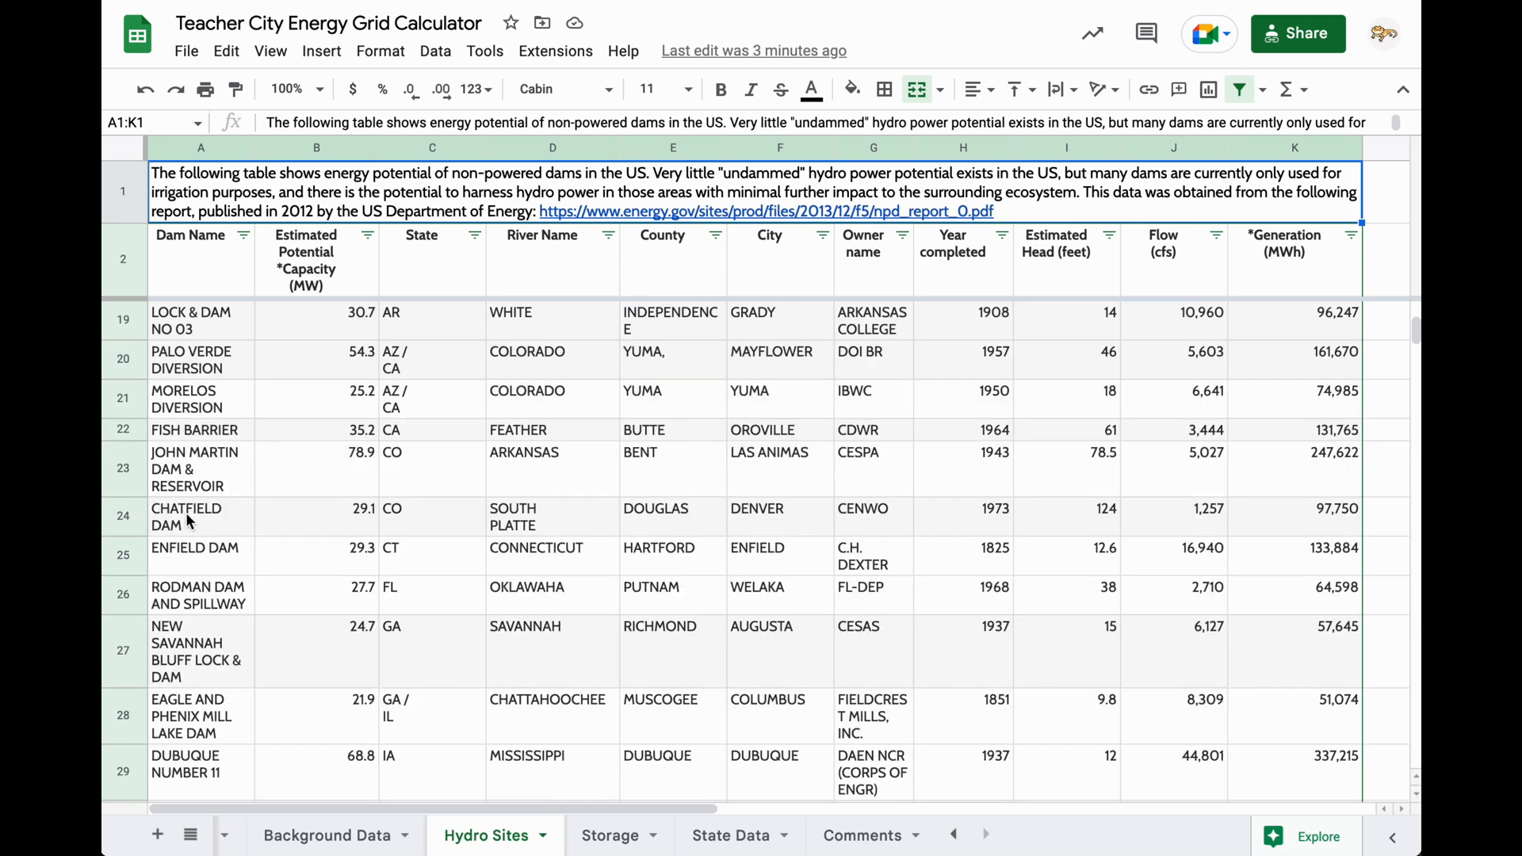
left_click_drag(185, 516, 661, 516)
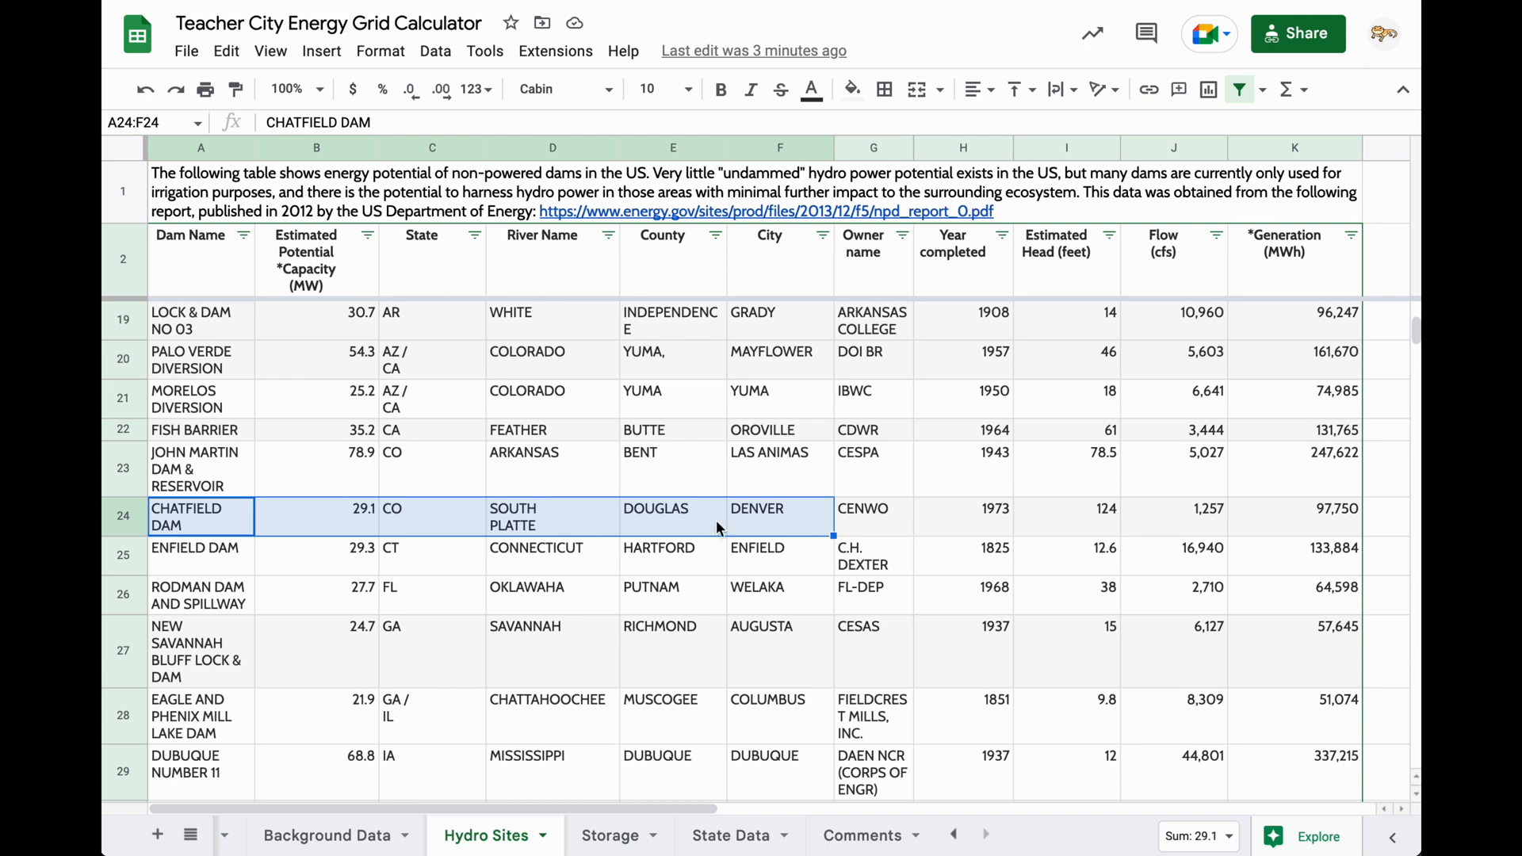
left_click(432, 516)
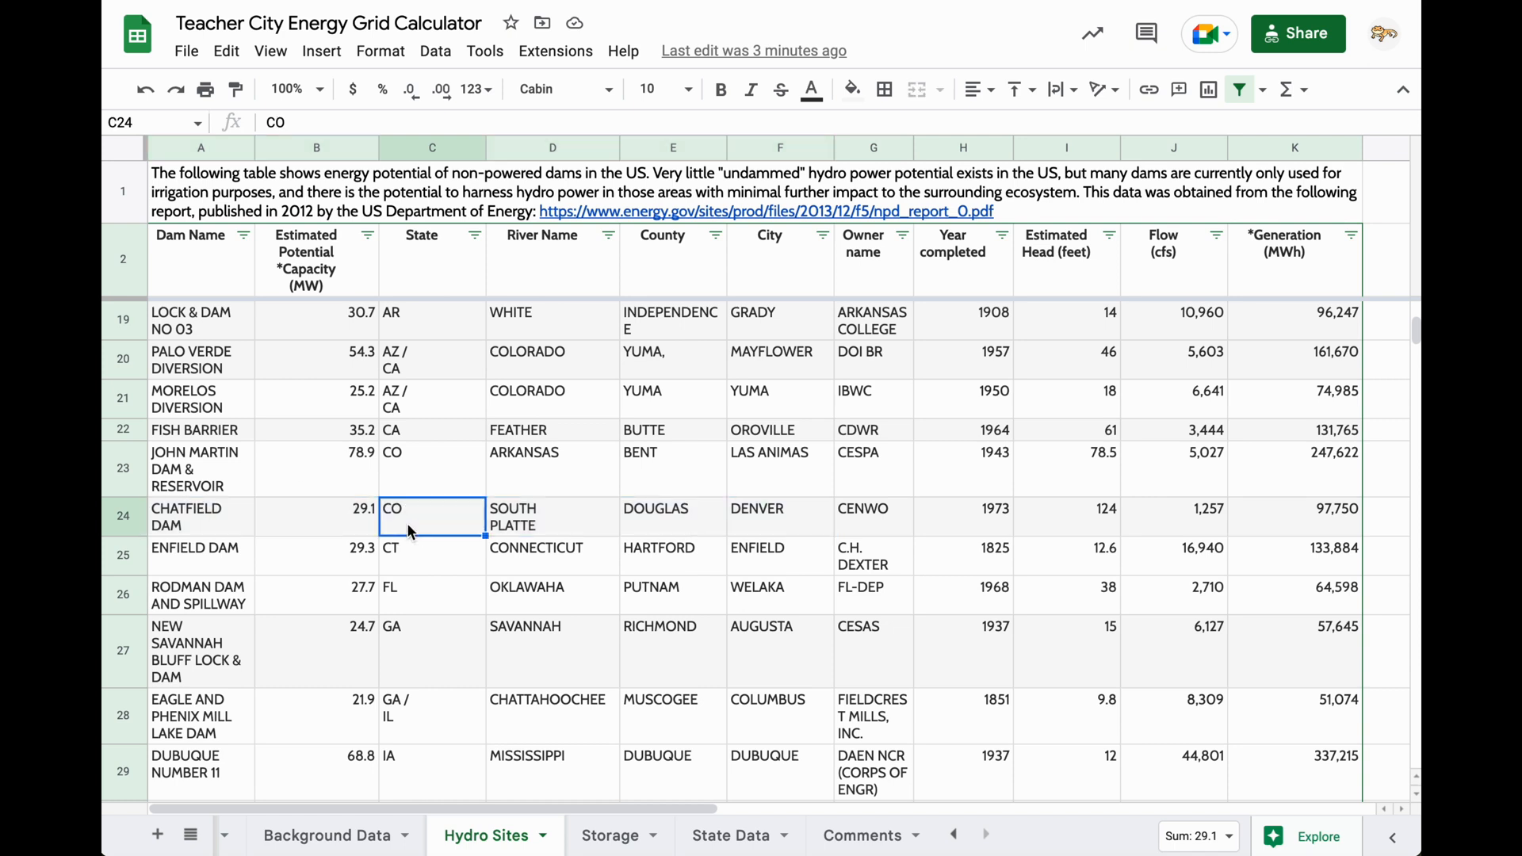
mouse_move(233, 524)
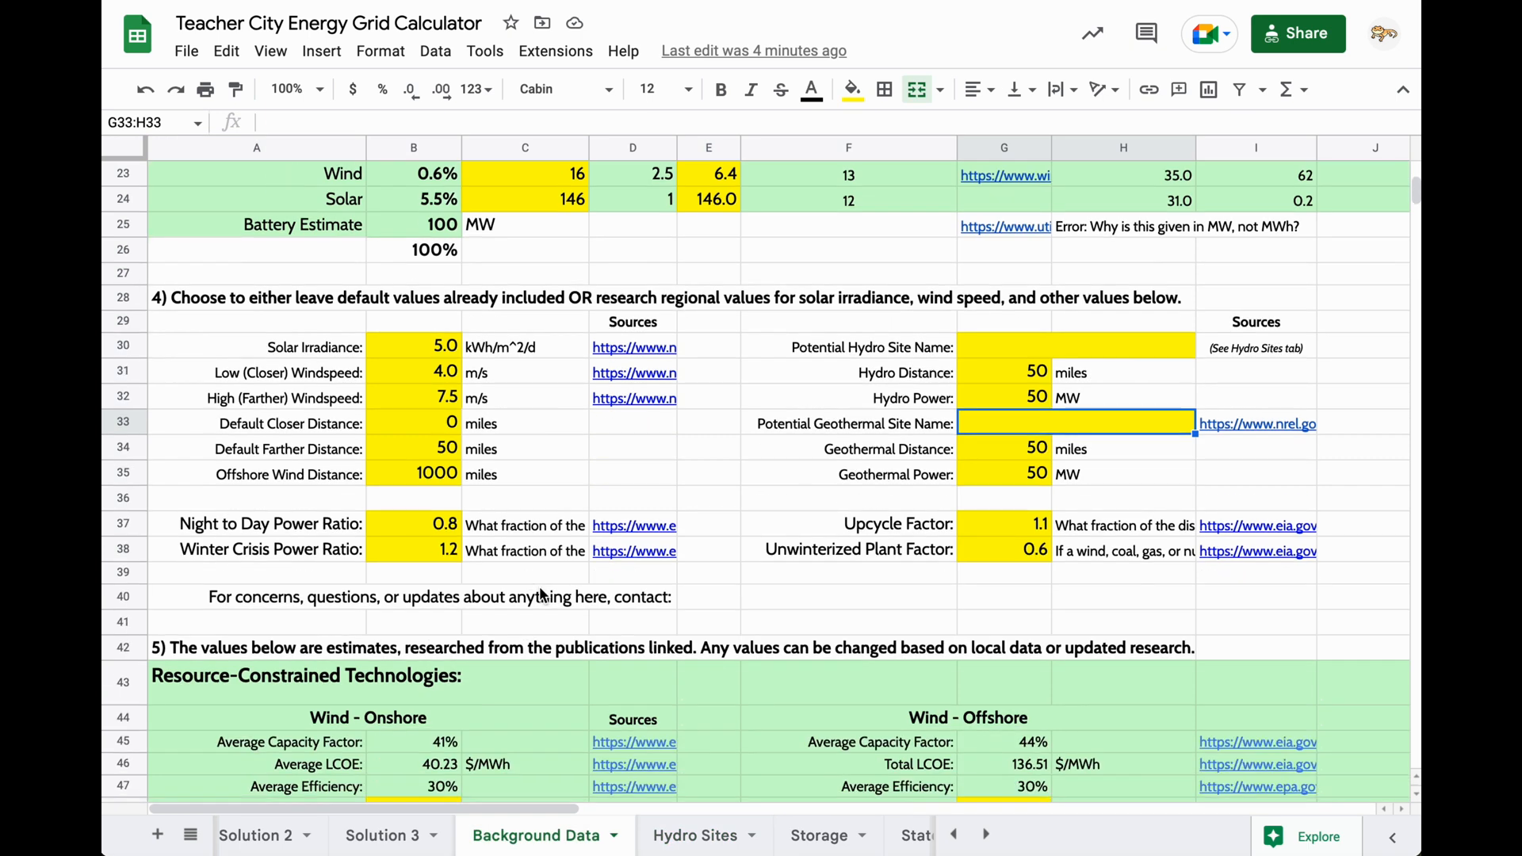
scroll("down", 3)
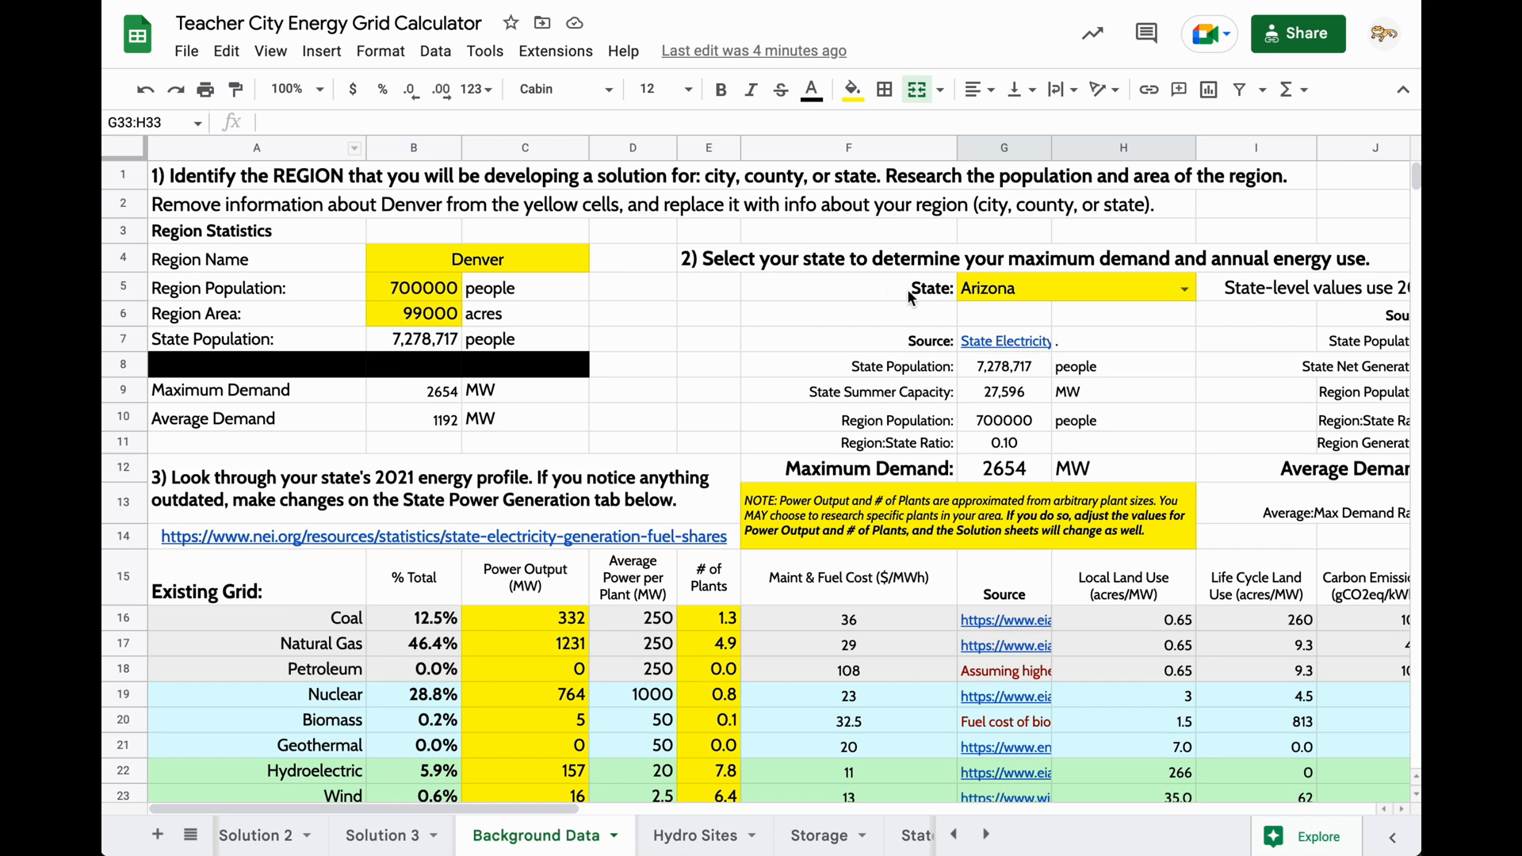
scroll("down", 3)
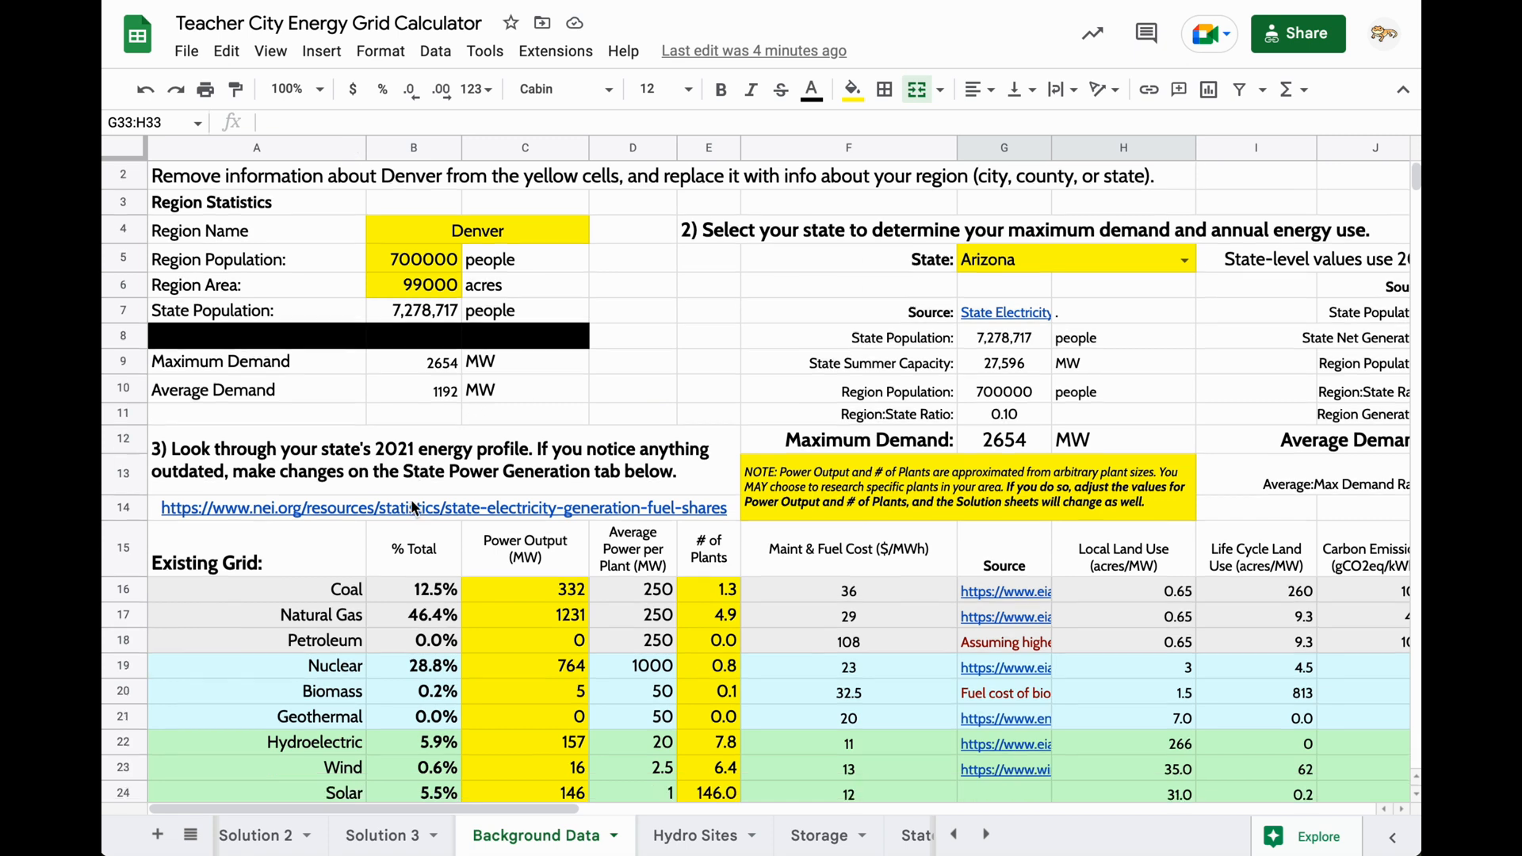
scroll("down", 3)
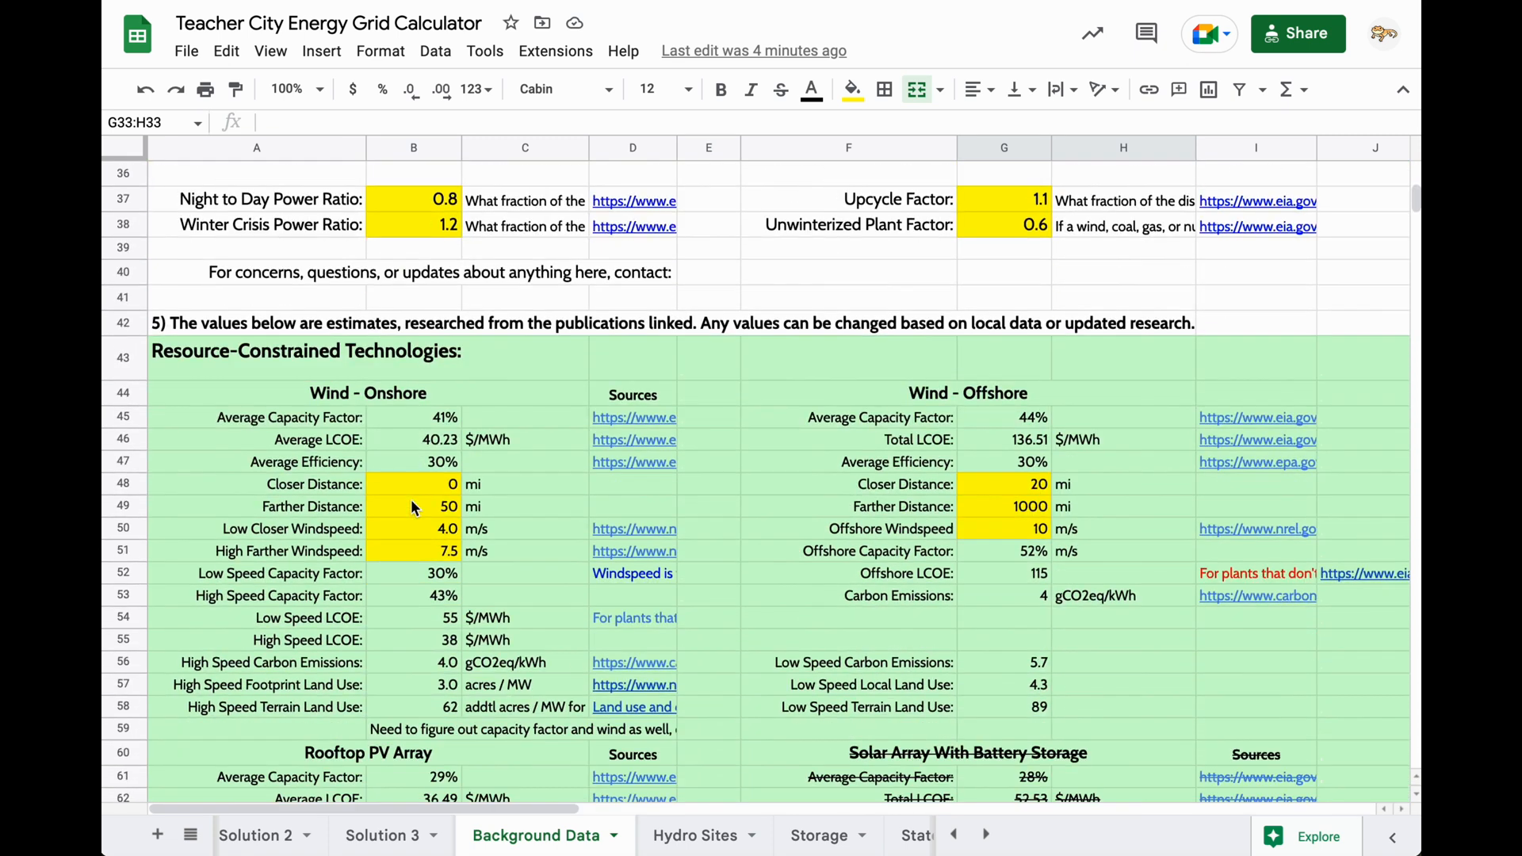
scroll("down", 3)
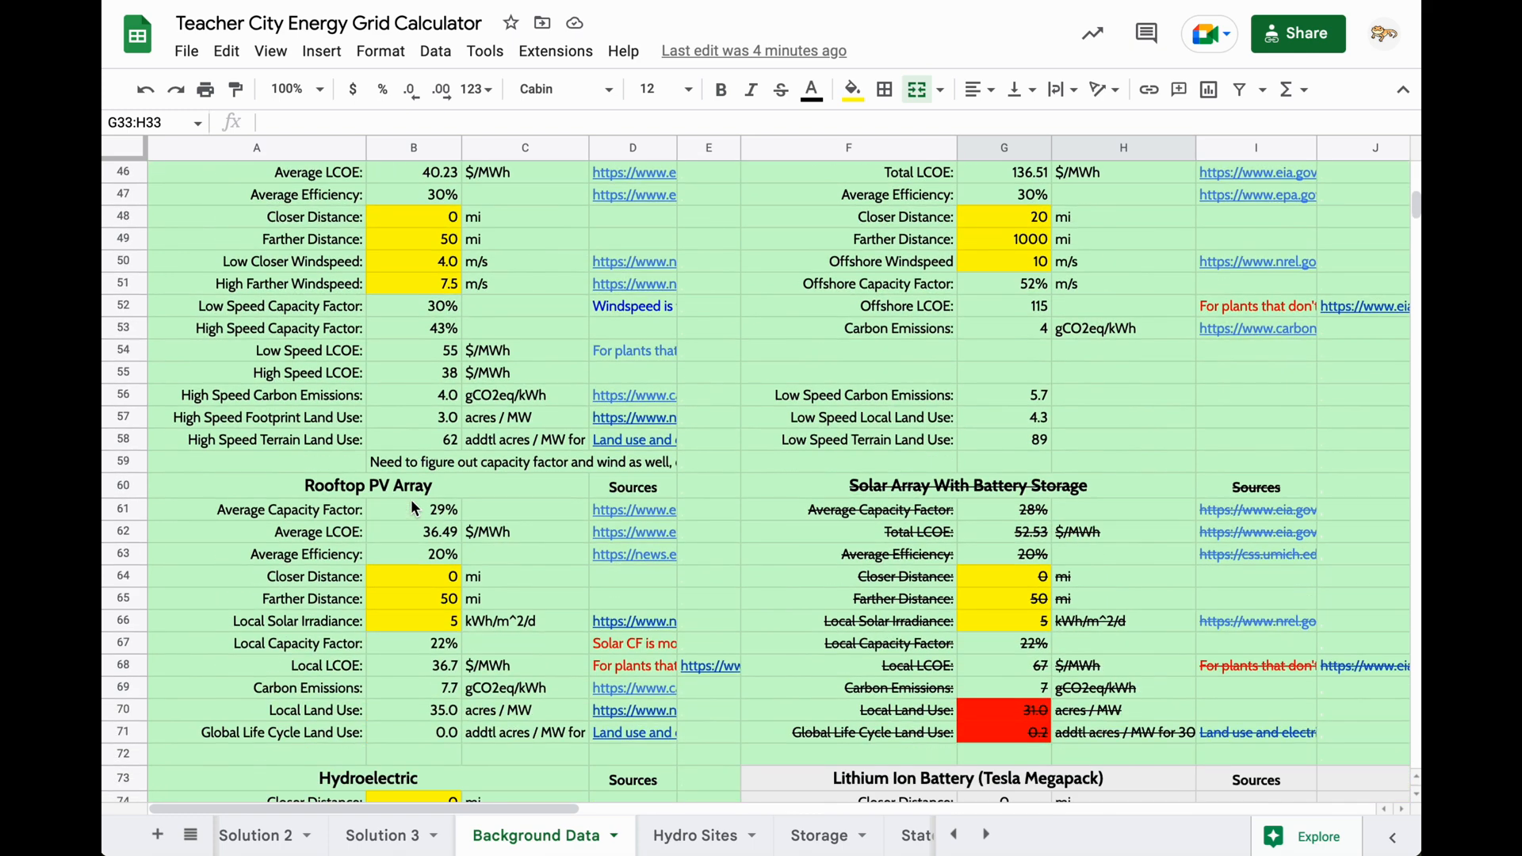
scroll("down", 3)
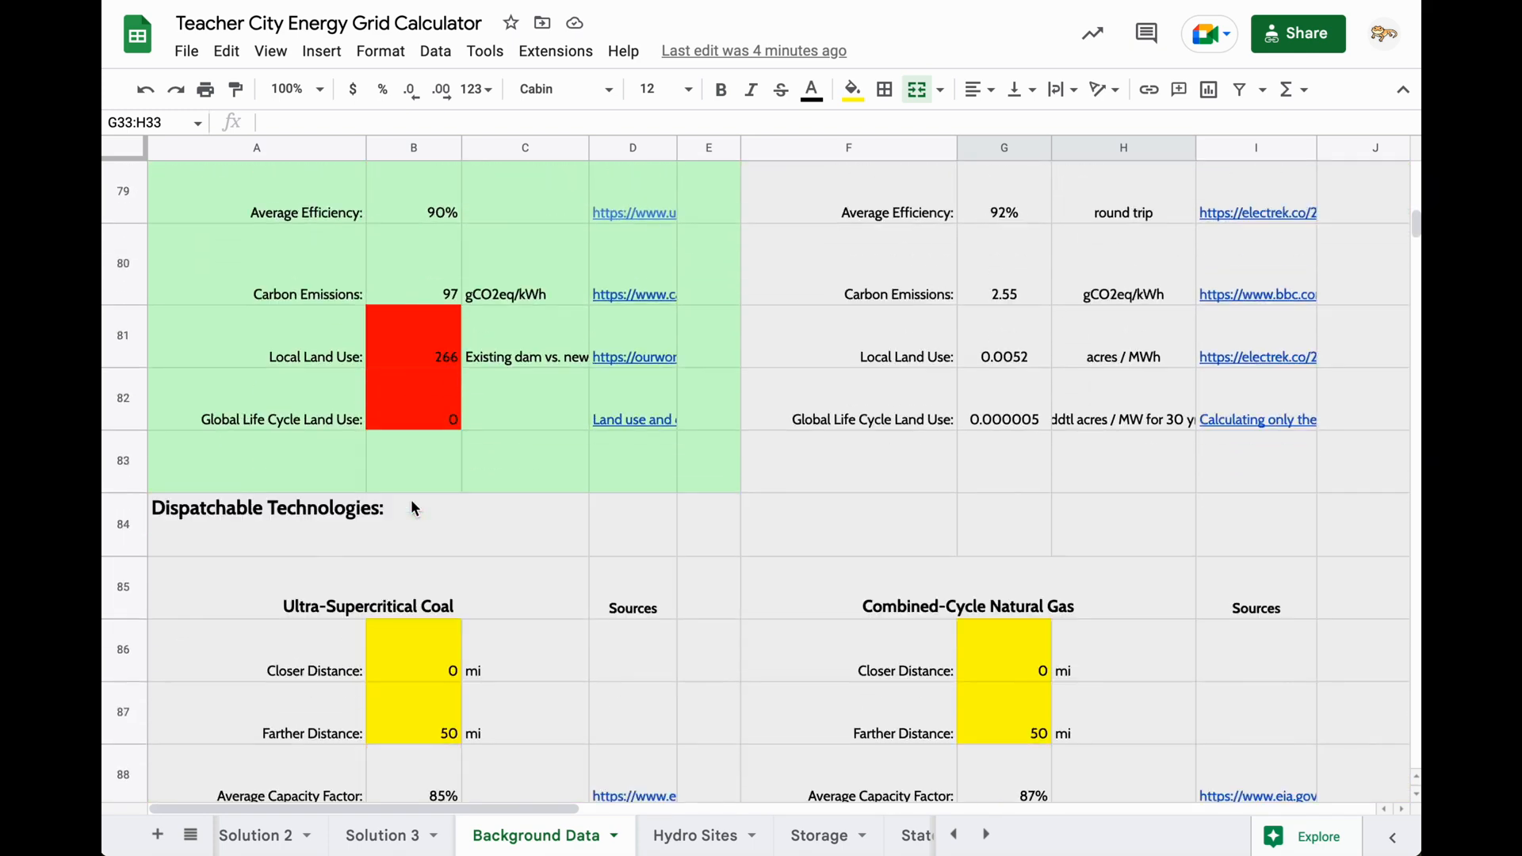
scroll("down", 3)
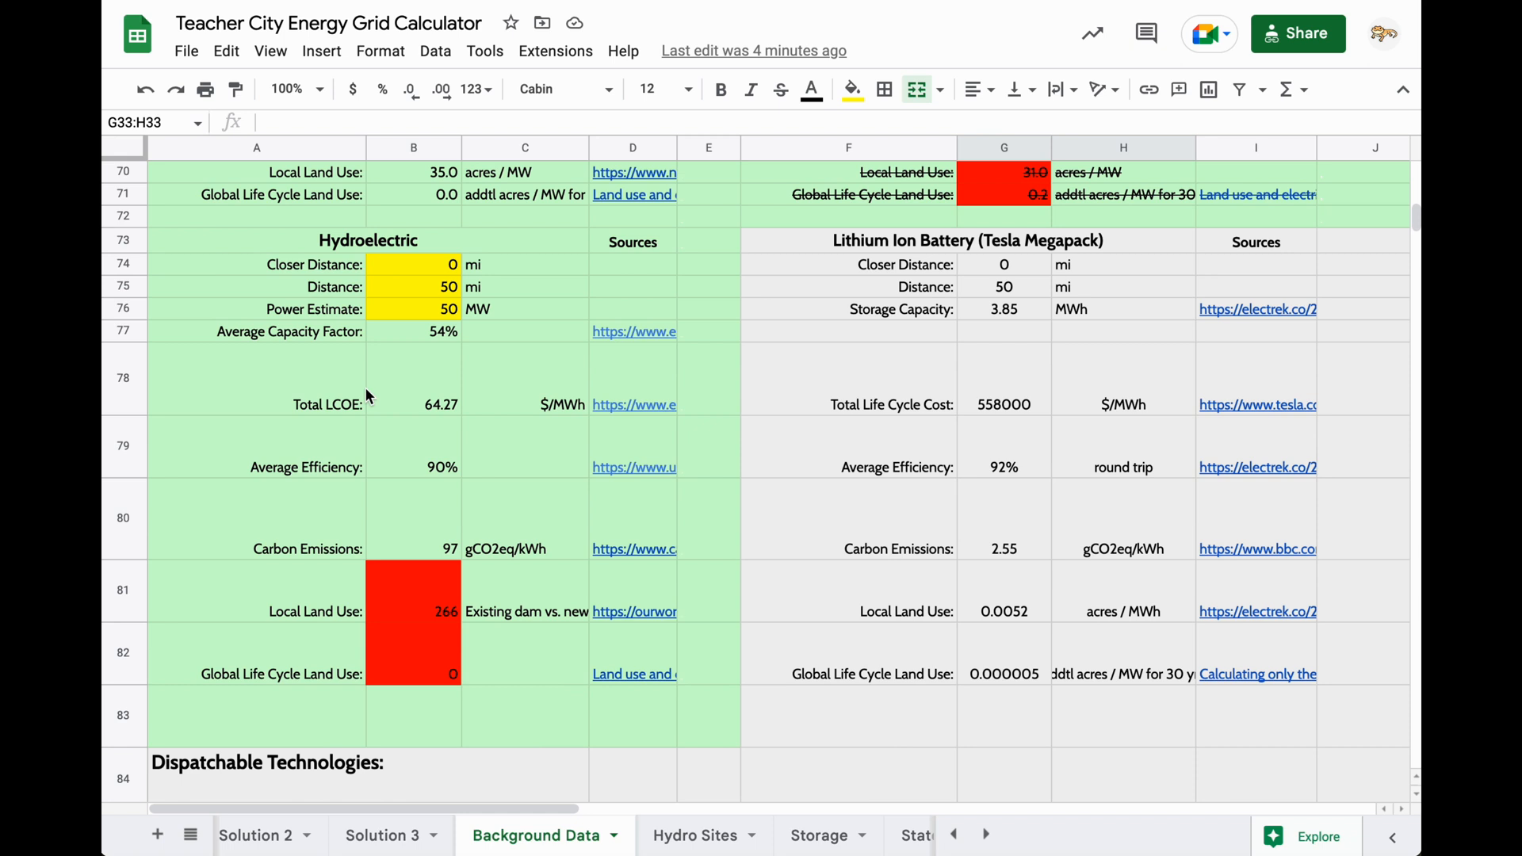
scroll("up", 3)
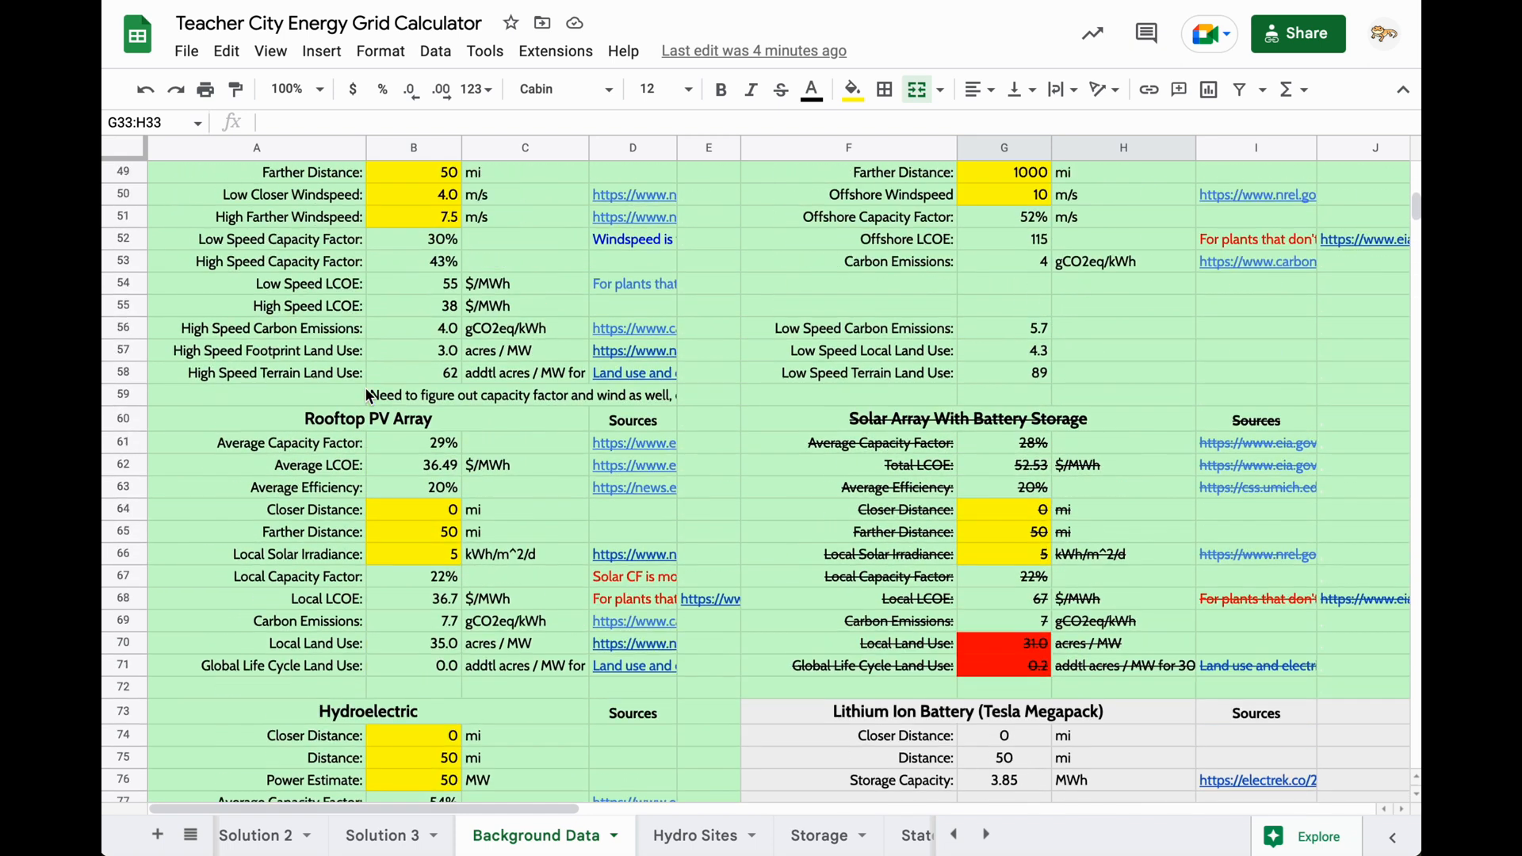
scroll("up", 3)
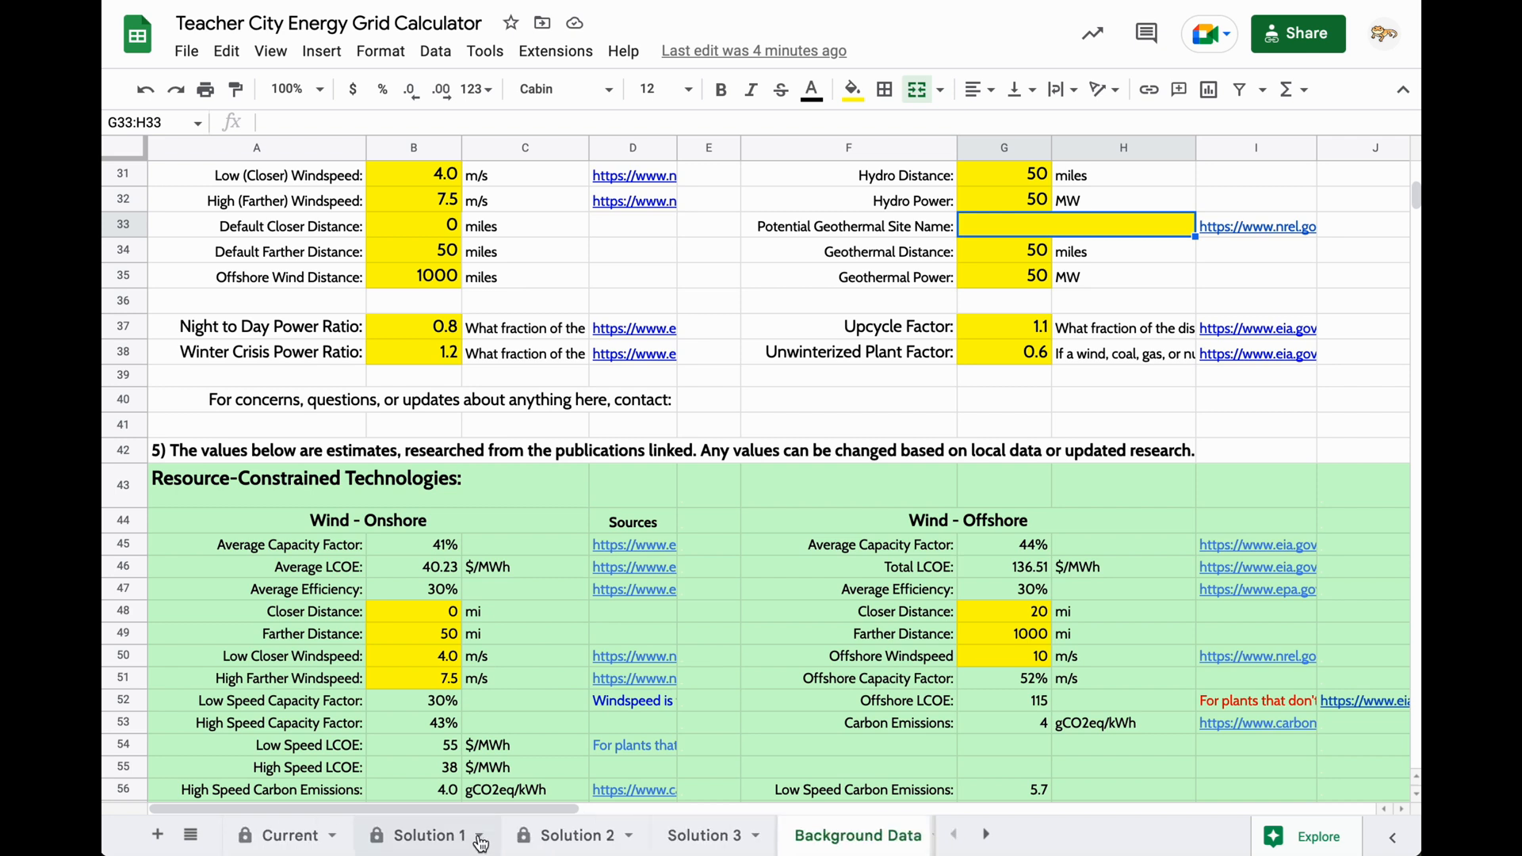
mouse_move(490, 844)
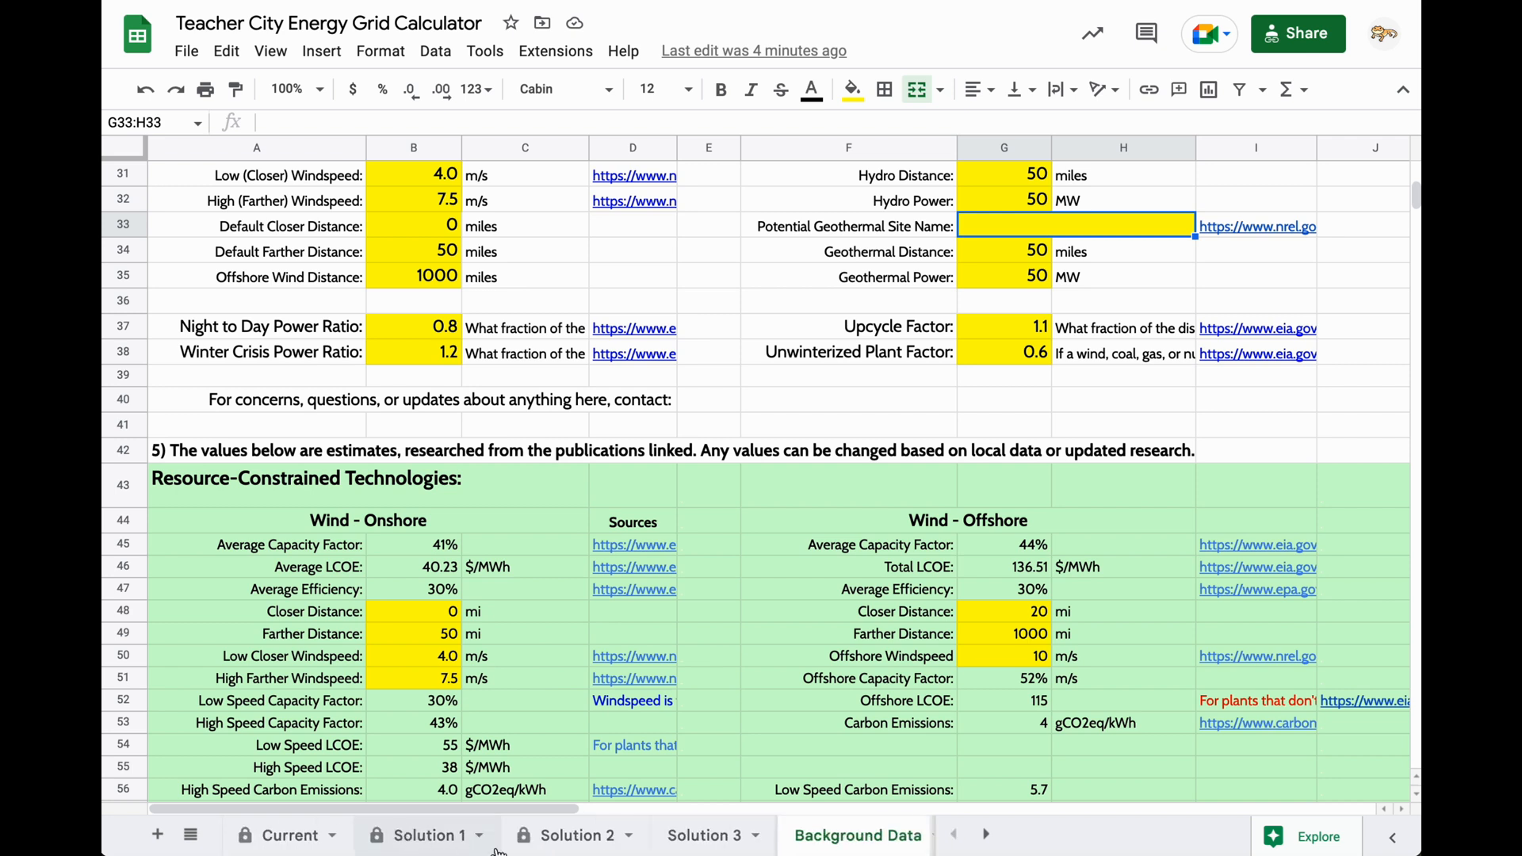
left_click(569, 835)
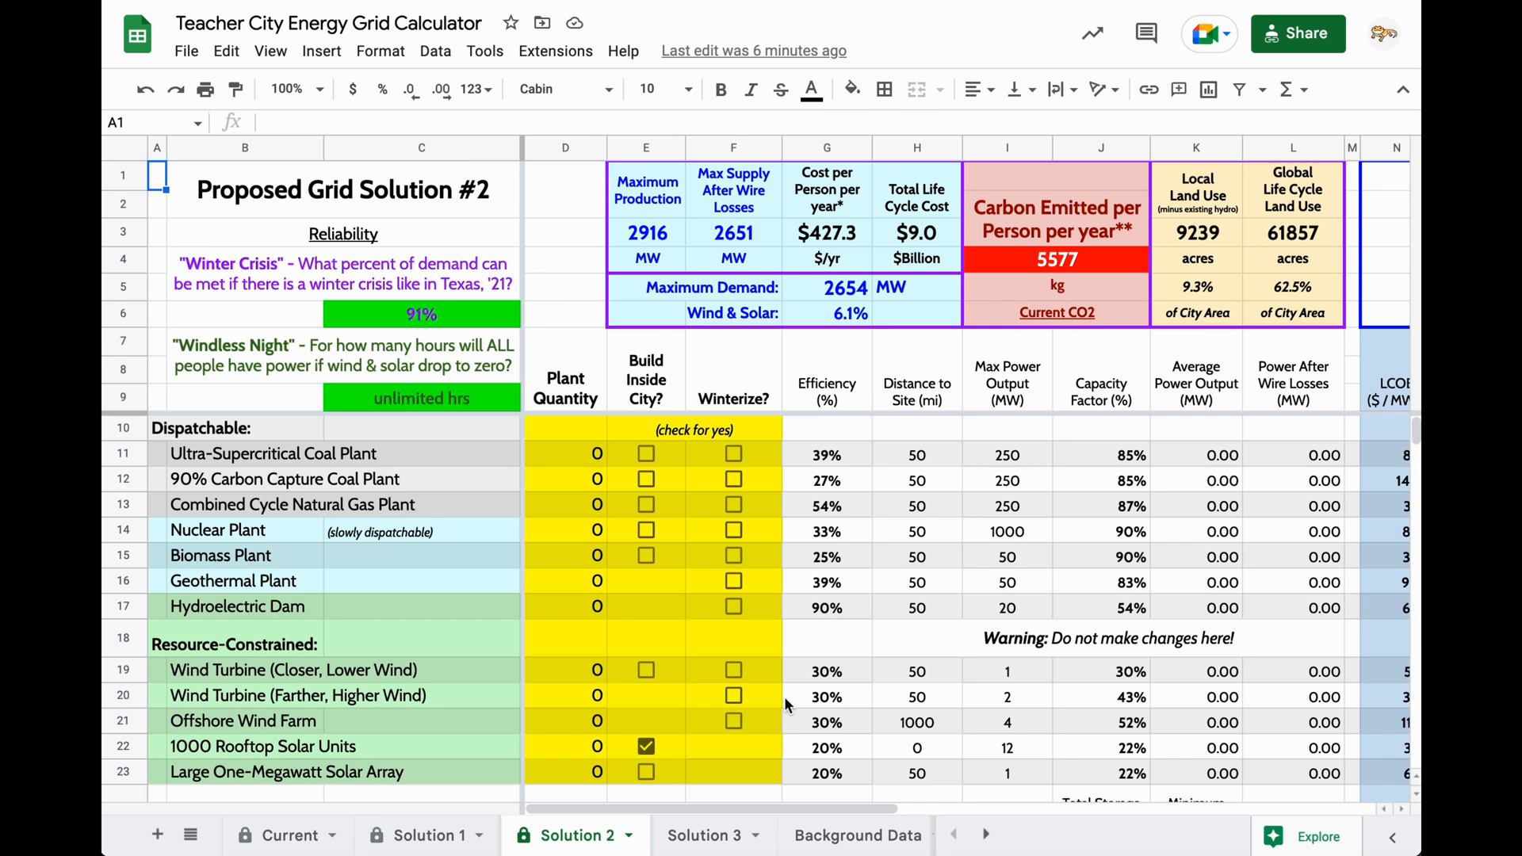
mouse_move(568, 844)
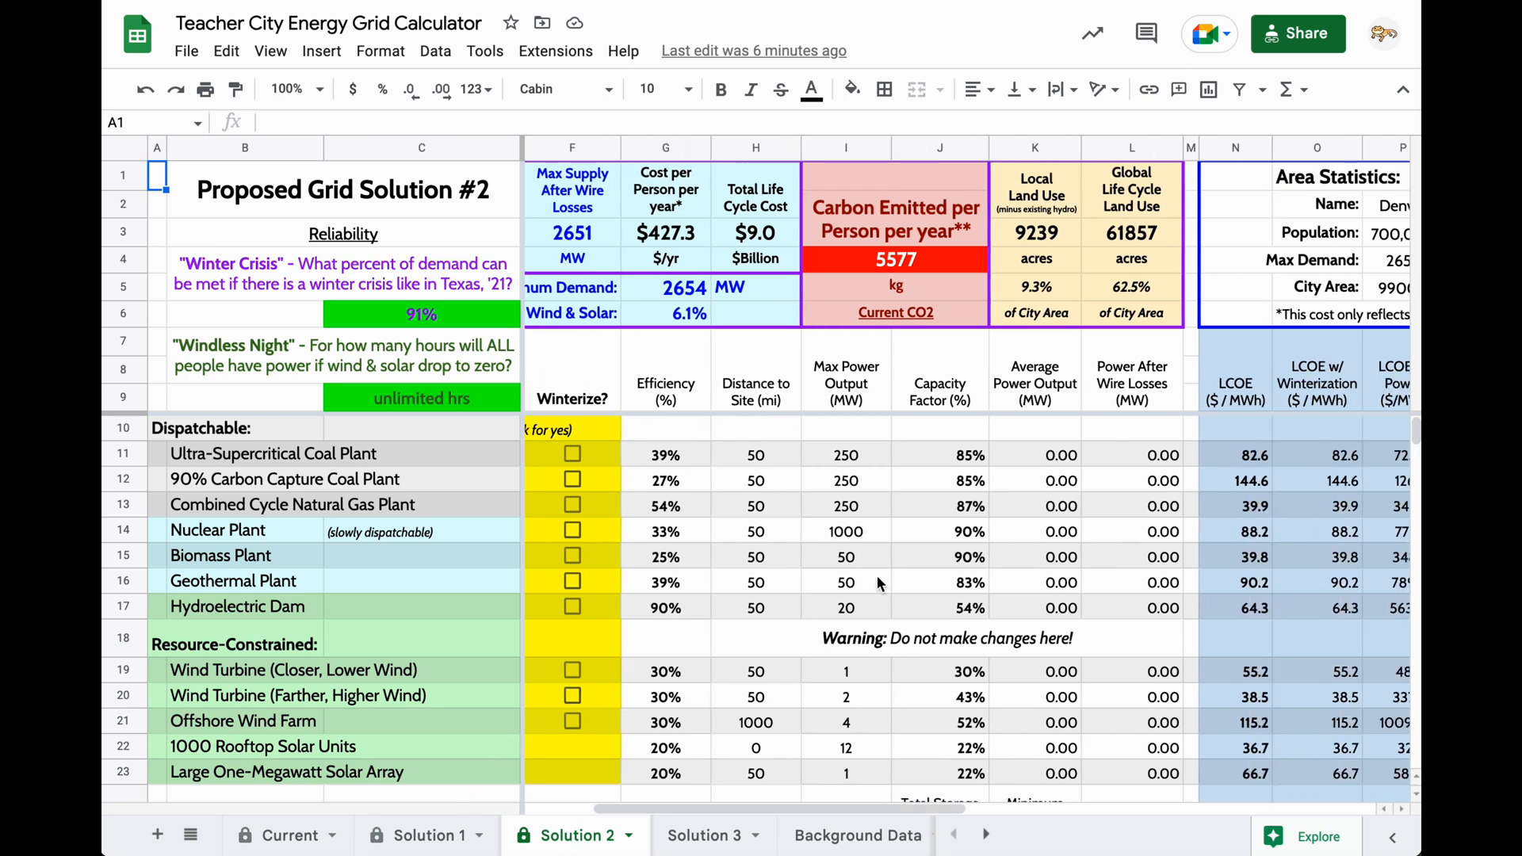
scroll("right", 3)
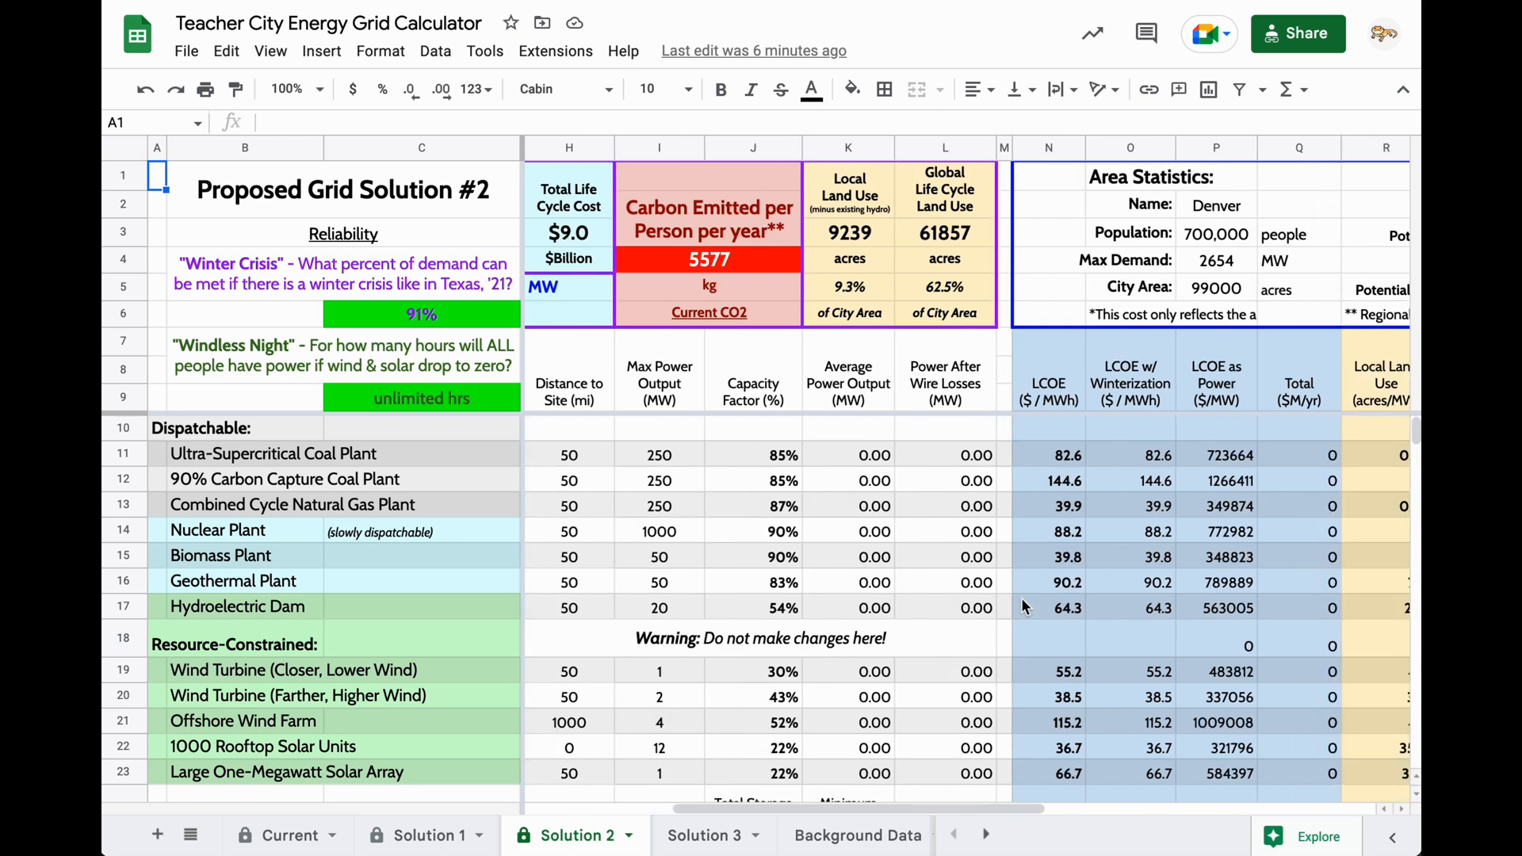
scroll("right", 3)
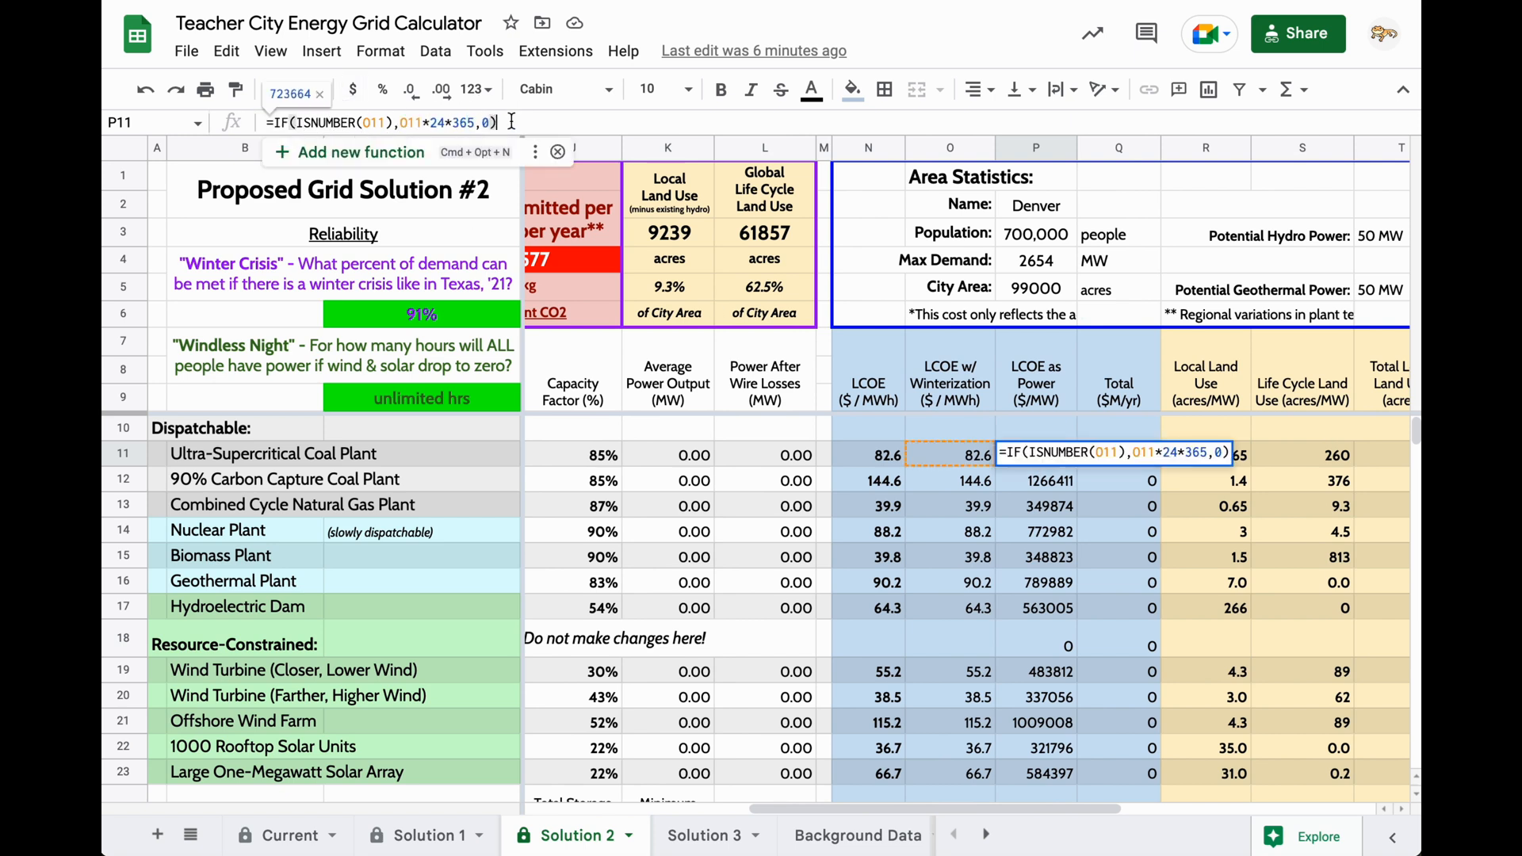
mouse_move(623, 125)
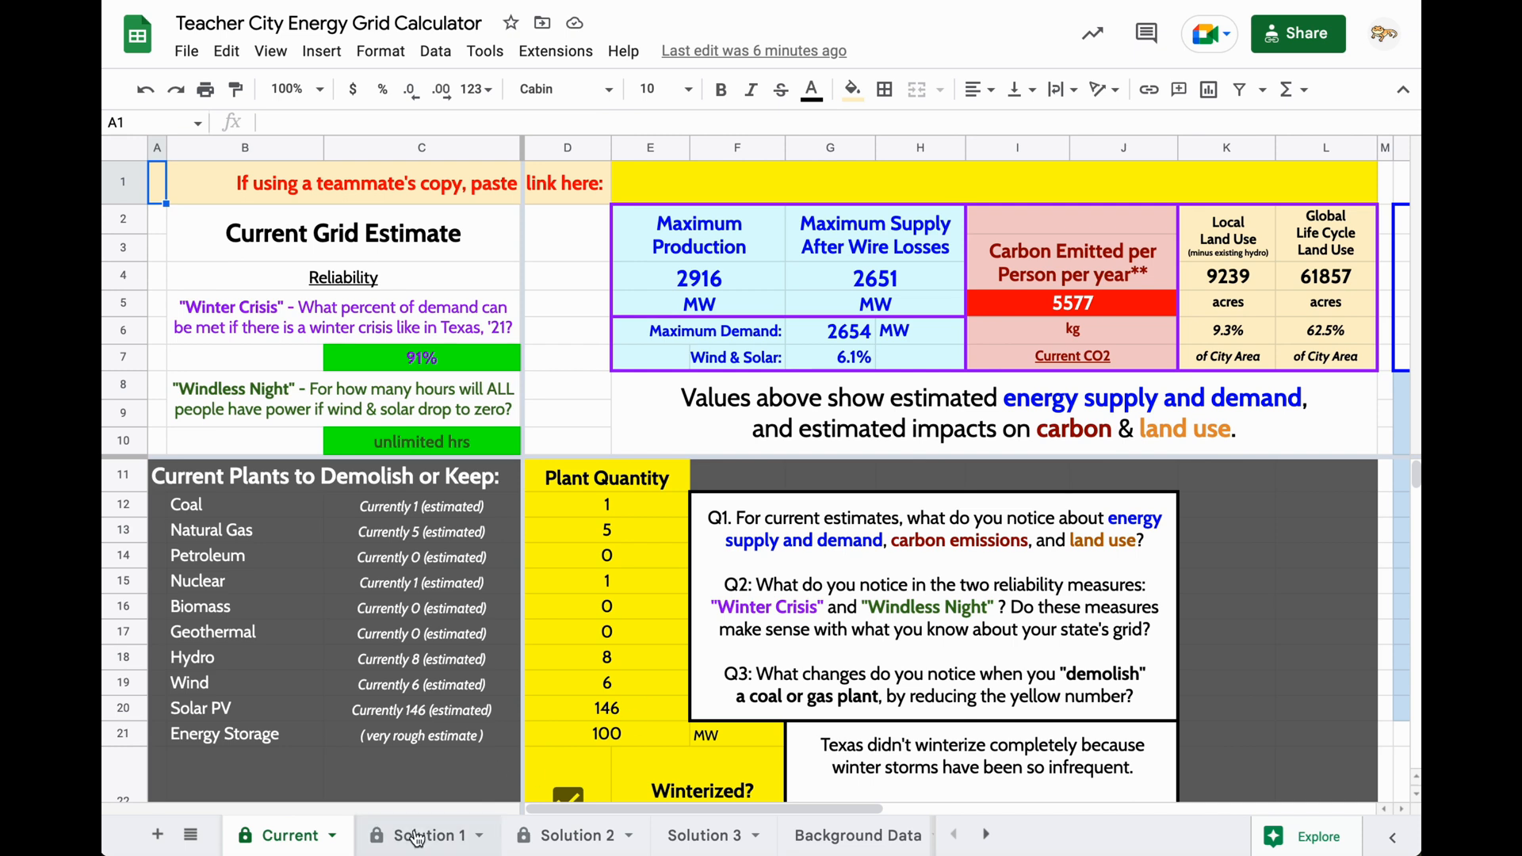
left_click(424, 835)
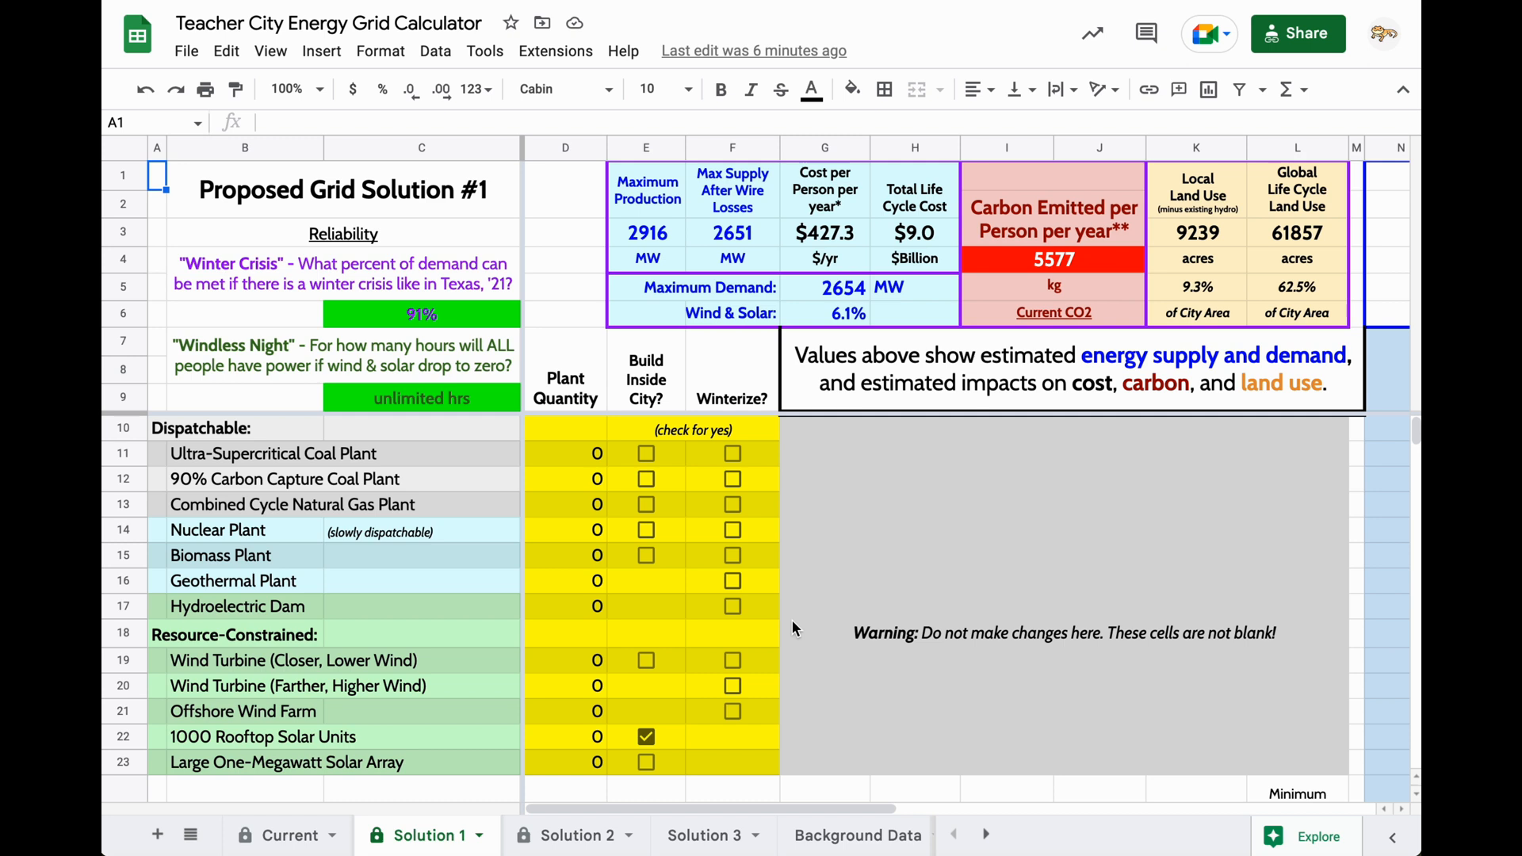
left_click(289, 835)
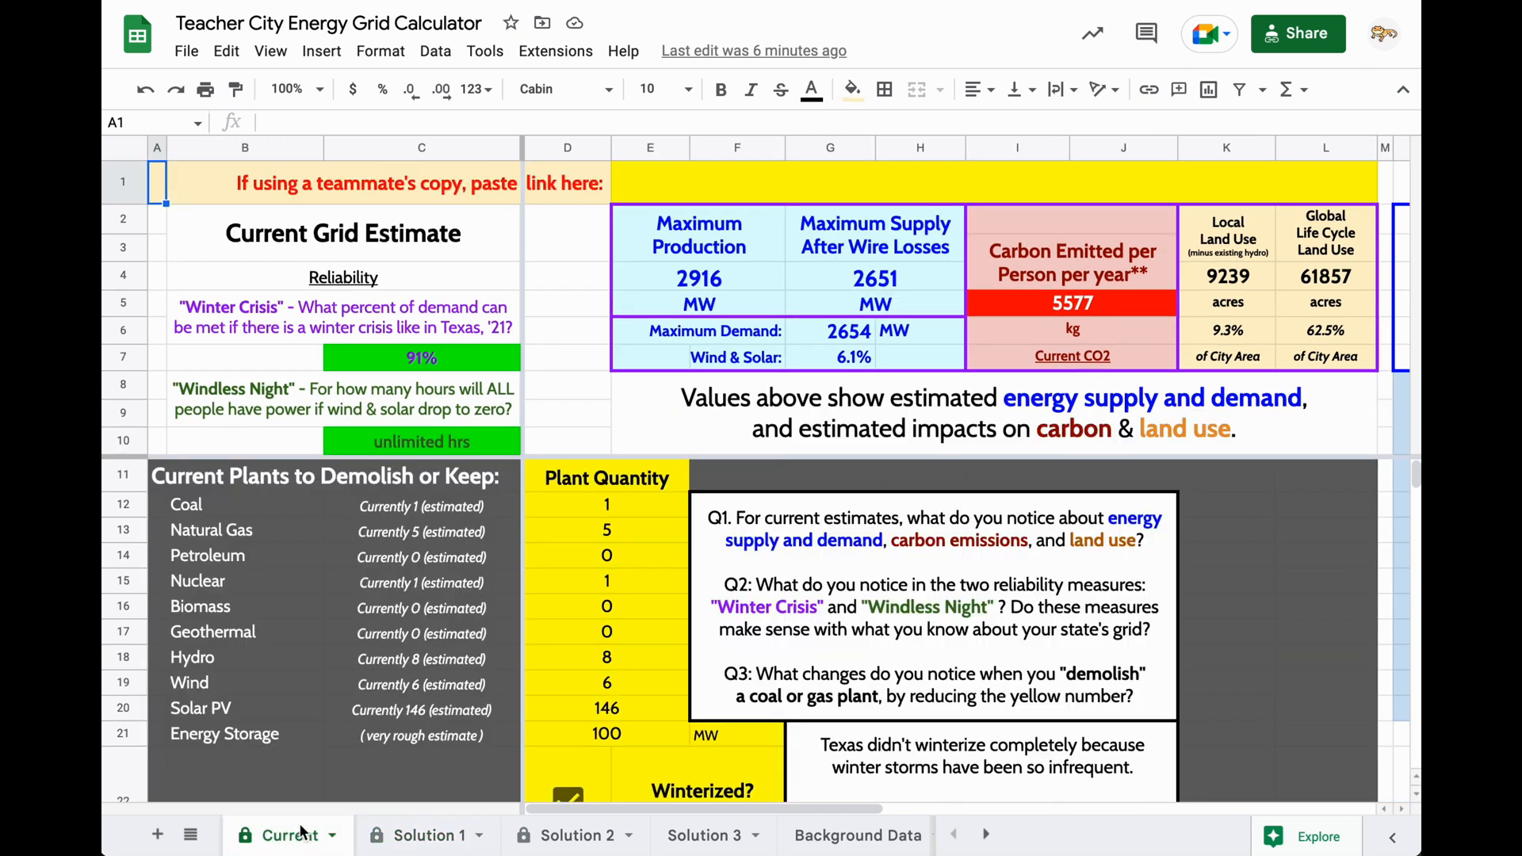
left_click(718, 835)
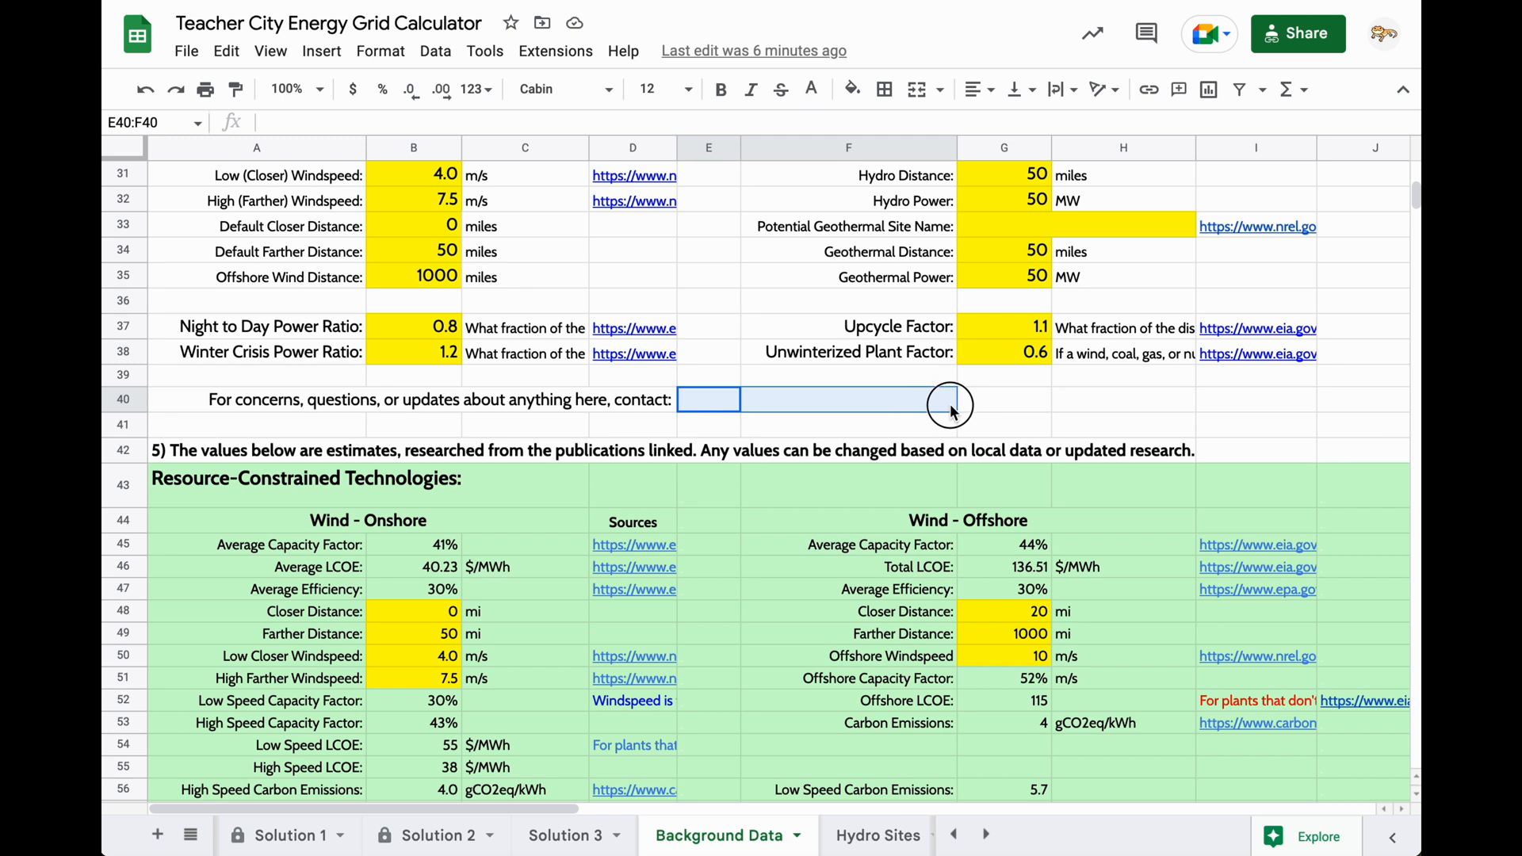
left_click(1004, 398)
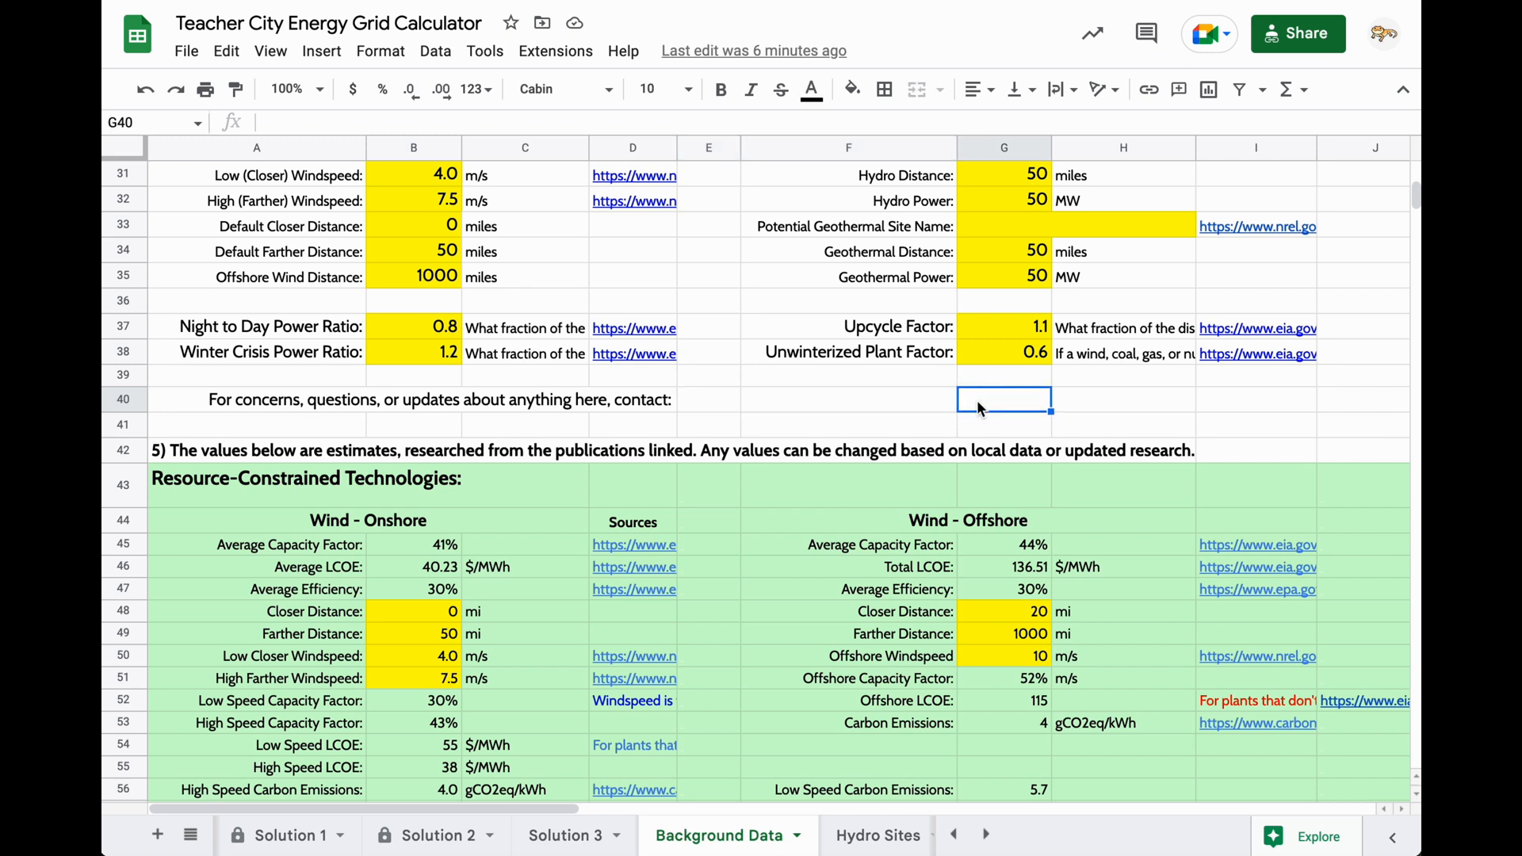
mouse_move(702, 403)
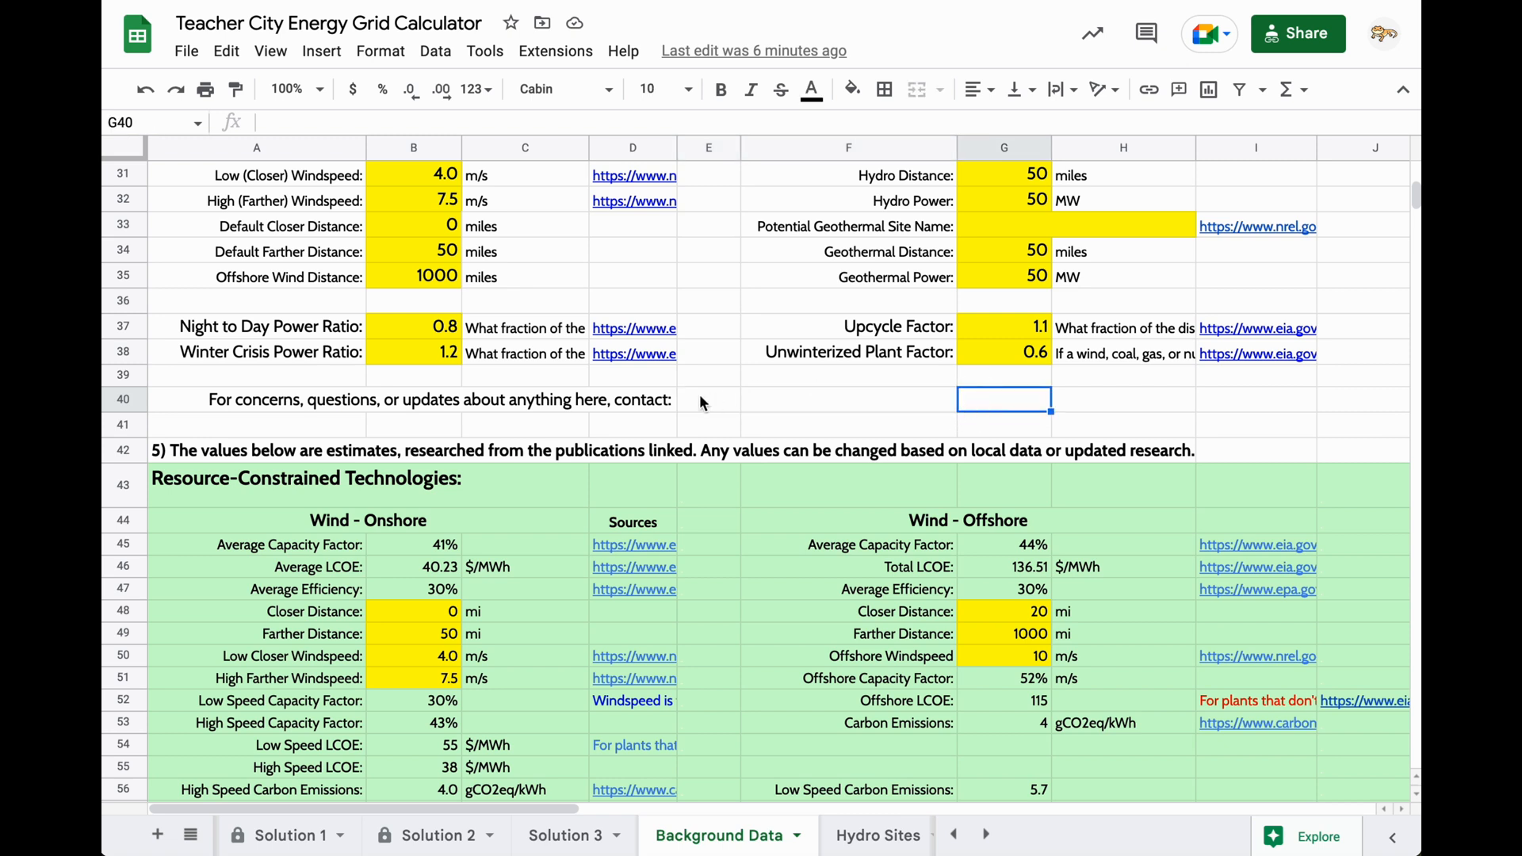